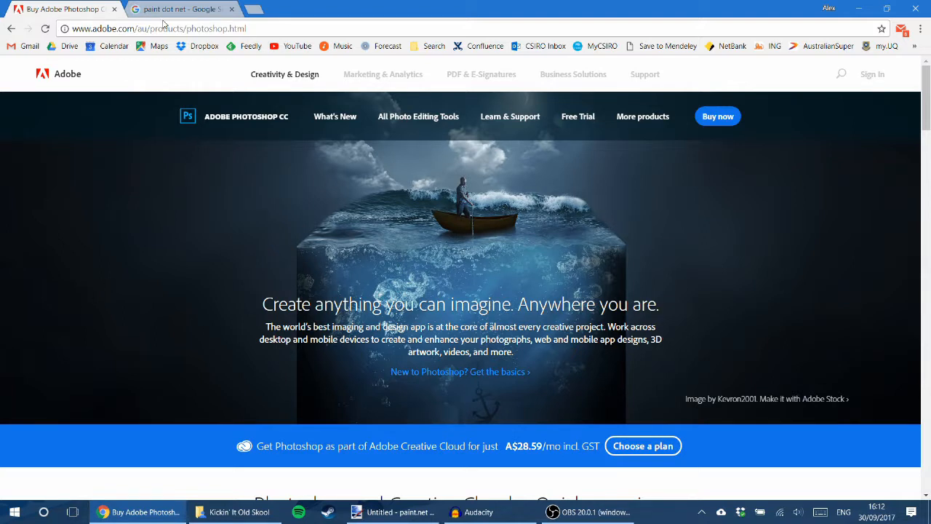
mouse_move(261, 35)
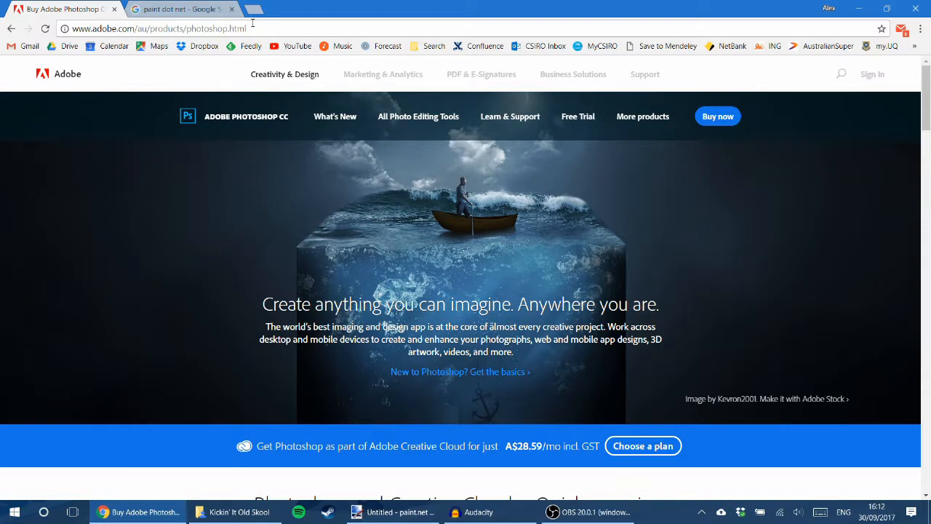
Visit the getpaint.net homepage from the Google results, look it over, and return to the results
click(177, 9)
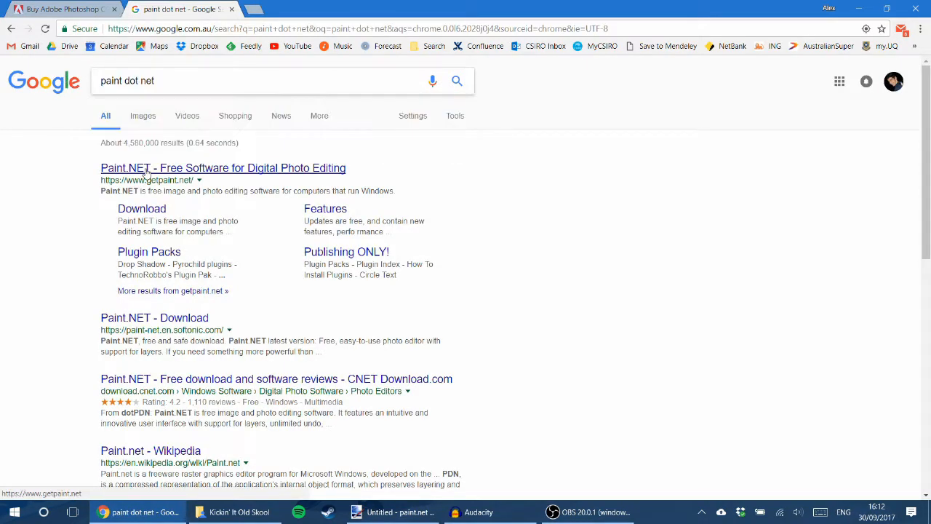
click(222, 169)
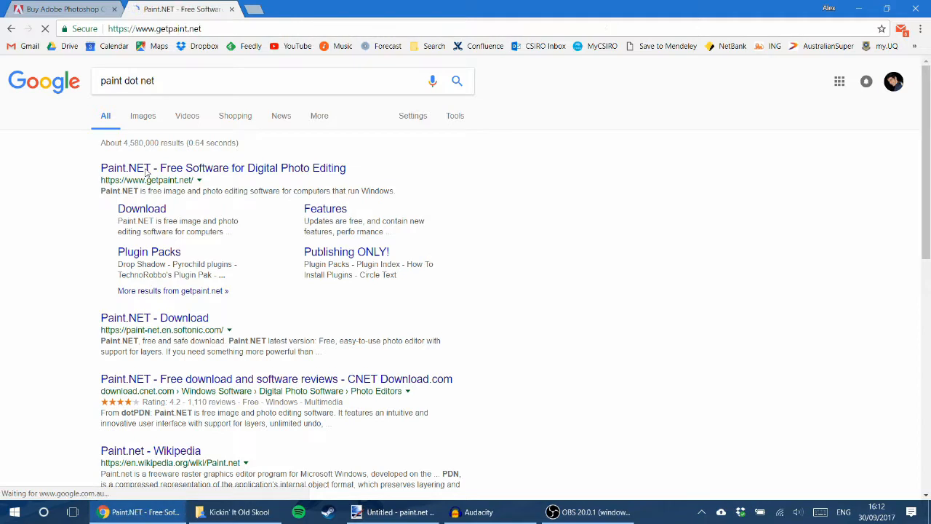
click(223, 168)
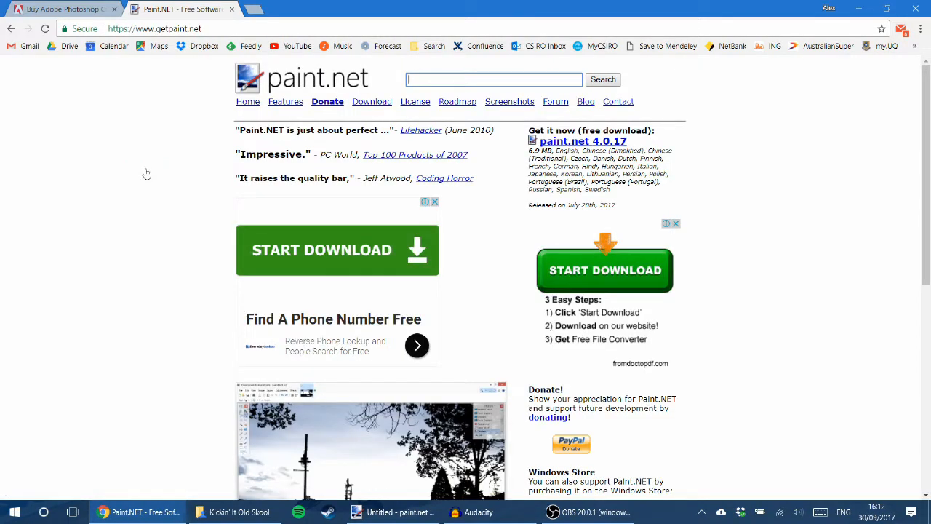
scroll(down, 3)
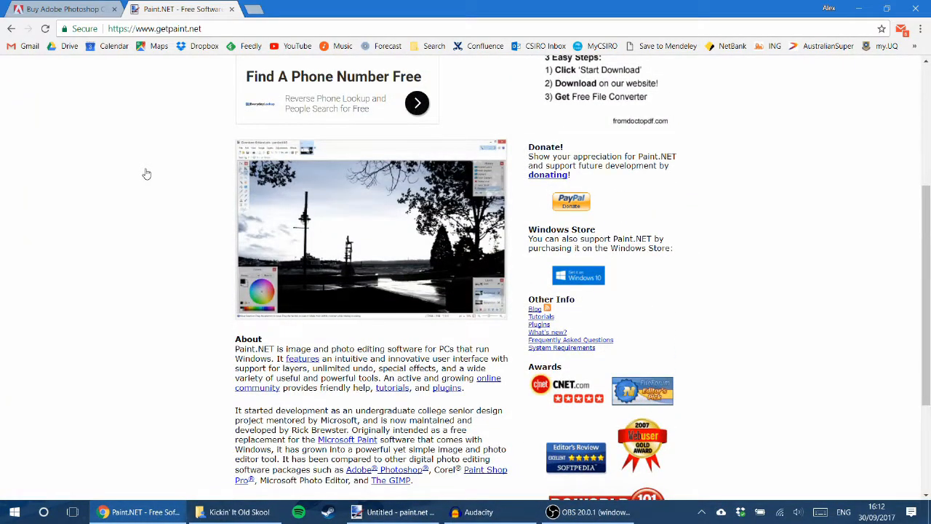
mouse_move(12, 29)
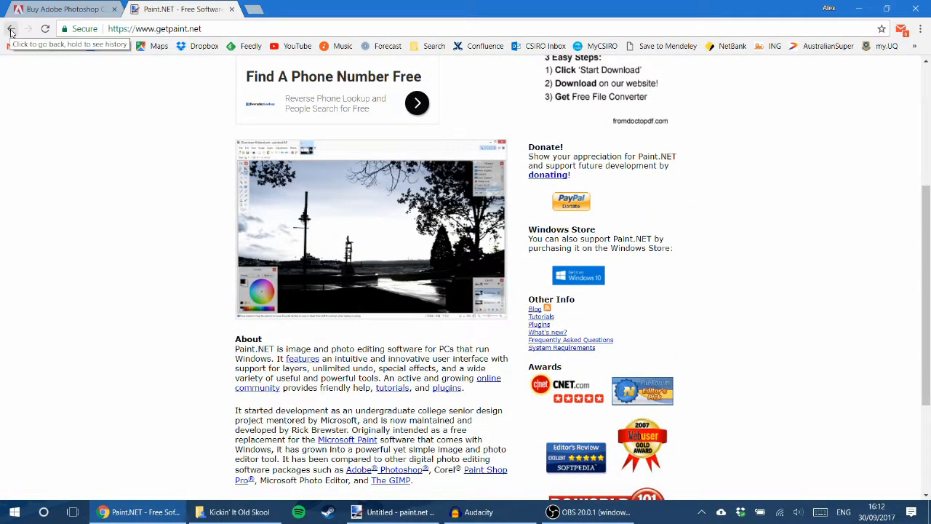
click(12, 29)
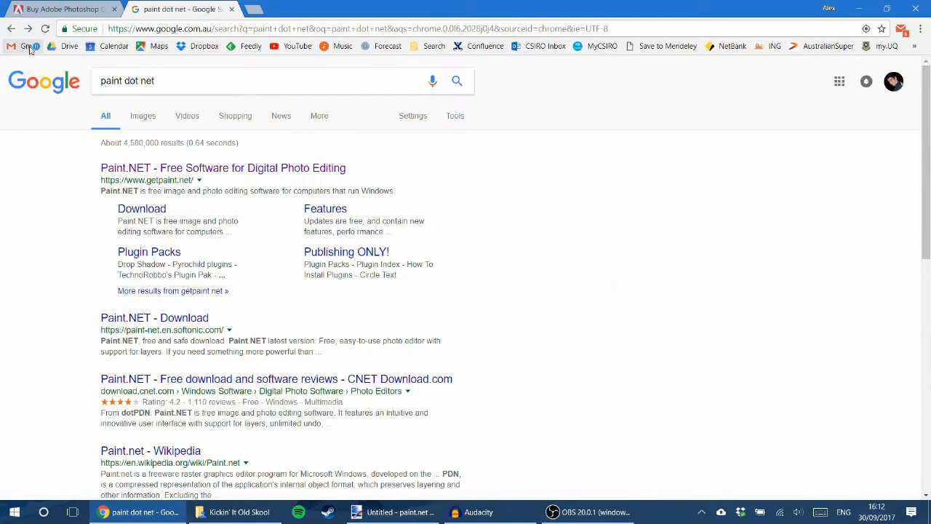
mouse_move(30, 45)
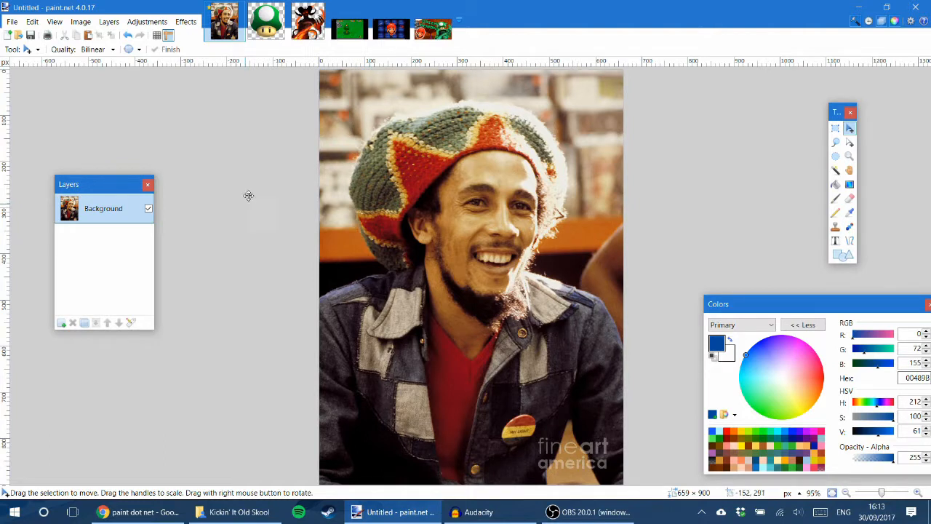
mouse_move(215, 160)
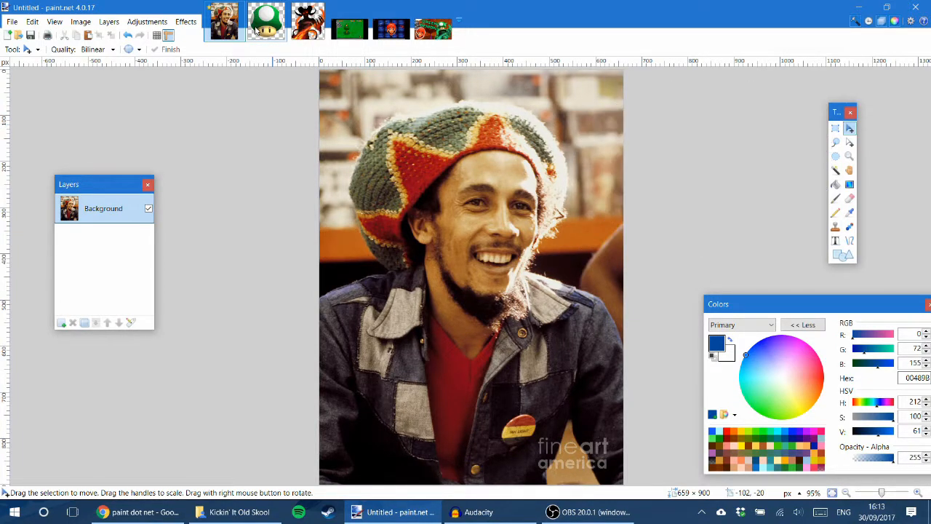
Flip through the demon, tree, Mario face and green_demon.pdn images, ending on the tree screenshot
click(308, 21)
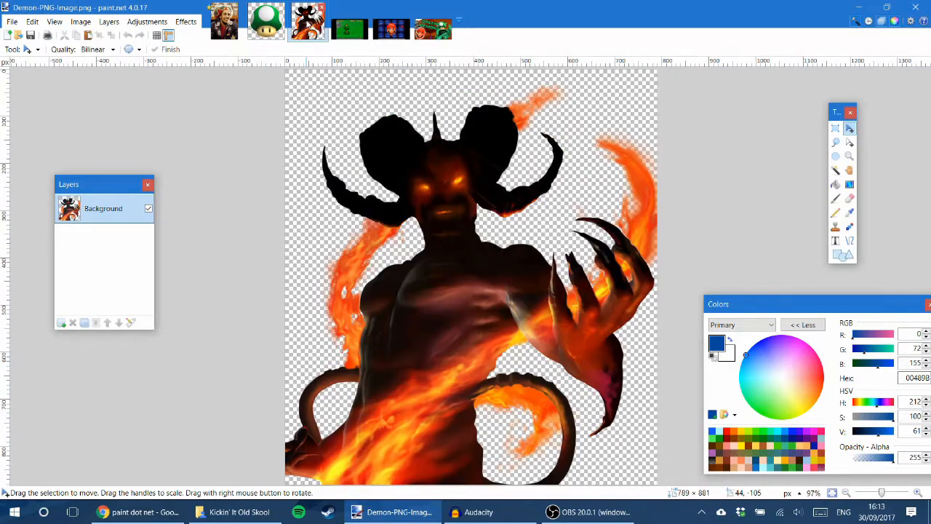
click(349, 28)
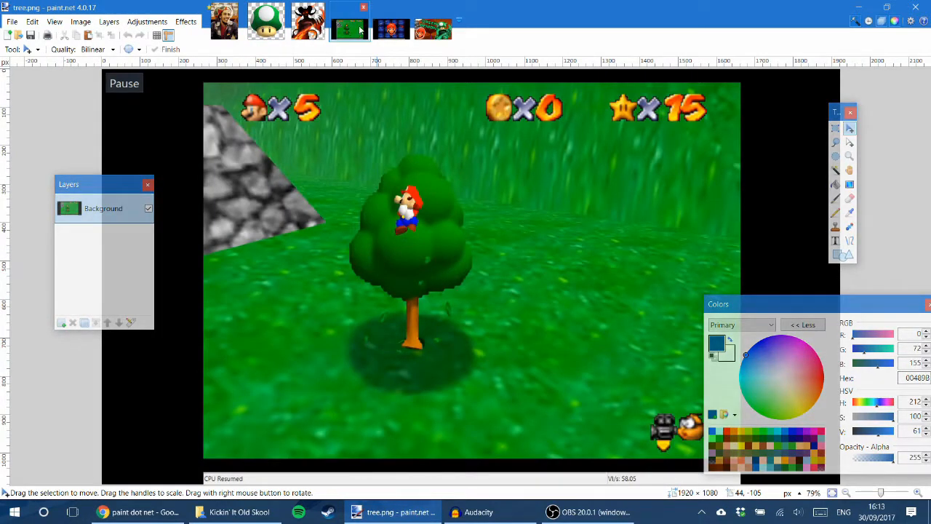
click(391, 26)
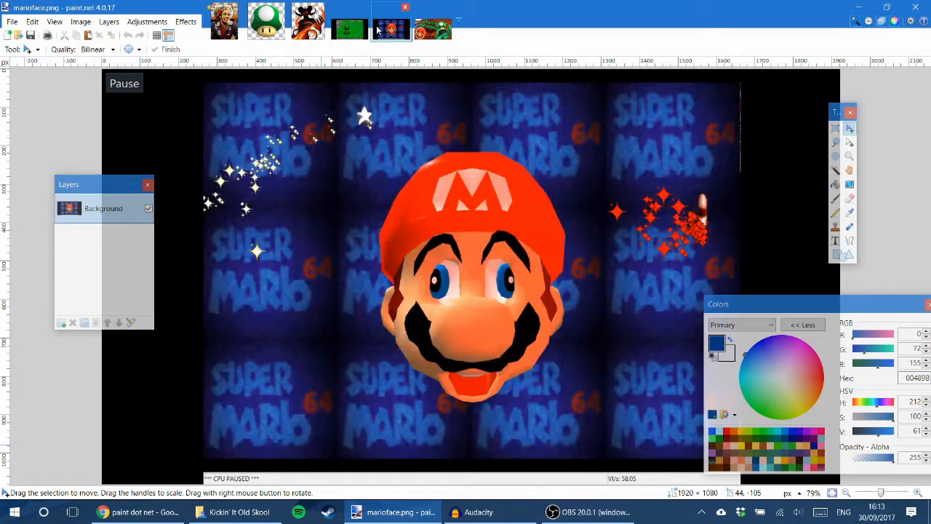
mouse_move(506, 113)
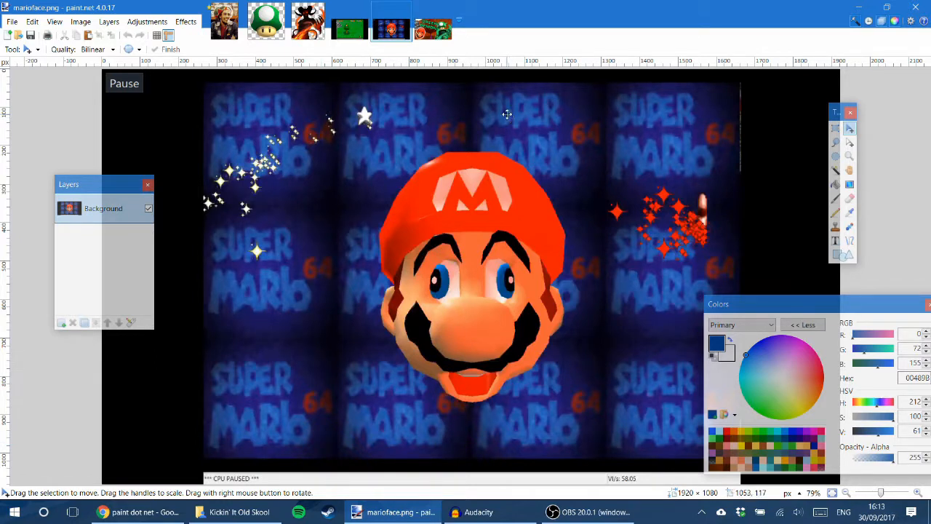
click(434, 29)
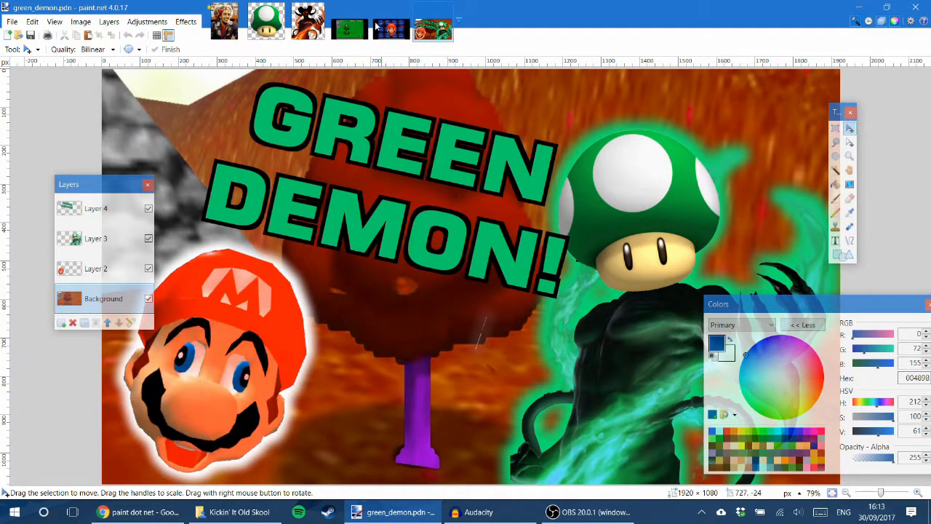
click(350, 28)
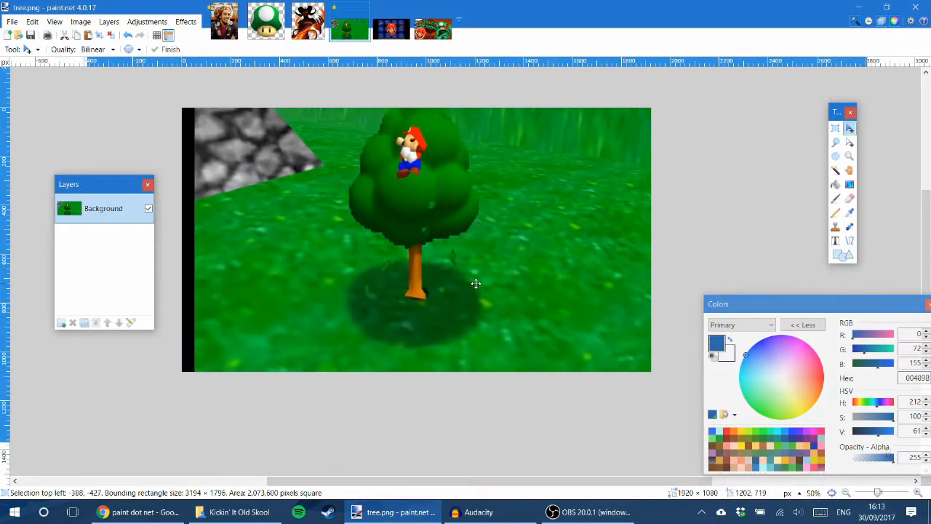
Drag the enlarged tree picture so the tree with Mario fills the canvas, ready for Magic Wand selection
drag(476, 284, 457, 224)
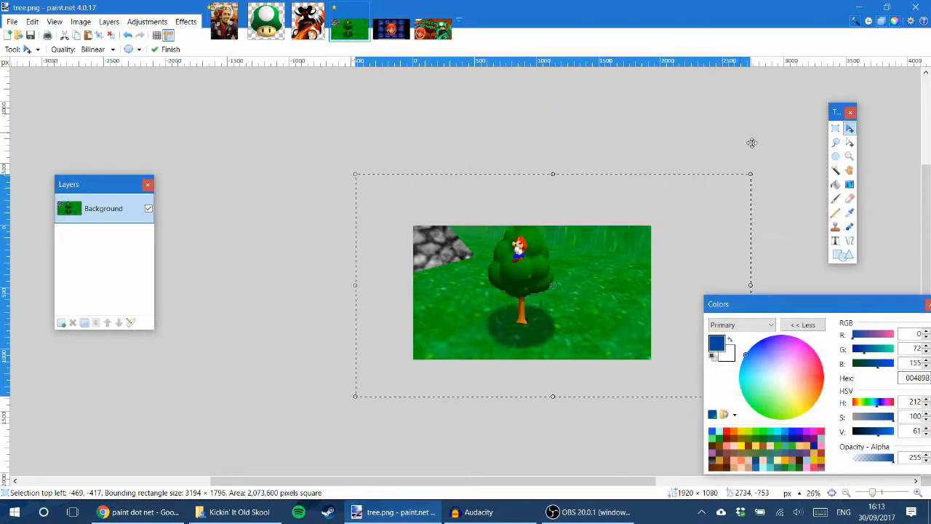
drag(750, 173, 719, 194)
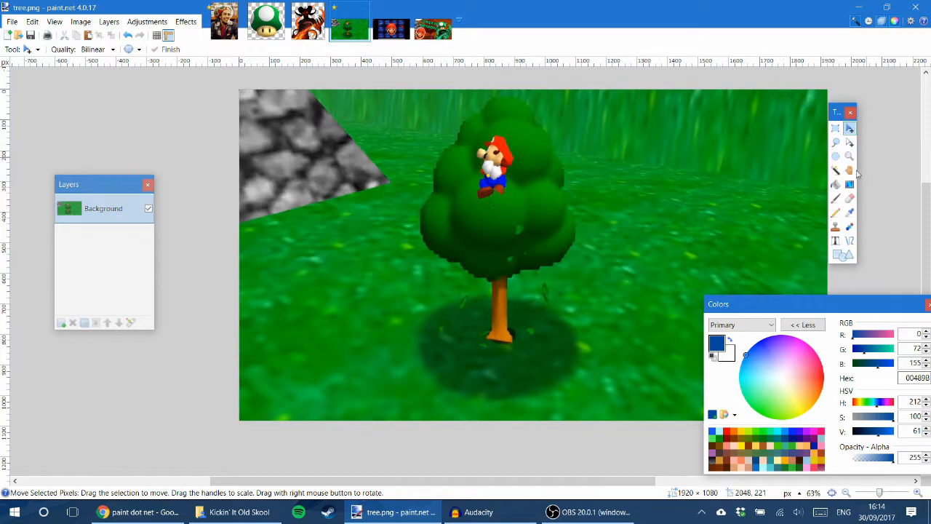
click(836, 171)
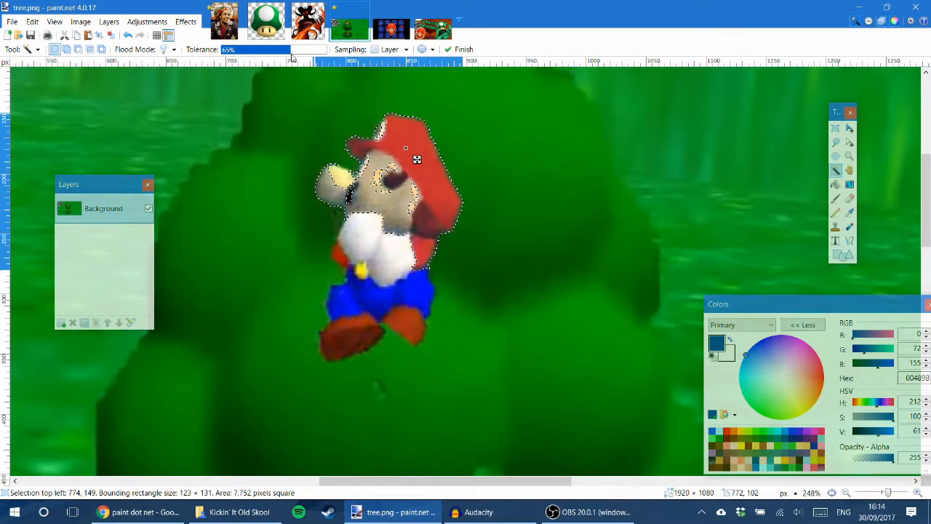
Delete the wand-selected Mario pixels and erase the leftover specks, leaving a transparent silhouette
key(Delete)
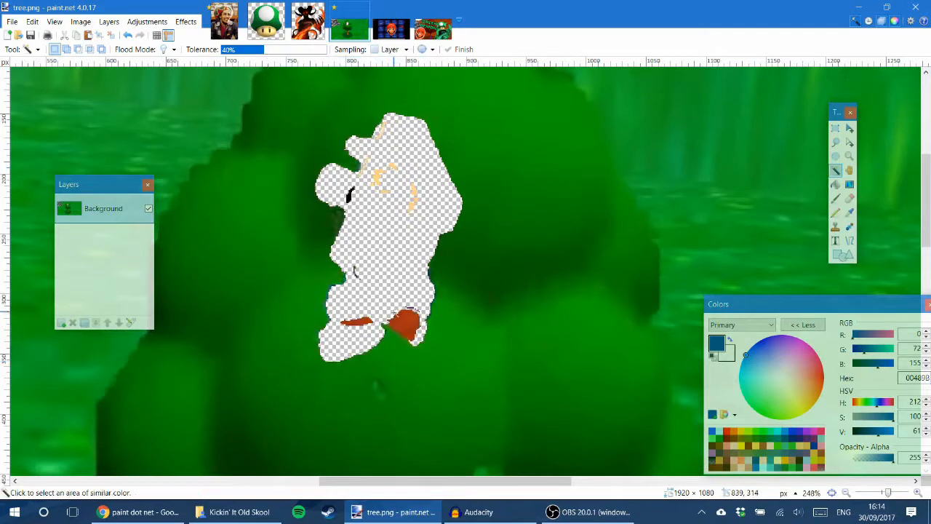
click(404, 328)
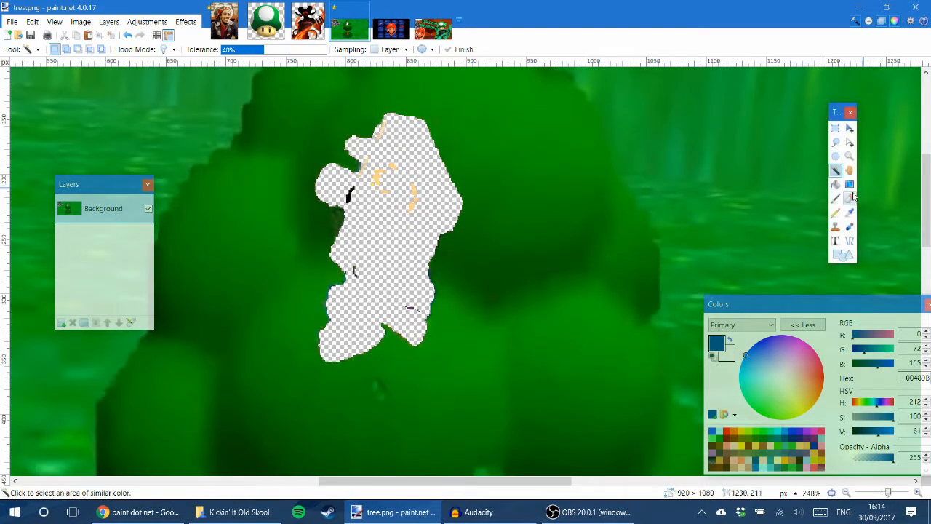
click(850, 198)
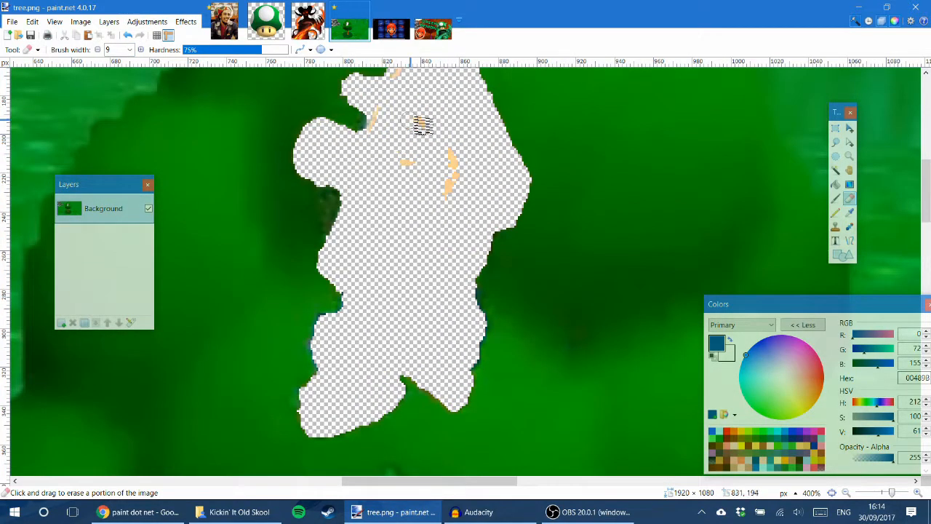
drag(422, 124, 381, 128)
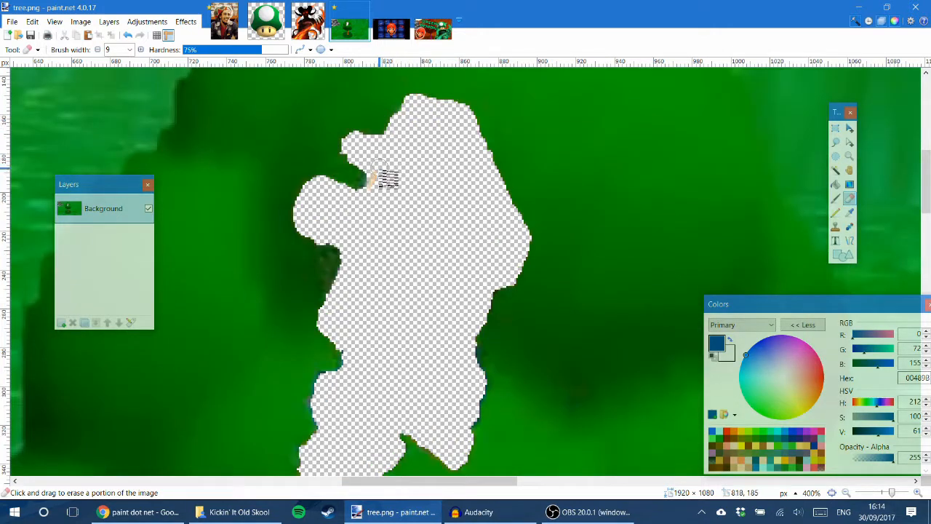
scroll(down, 3)
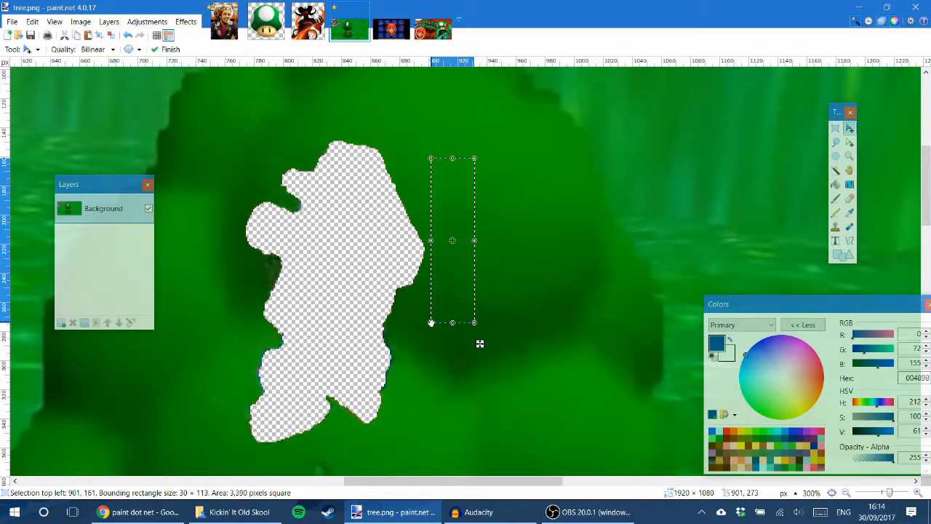
Copy a strip of foliage beside the hole and nudge the pasted patch into place over it
drag(453, 240, 415, 238)
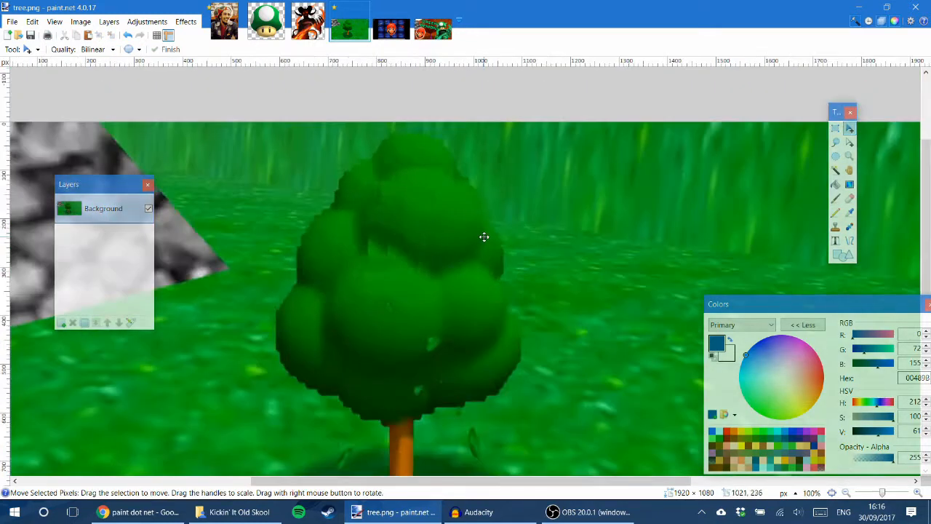
scroll(up, 3)
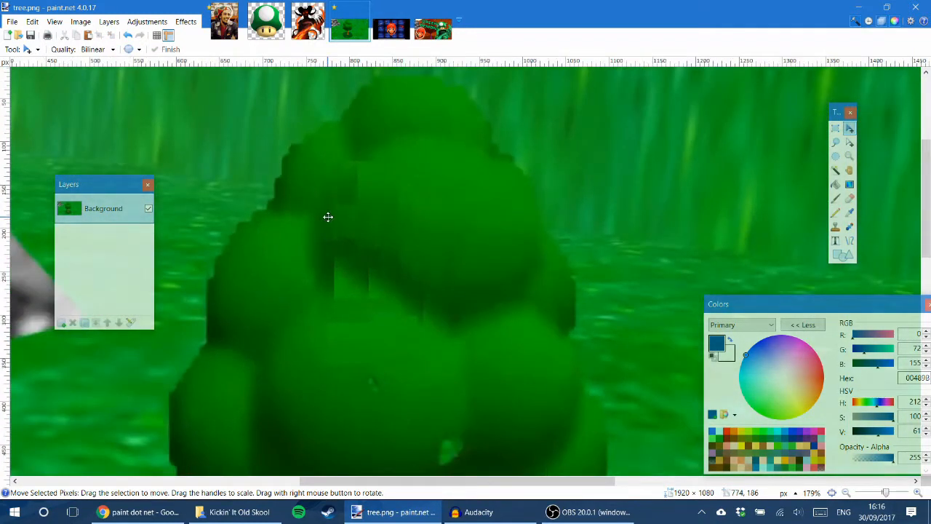
mouse_move(390, 201)
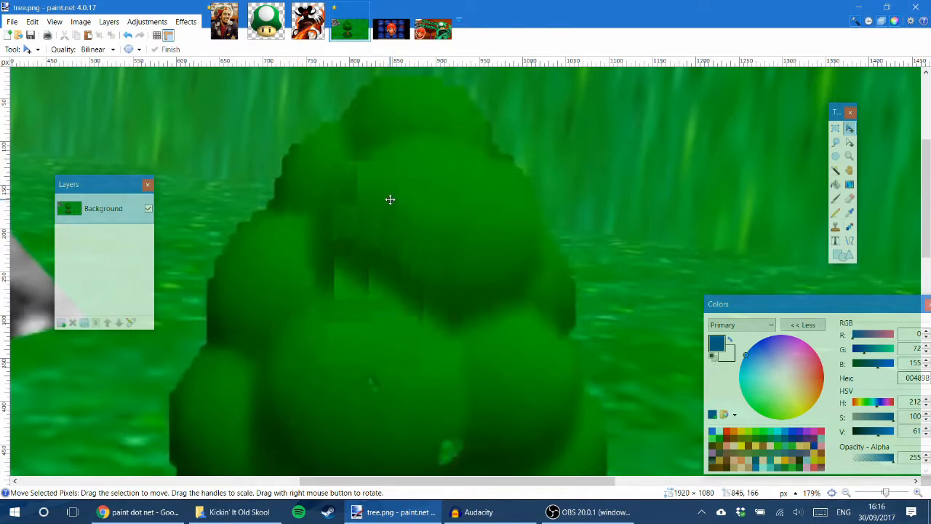
mouse_move(346, 329)
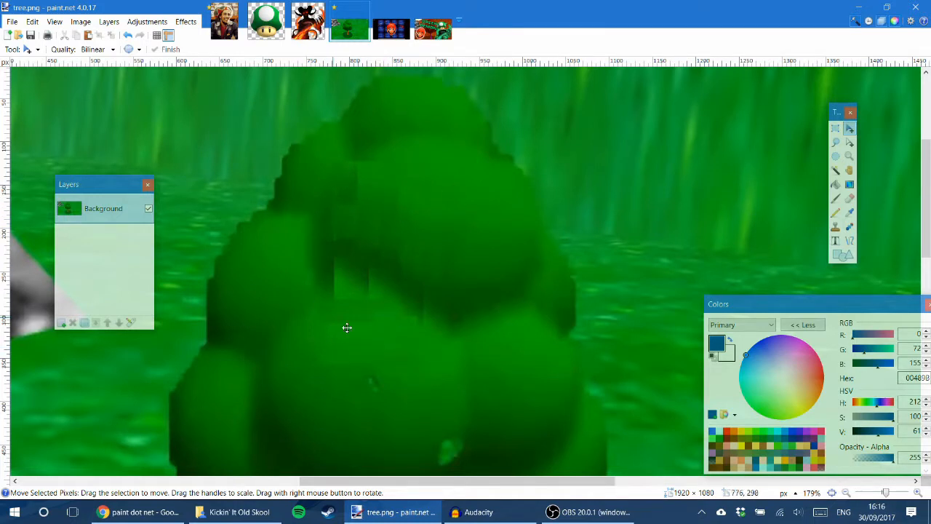
drag(376, 162, 469, 269)
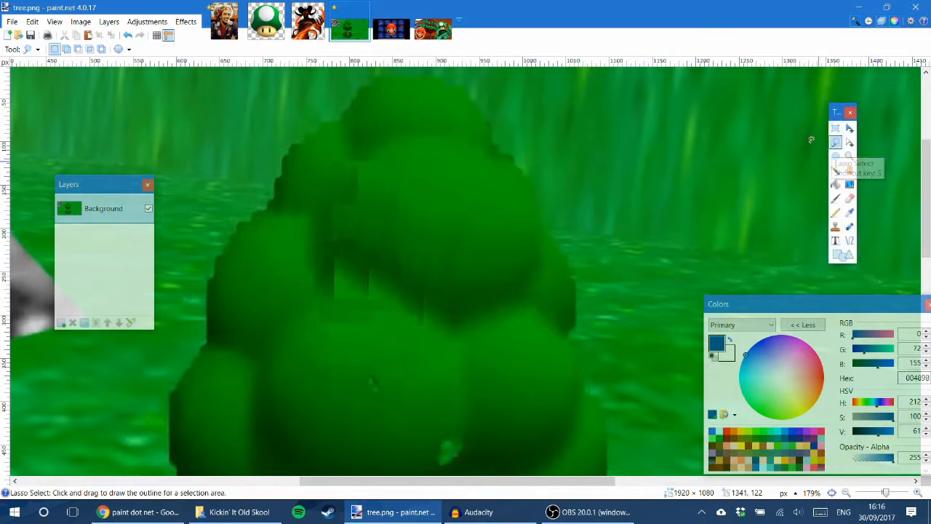
Lasso the patched crown area and apply a Gaussian Blur with radius near 200
drag(439, 173, 463, 245)
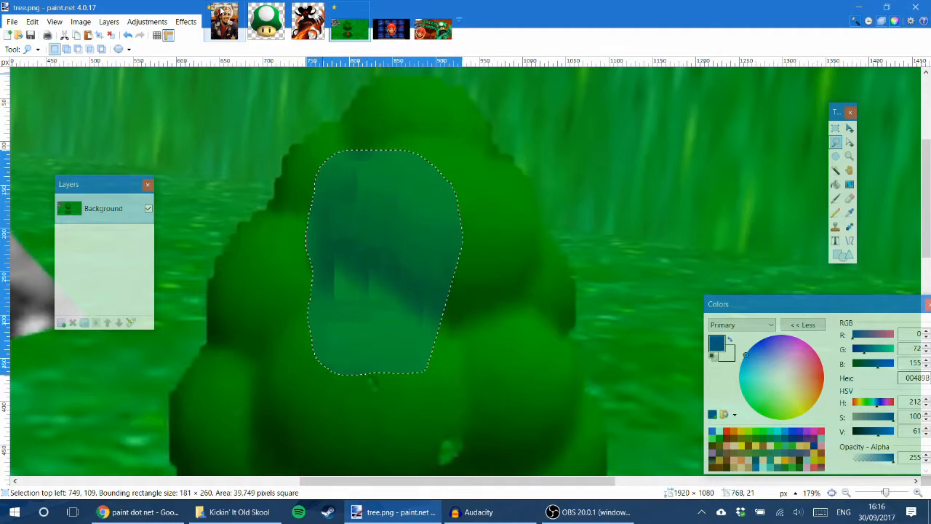
click(187, 22)
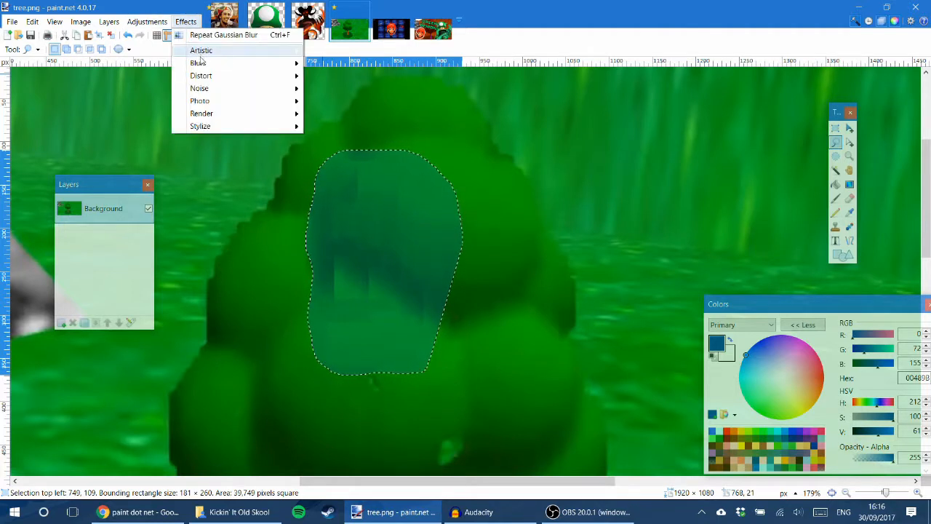
click(198, 63)
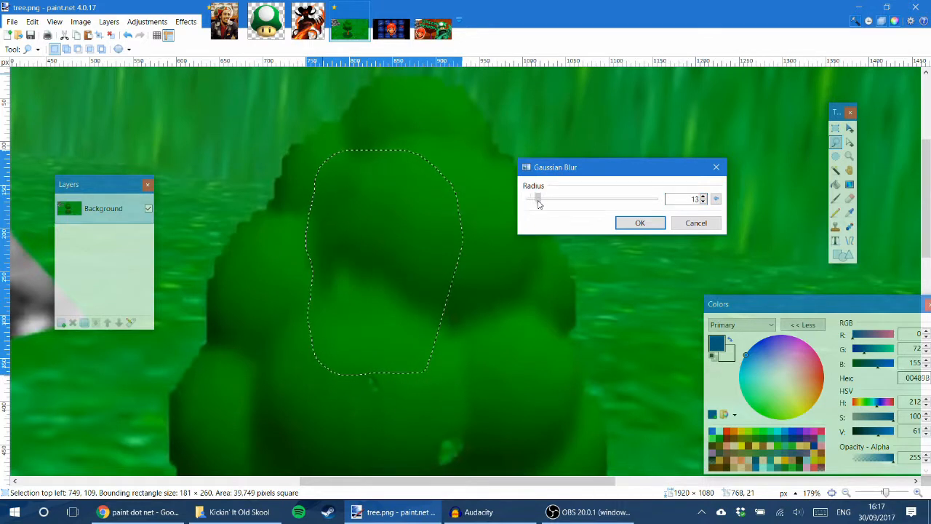
drag(537, 198, 545, 198)
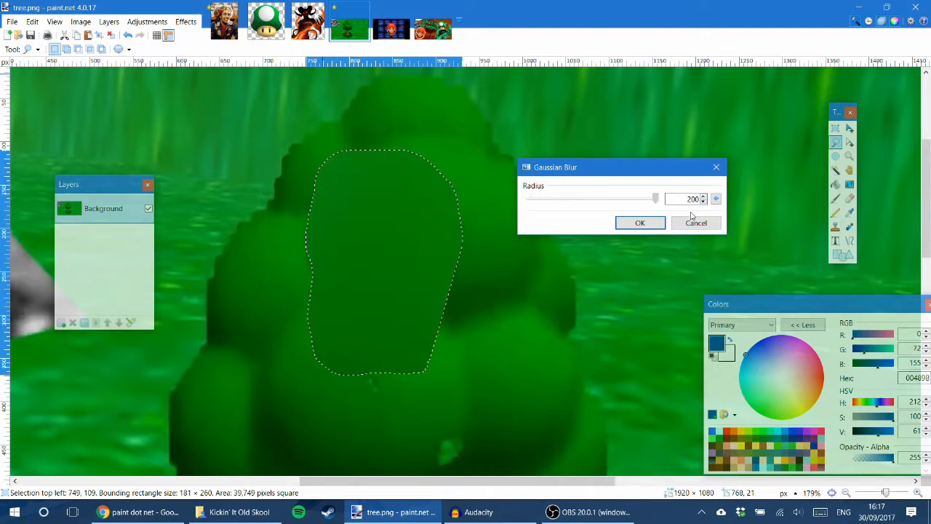
drag(655, 198, 546, 198)
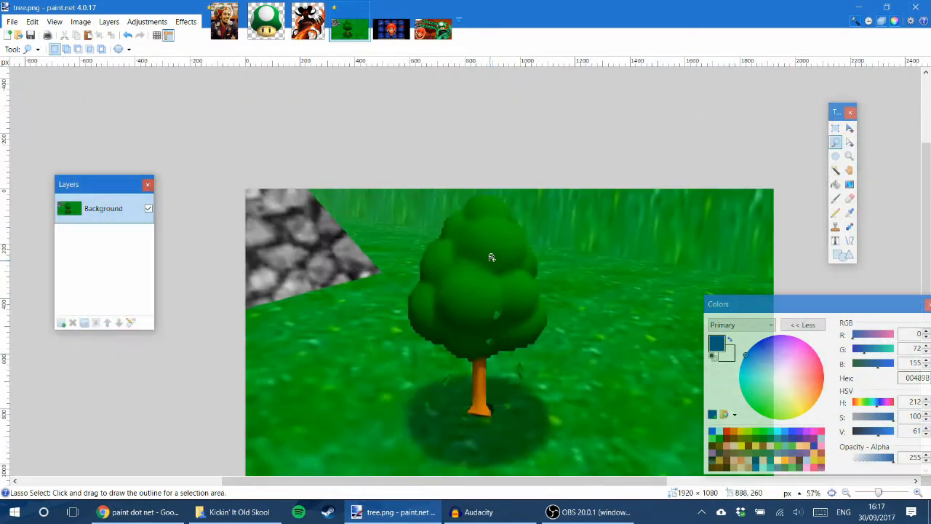
scroll(down, 3)
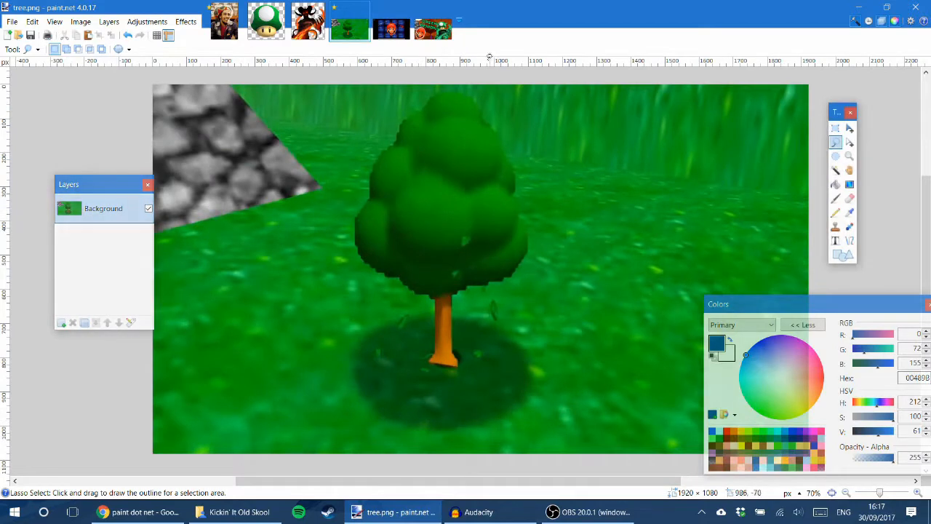
Copy the whole demon image and paste it onto a new layer over the tree scene, moved to the right
click(309, 26)
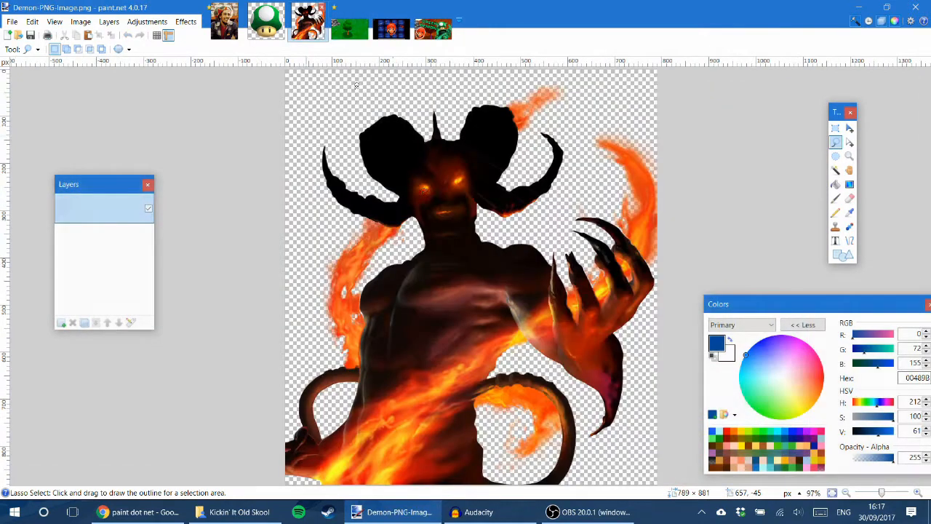
key(ctrl+a)
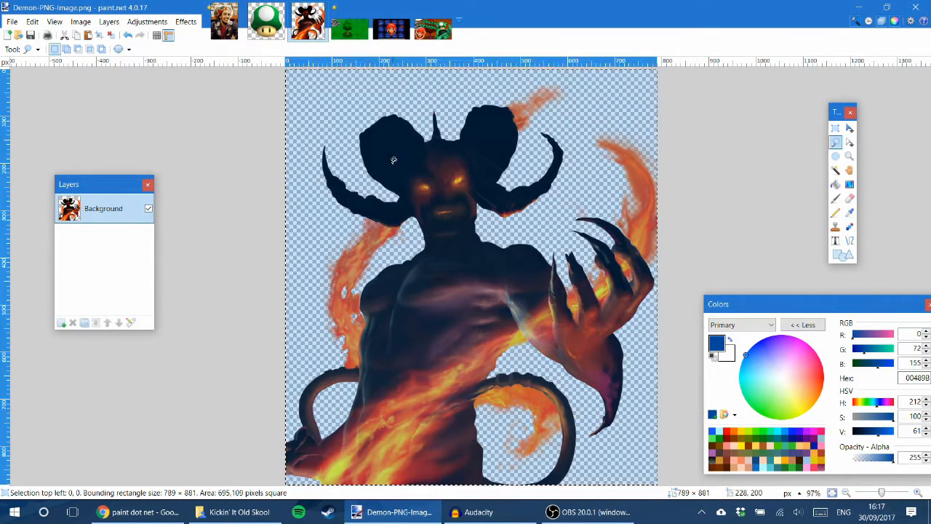
click(350, 27)
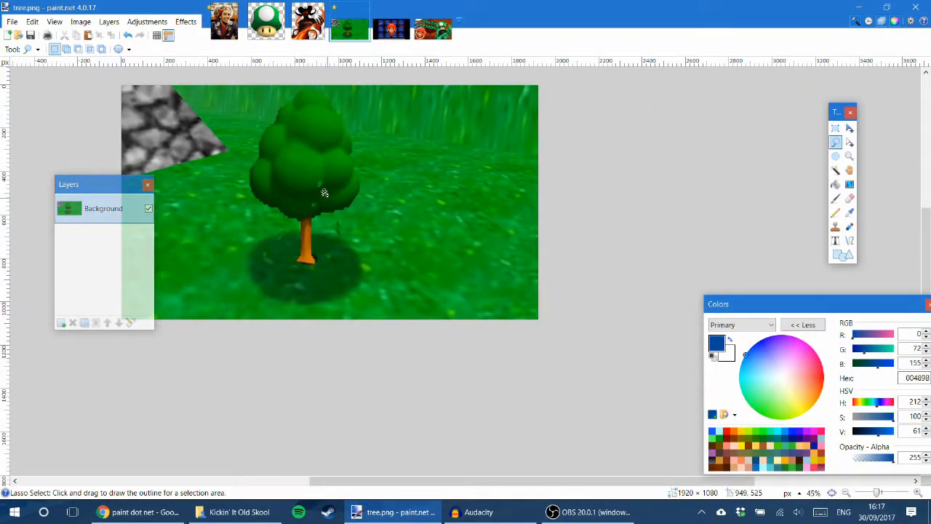
mouse_move(49, 323)
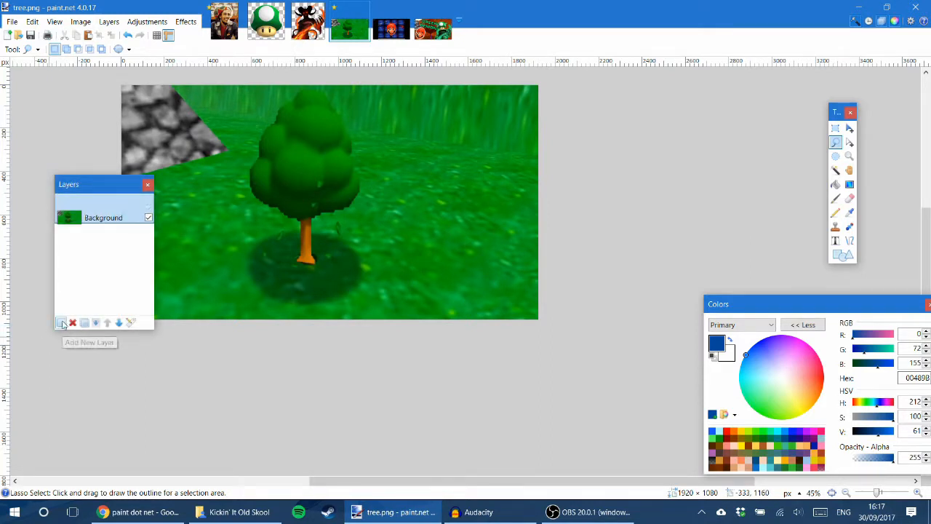
click(61, 323)
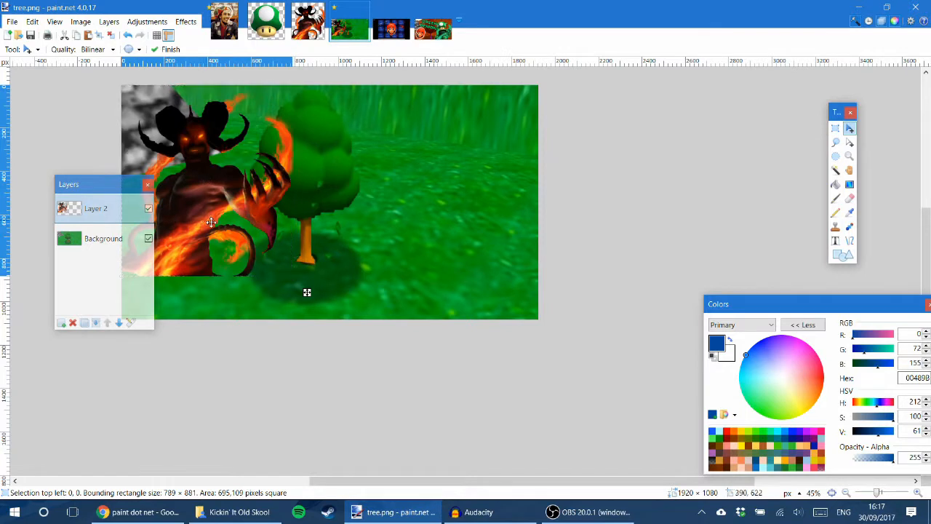
drag(211, 221, 448, 265)
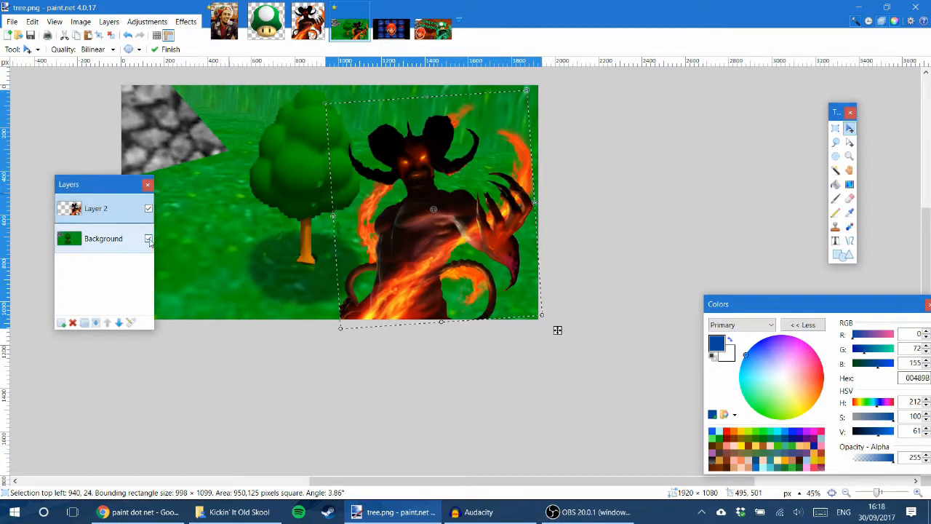
Toggle the background to check the demon, then settle it slightly tilted on the right side
click(149, 239)
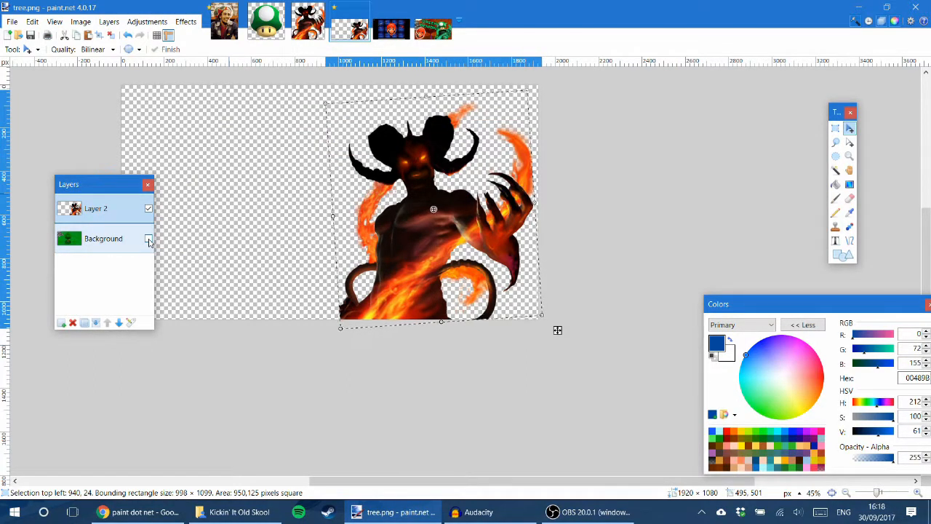
click(148, 238)
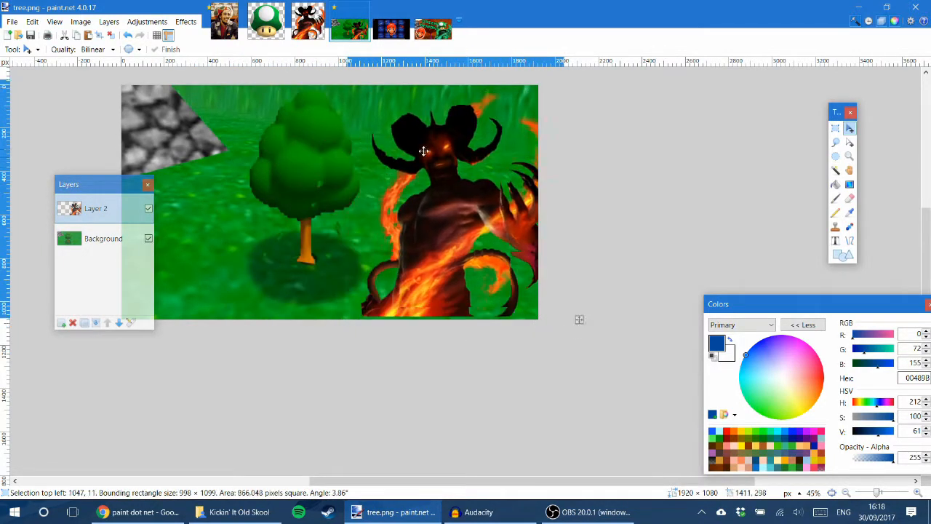
drag(424, 152, 416, 160)
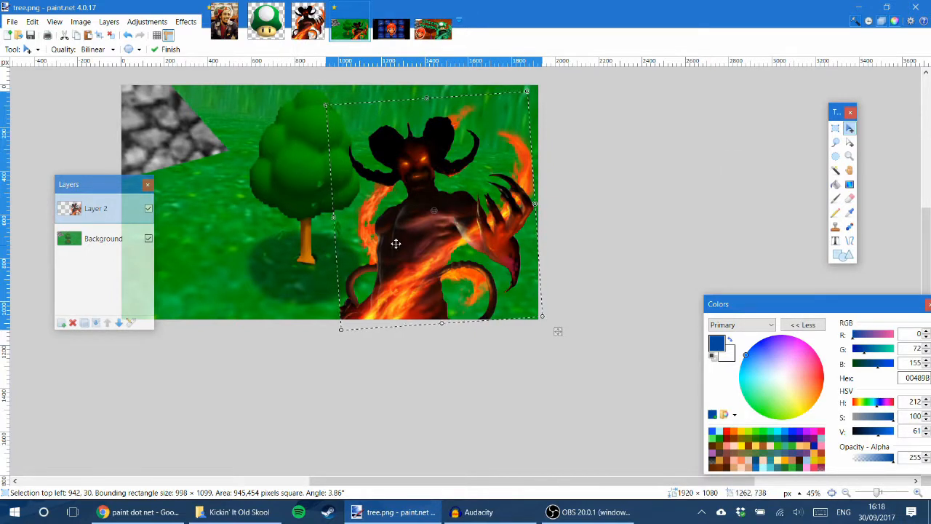
click(147, 21)
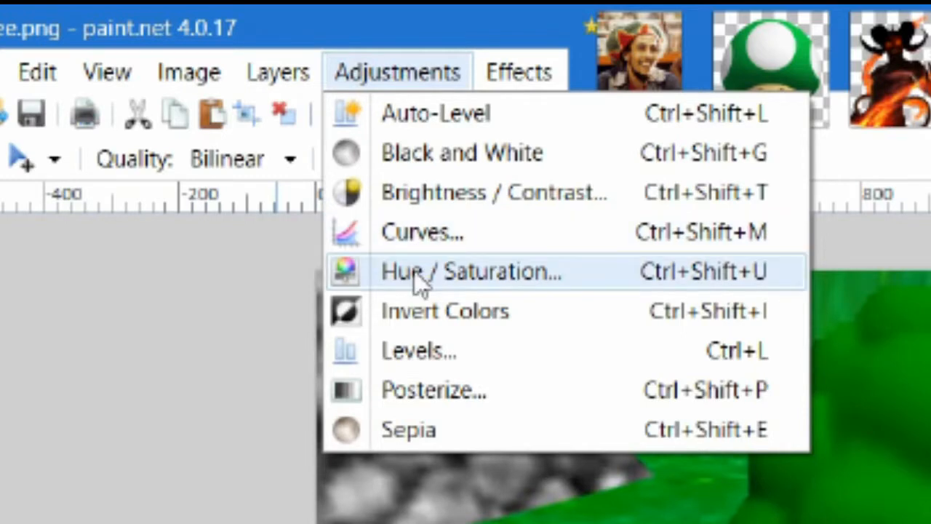
Use Hue / Saturation to shift the demon's flames to green at hue about 115, keeping lightness normal
click(472, 271)
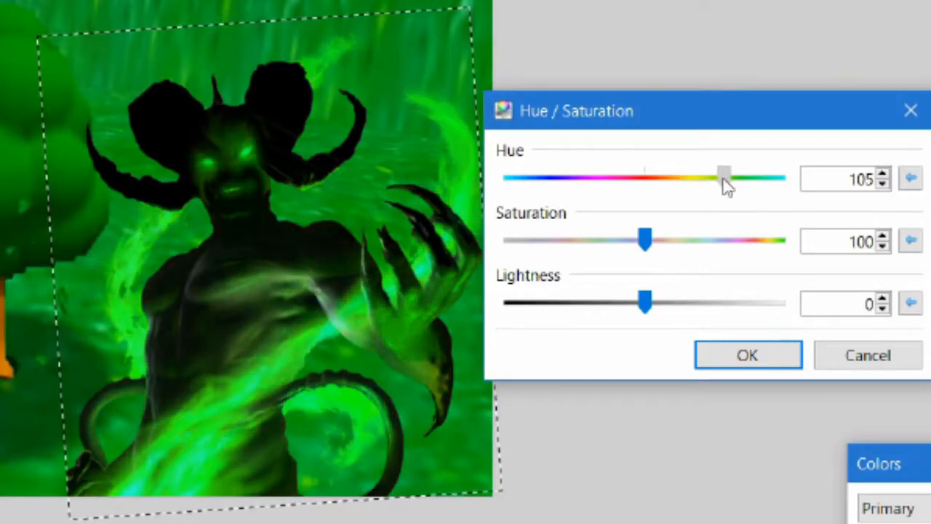
drag(724, 178, 510, 177)
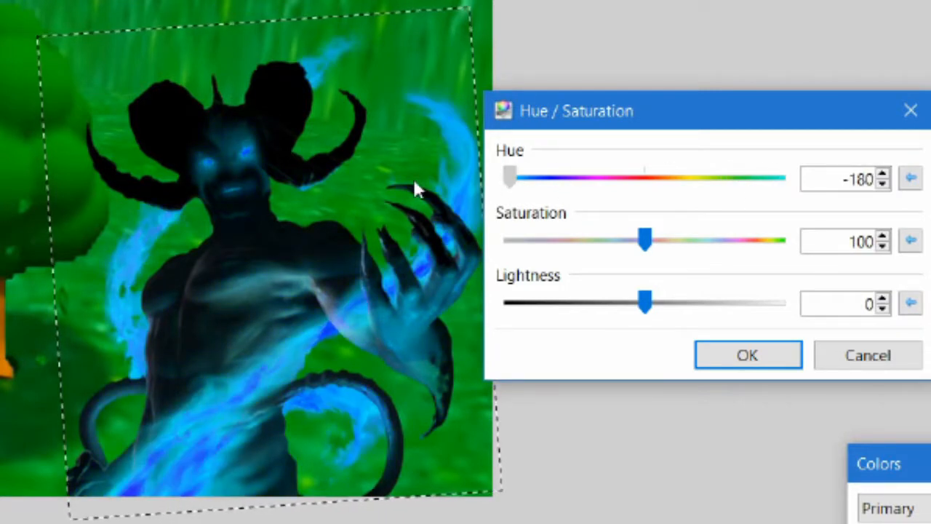
mouse_move(492, 207)
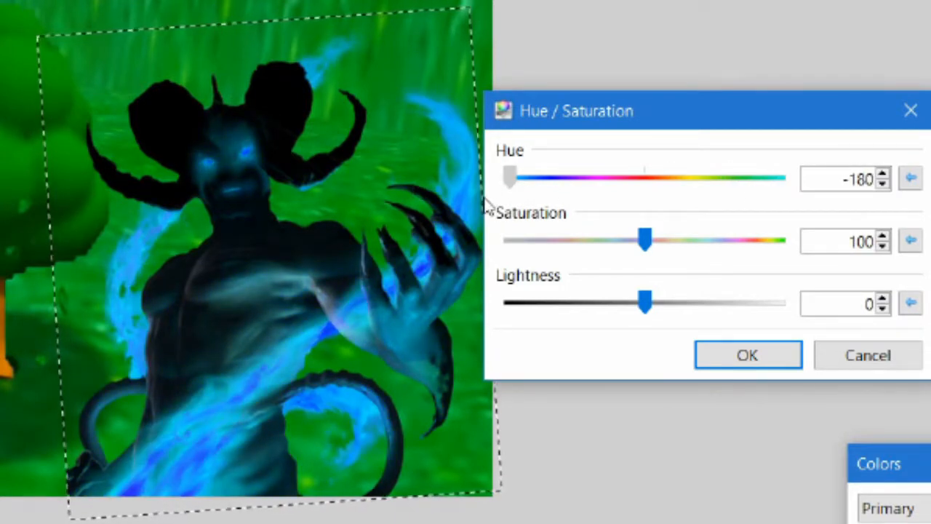
drag(509, 178, 552, 177)
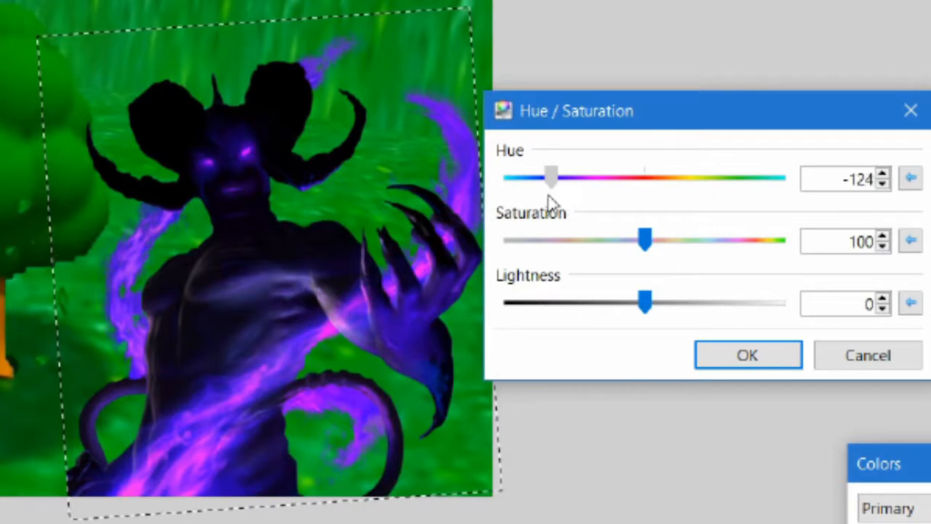
drag(550, 177, 737, 178)
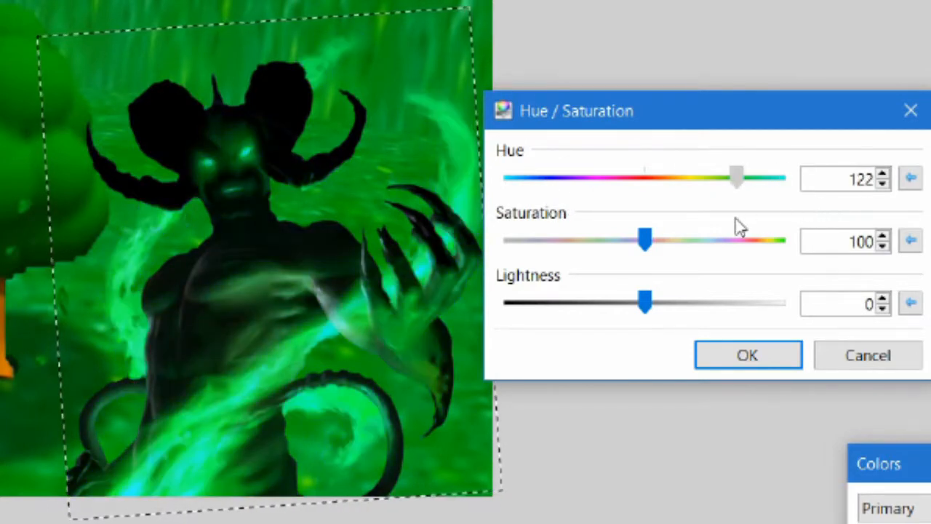
drag(735, 178, 730, 177)
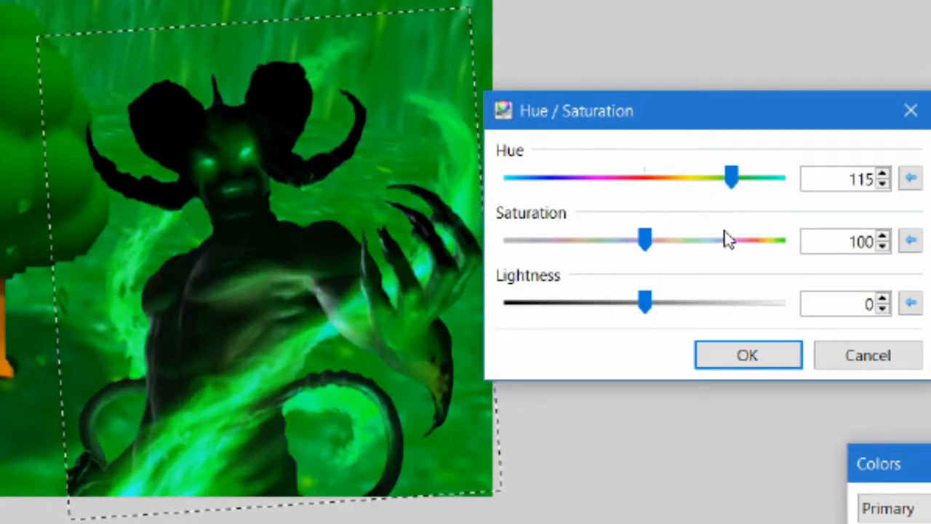
drag(645, 304, 596, 304)
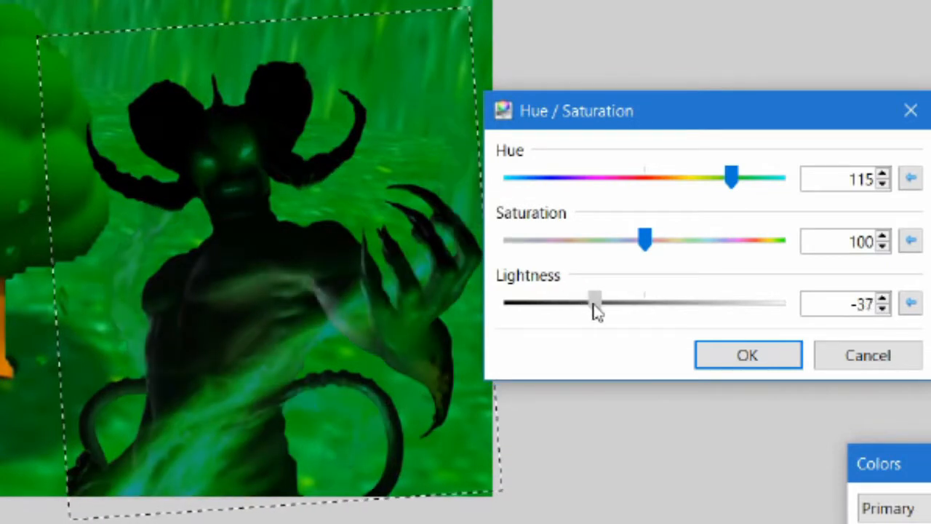
drag(595, 300, 716, 300)
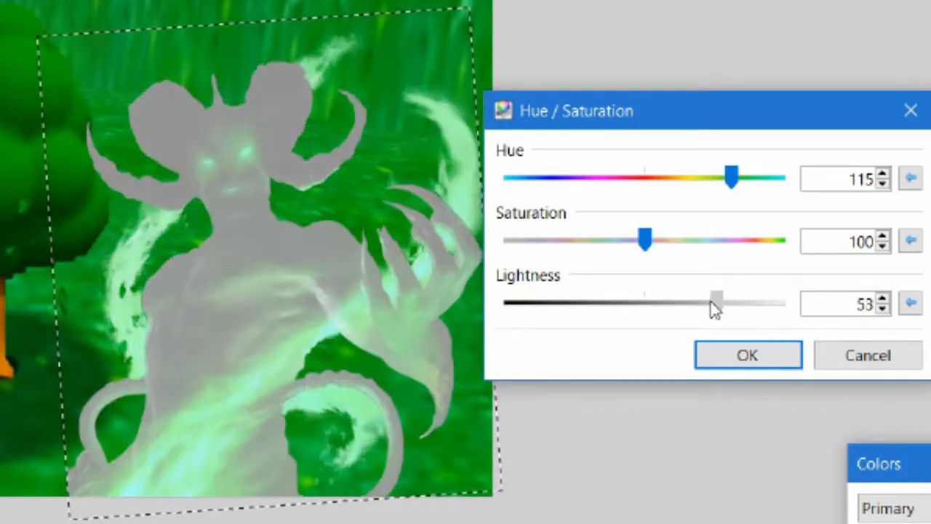
drag(716, 301, 639, 302)
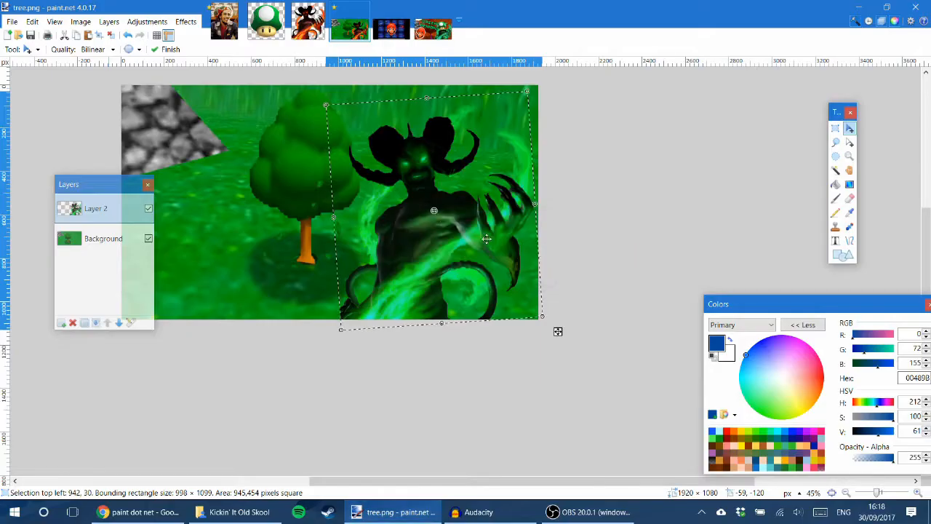
Bring the 1-up mushroom onto a new Layer 3 over the demon's head, tilt it, then hide the layer
click(264, 26)
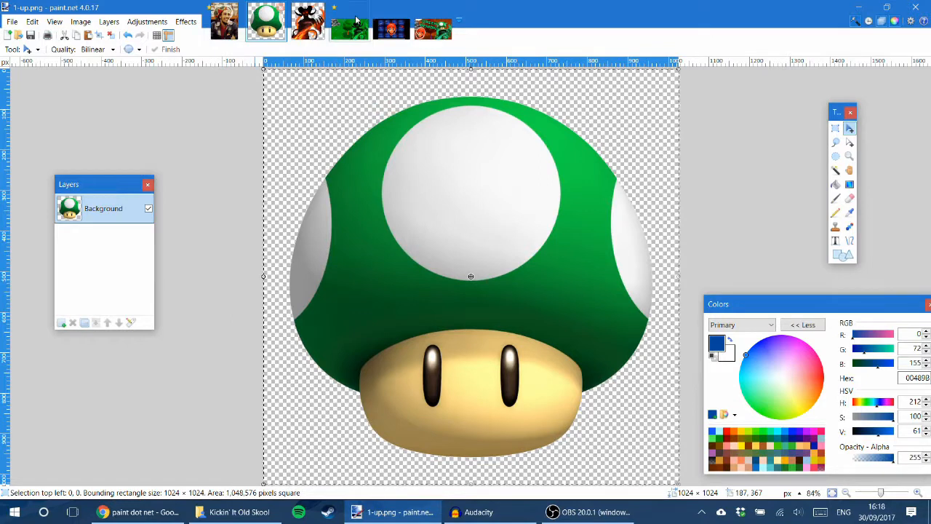
click(349, 26)
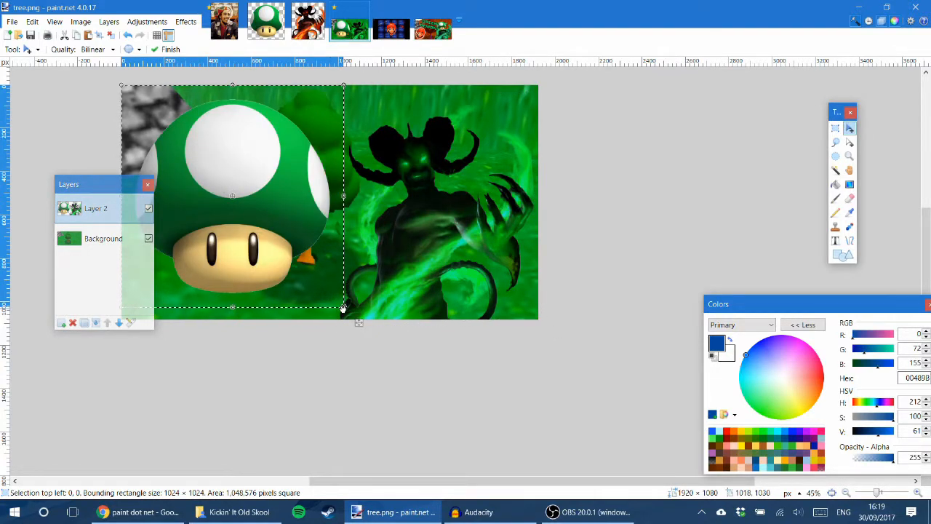
drag(233, 197, 372, 189)
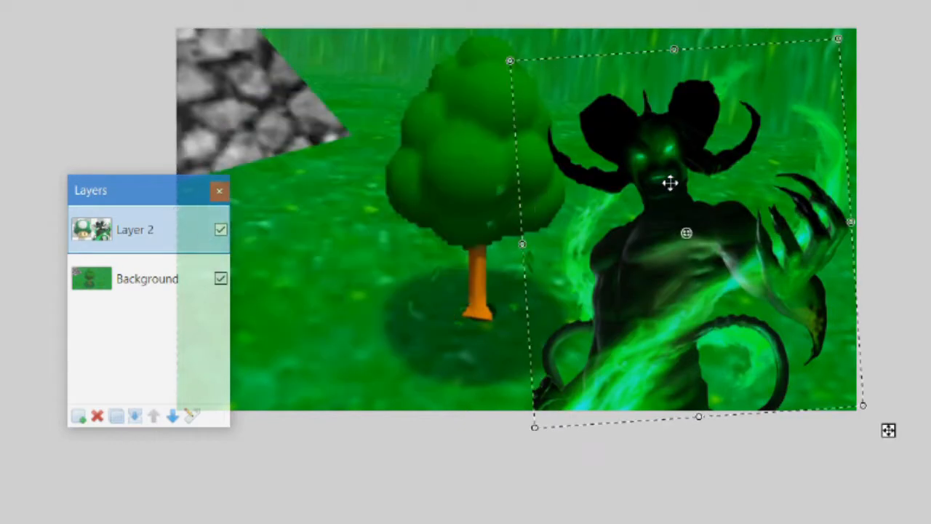
click(79, 416)
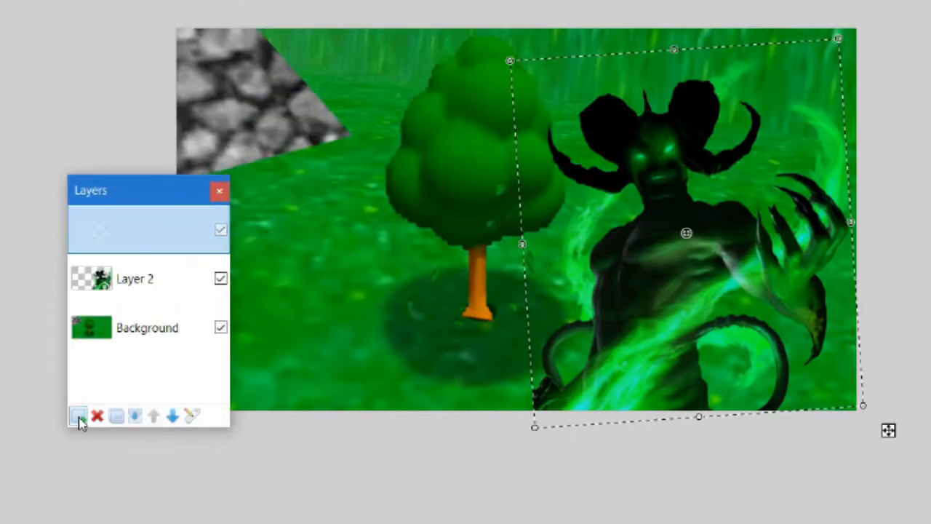
click(79, 416)
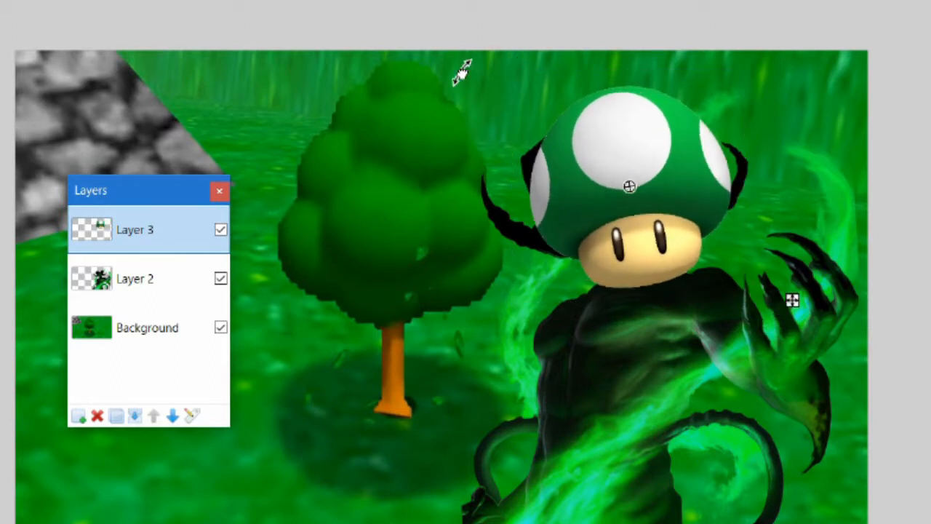
drag(629, 186, 532, 189)
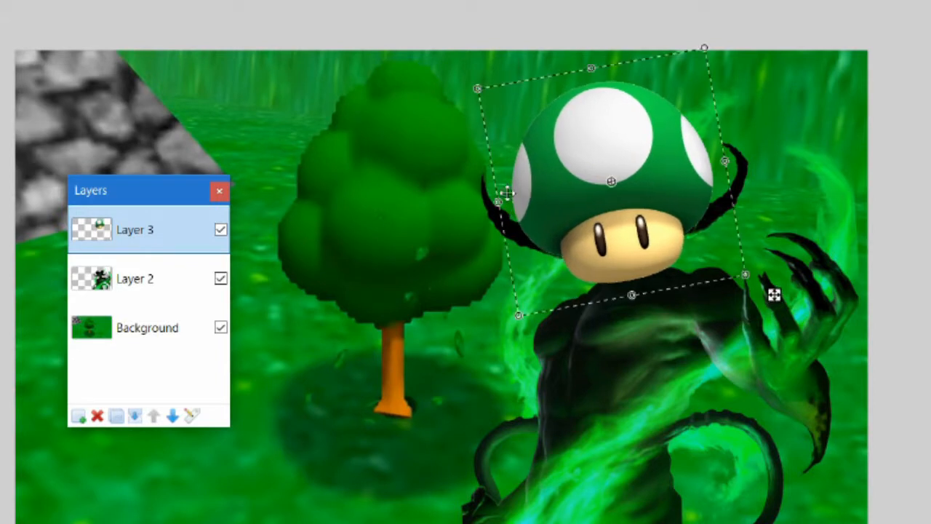
click(221, 230)
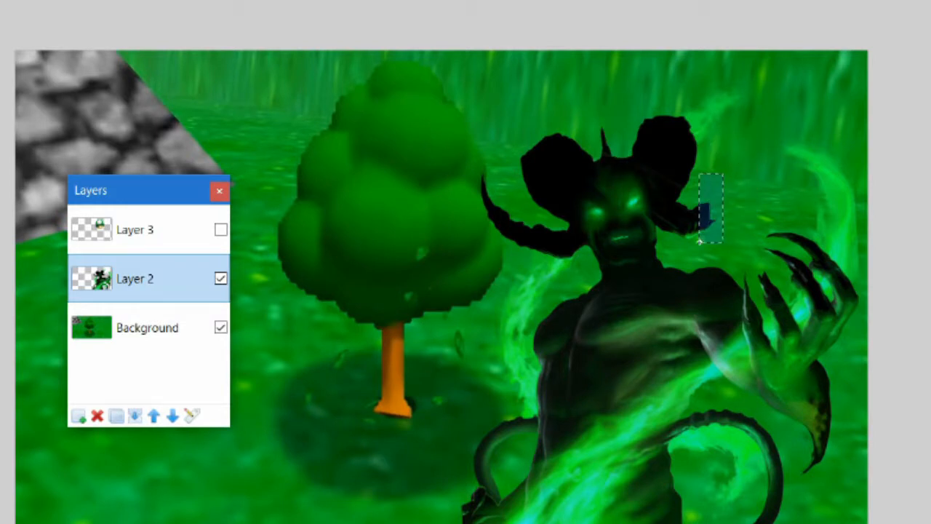
Drag the horn pixels off Layer 2, then show the mushroom layer again and make it active
drag(711, 207, 478, 204)
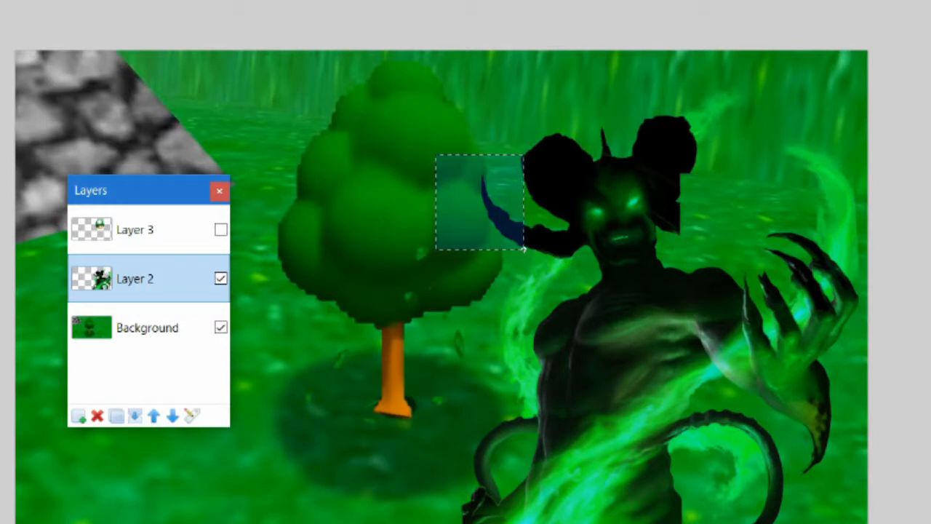
drag(477, 204, 546, 138)
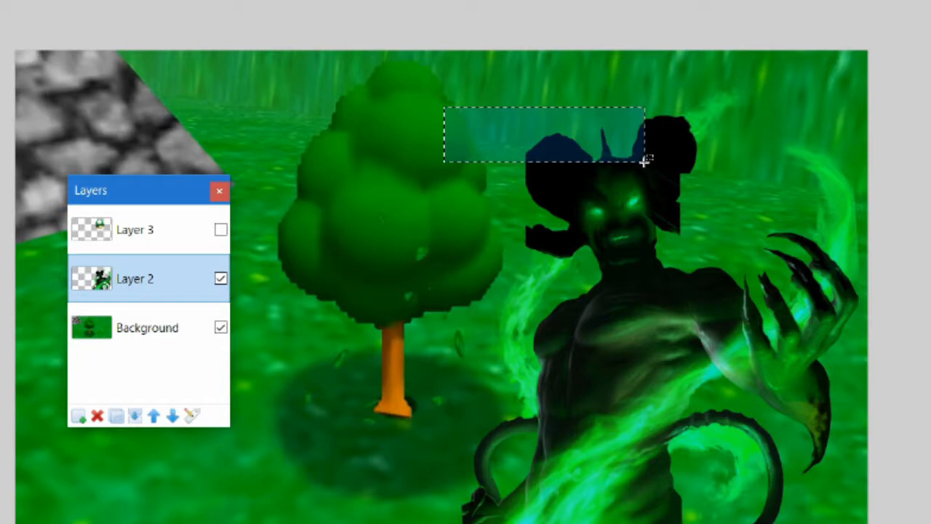
click(221, 230)
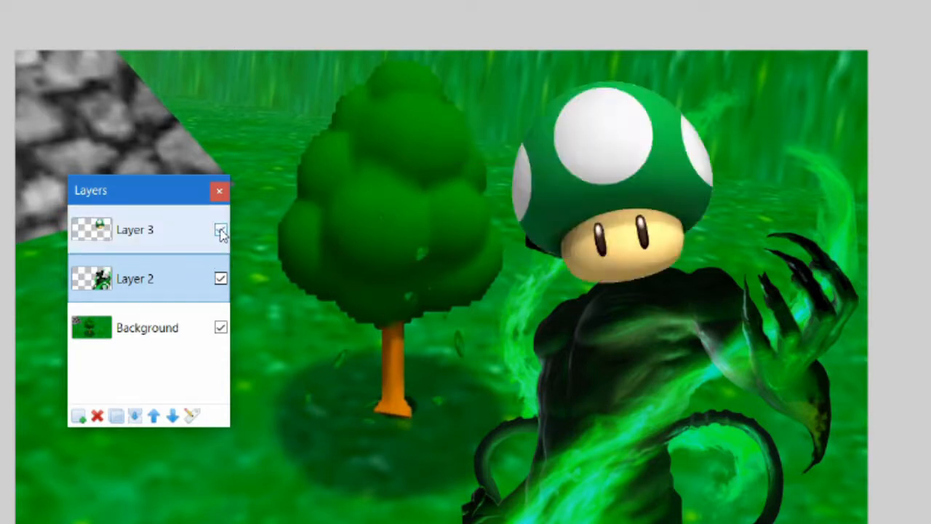
click(221, 230)
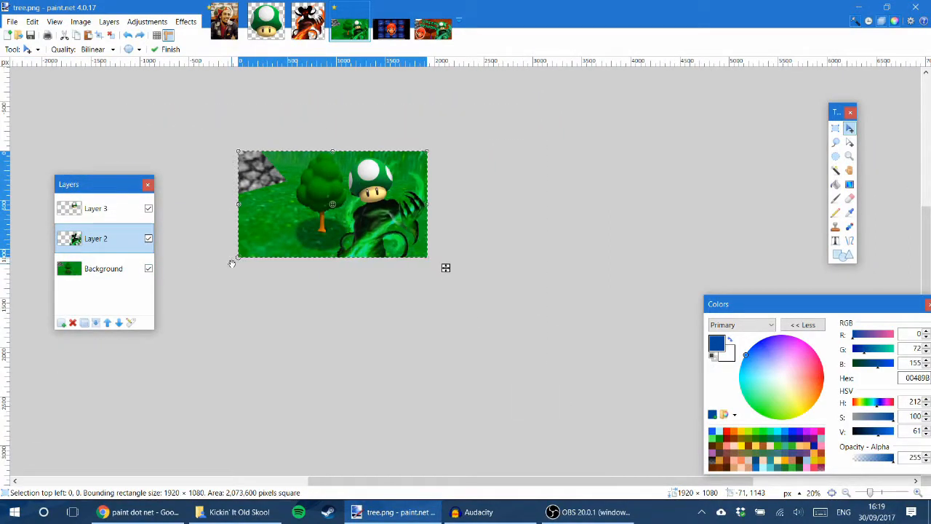
click(96, 210)
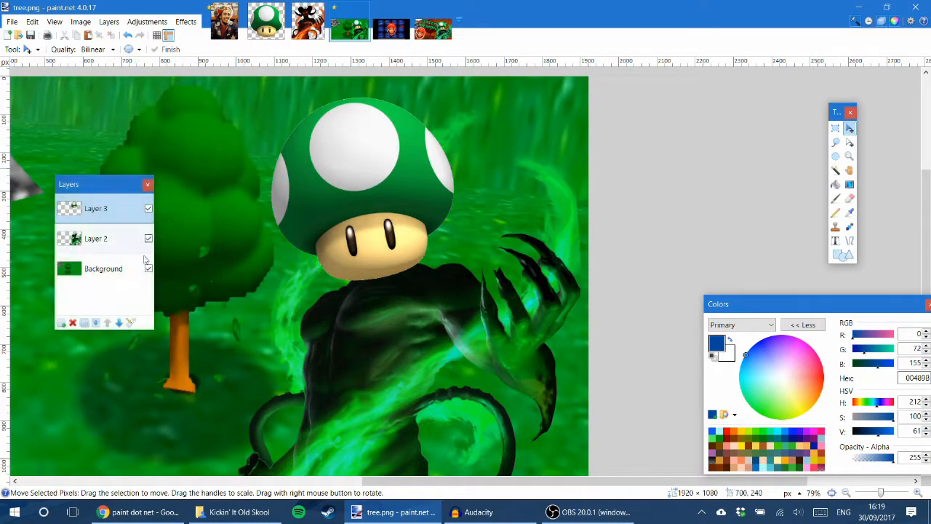
Hide the grassy Background layer, merge the mushroom into the demon layer and duplicate the result
click(148, 267)
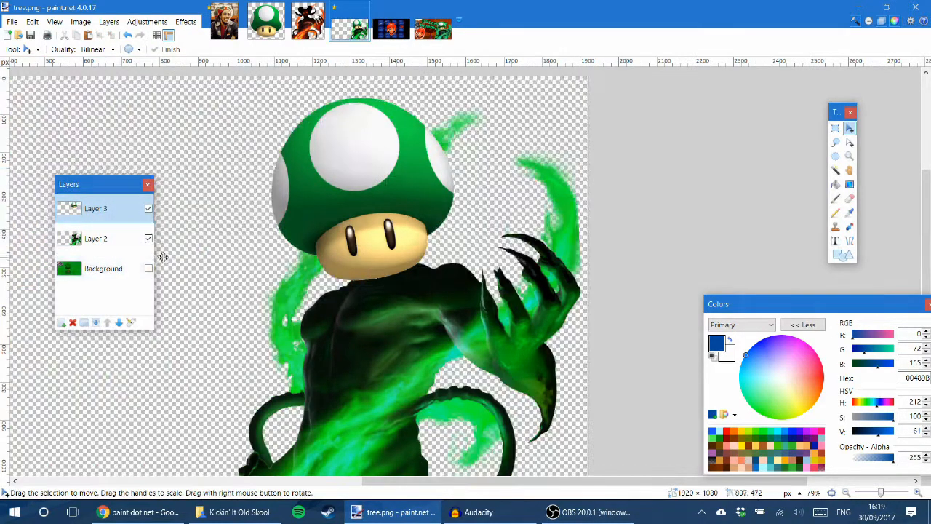
scroll(down, 3)
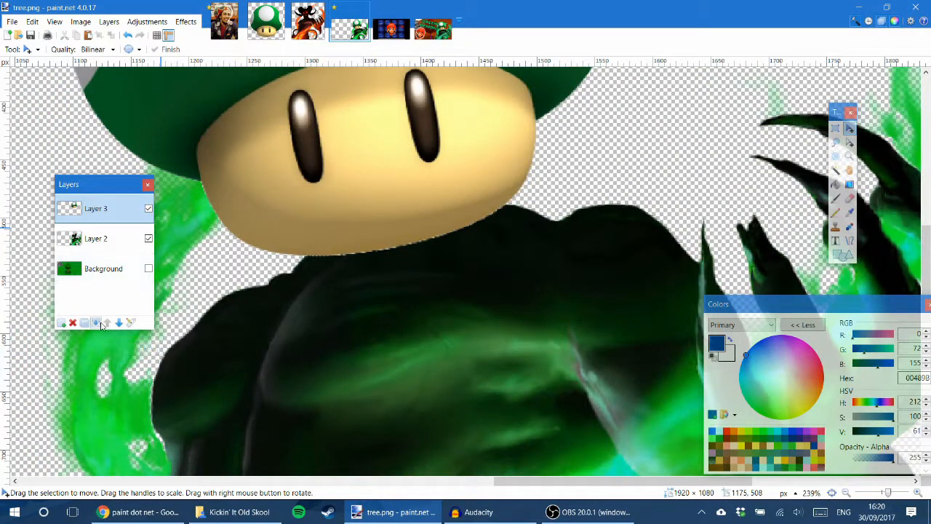
click(73, 323)
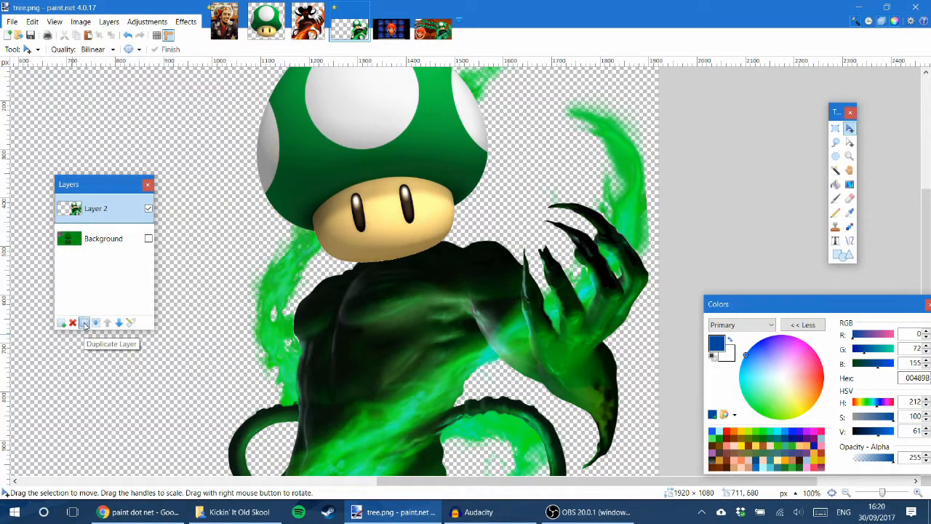
click(84, 323)
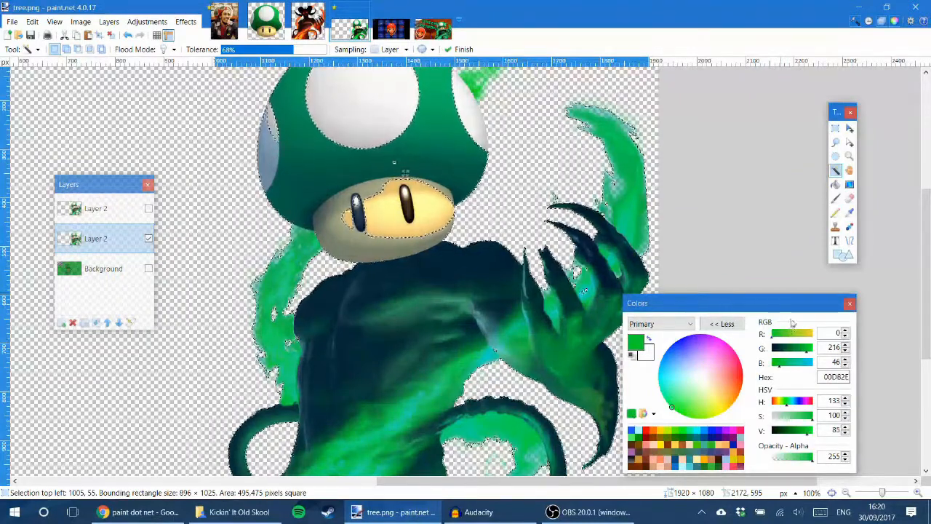
Bucket-fill the lower demon copy bright green, including leftover gaps and the face area
click(685, 408)
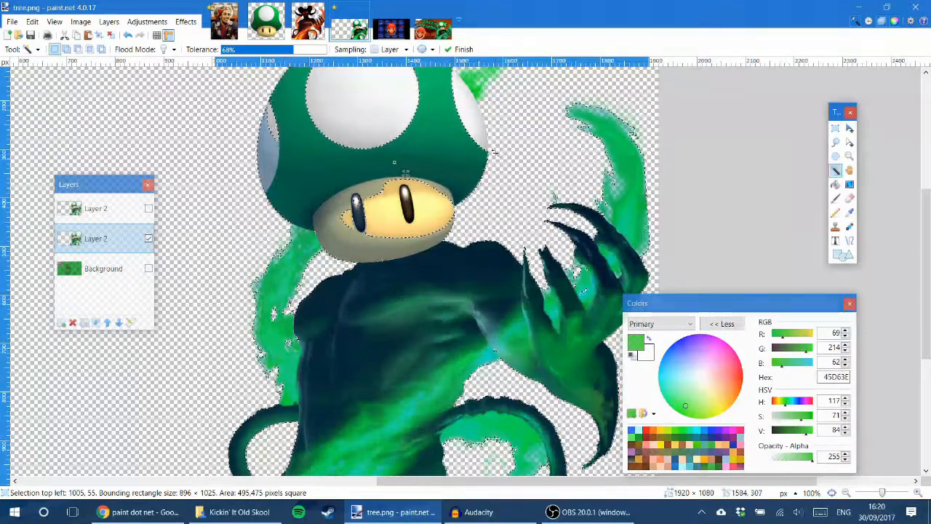
click(835, 184)
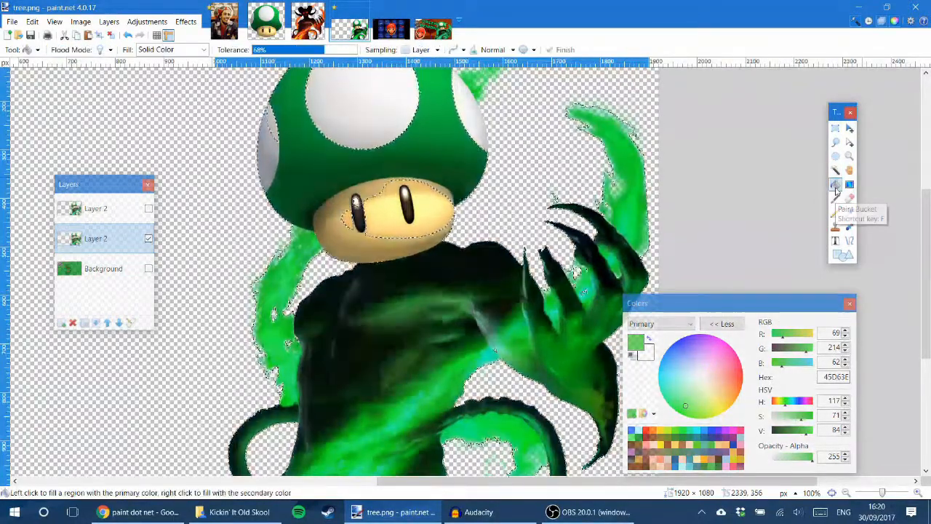
click(416, 291)
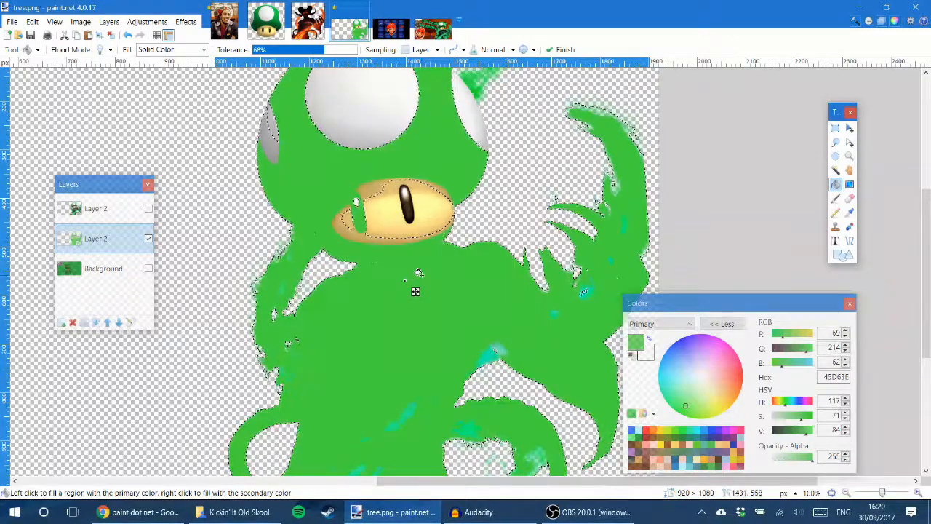
scroll(down, 3)
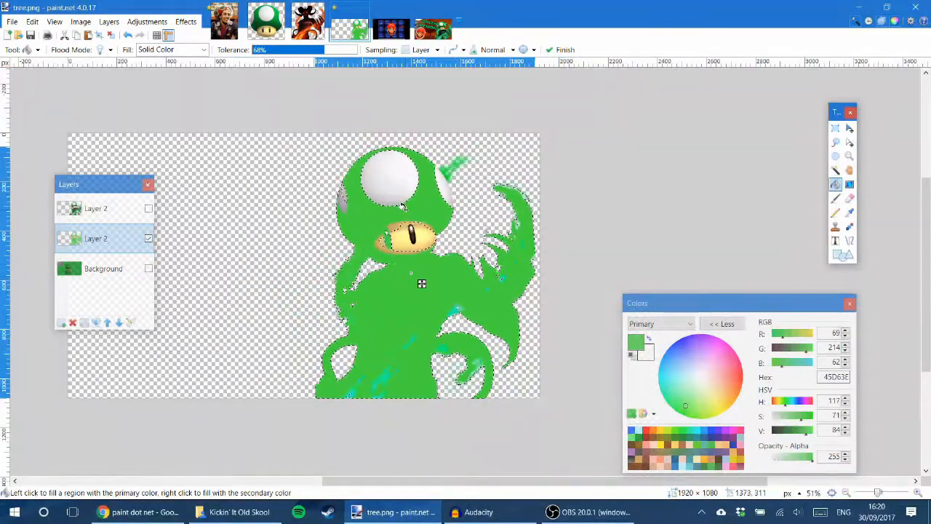
click(399, 176)
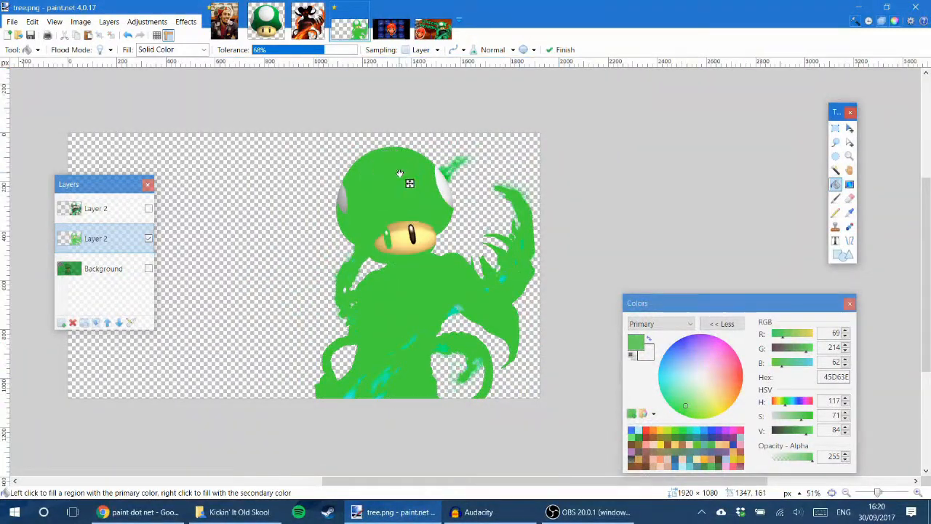
click(396, 241)
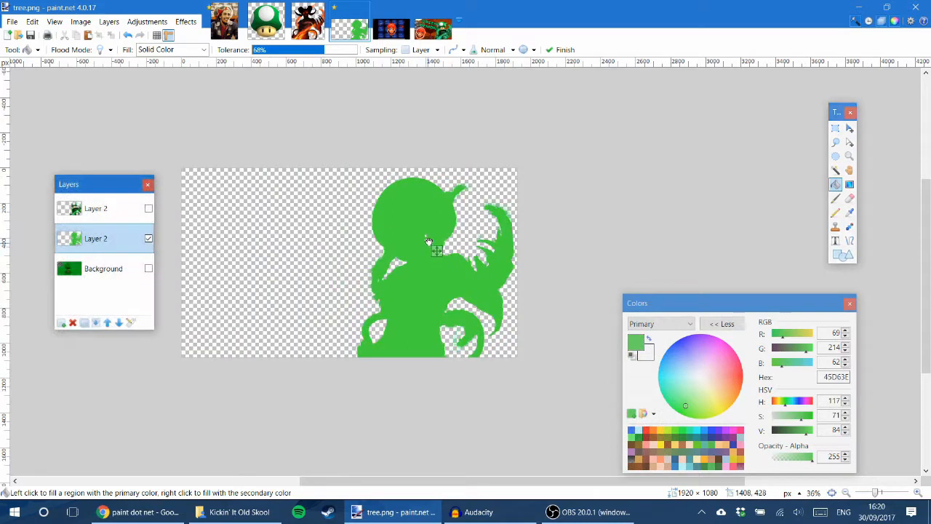
Magic Wand select the green silhouette and show the top demon copy again
click(148, 210)
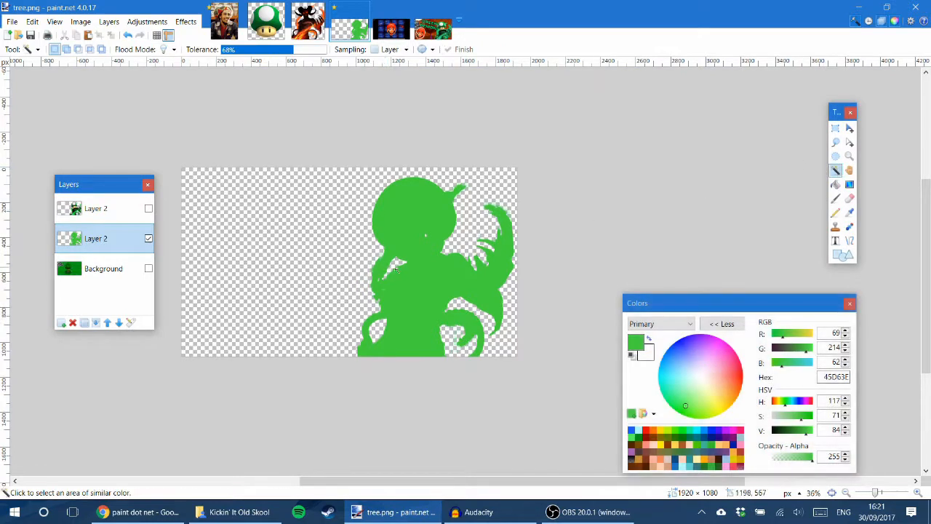
click(421, 282)
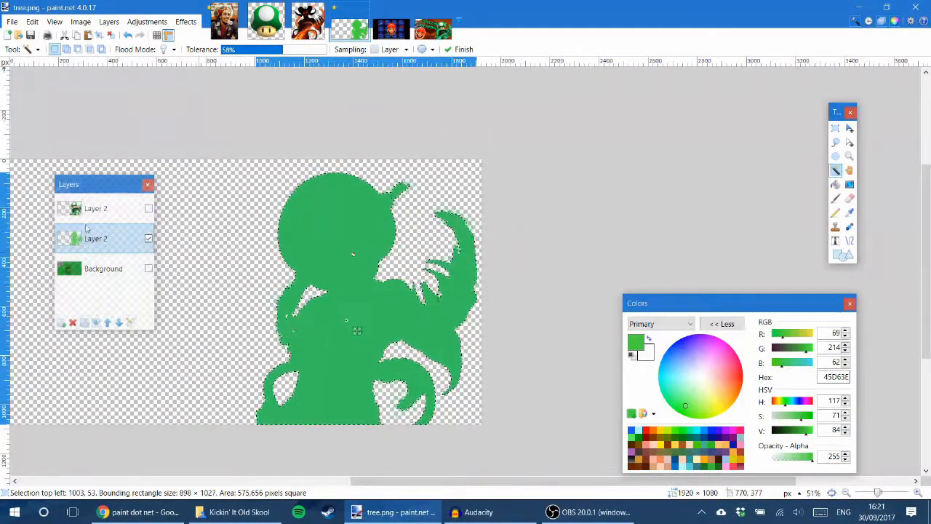
click(148, 210)
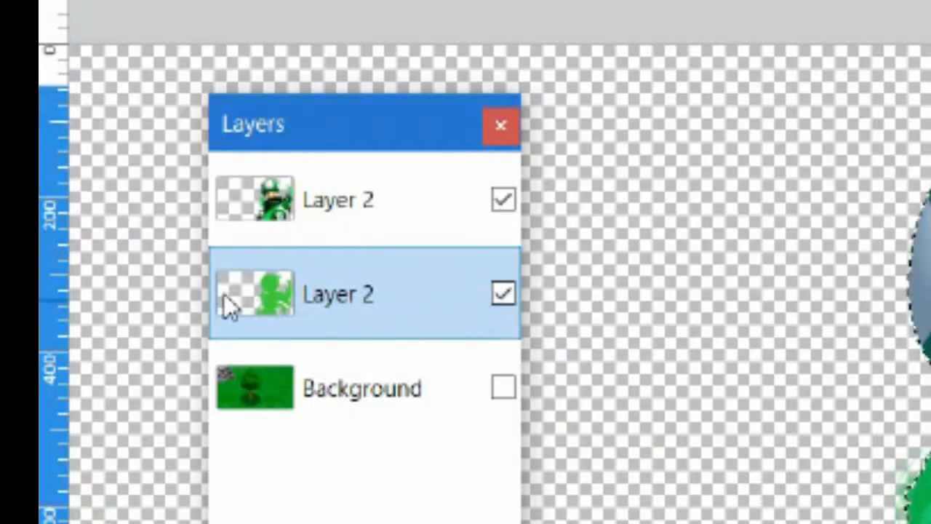
mouse_move(311, 313)
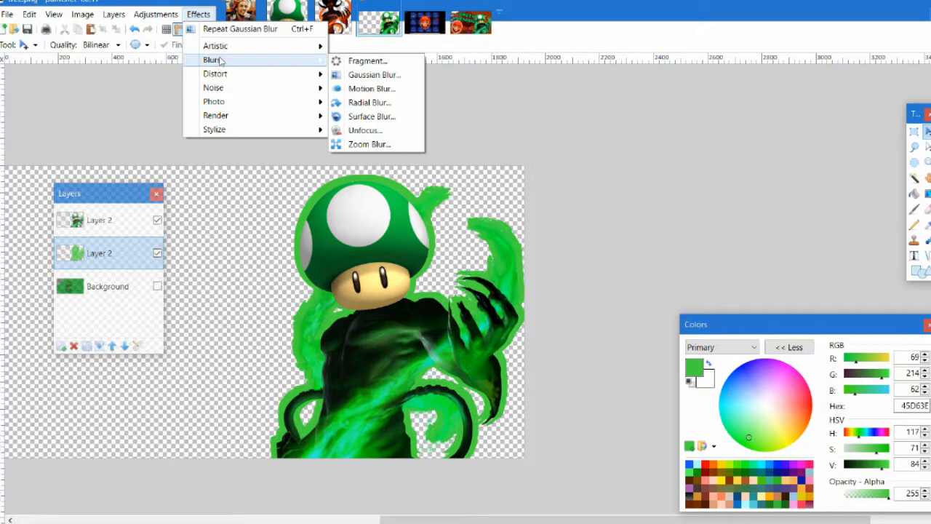
Apply a Gaussian Blur of about radius 14 to the green silhouette, then select the top demon layer
click(374, 74)
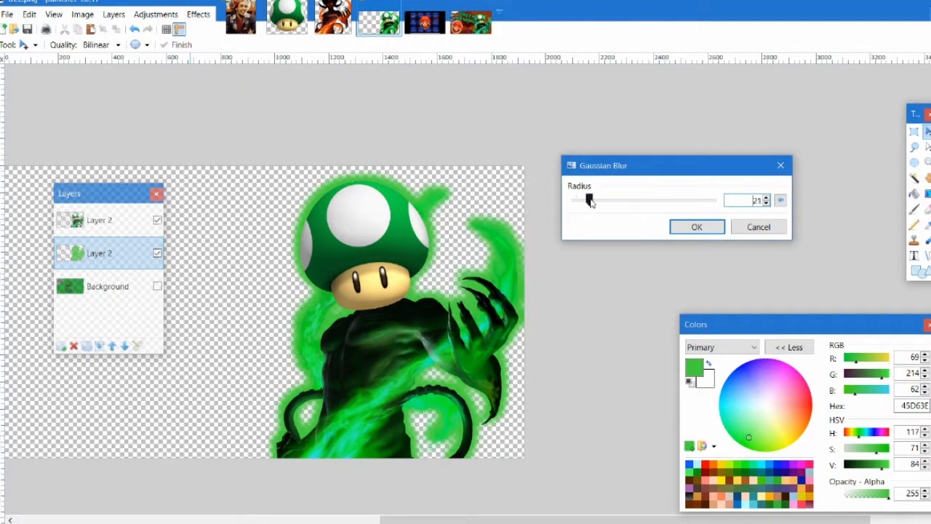
drag(588, 199, 585, 199)
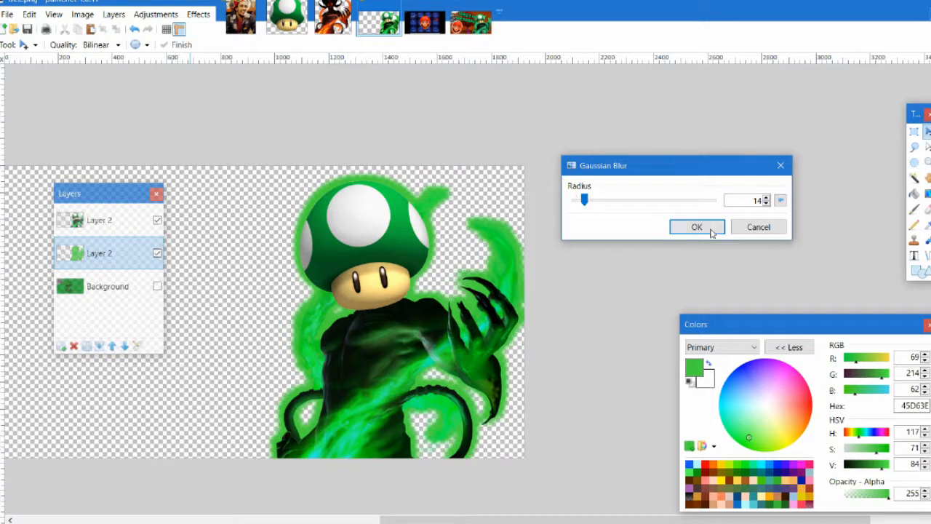
click(696, 227)
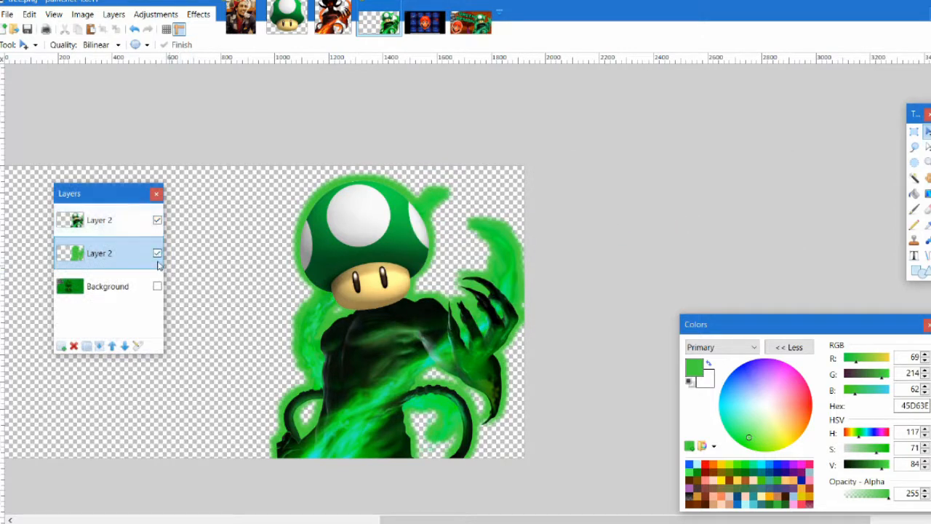
click(157, 253)
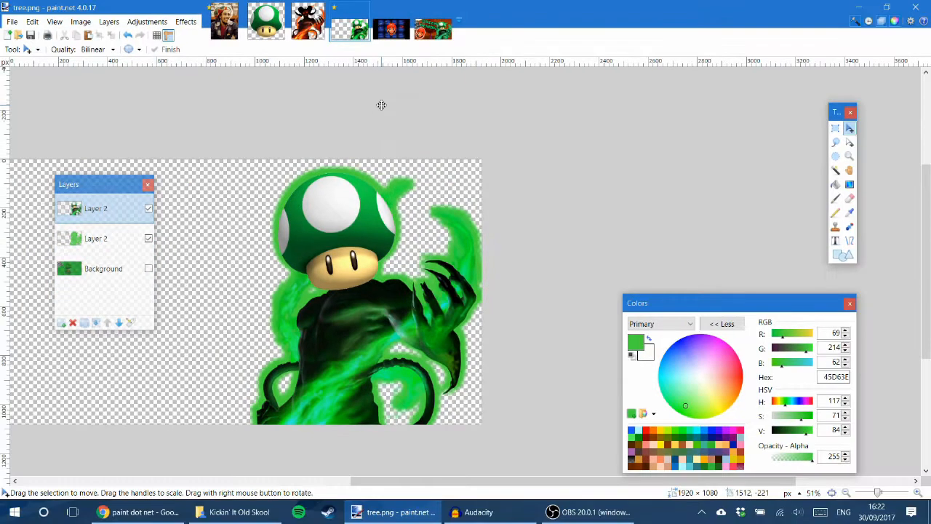
In the Mario face image, Magic Wand select the leftover background scraps around the face
click(391, 26)
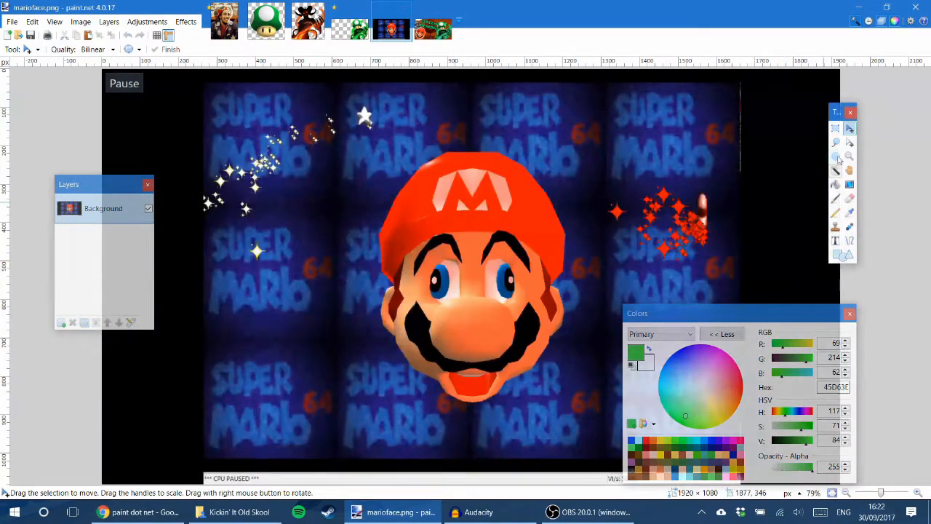
click(835, 171)
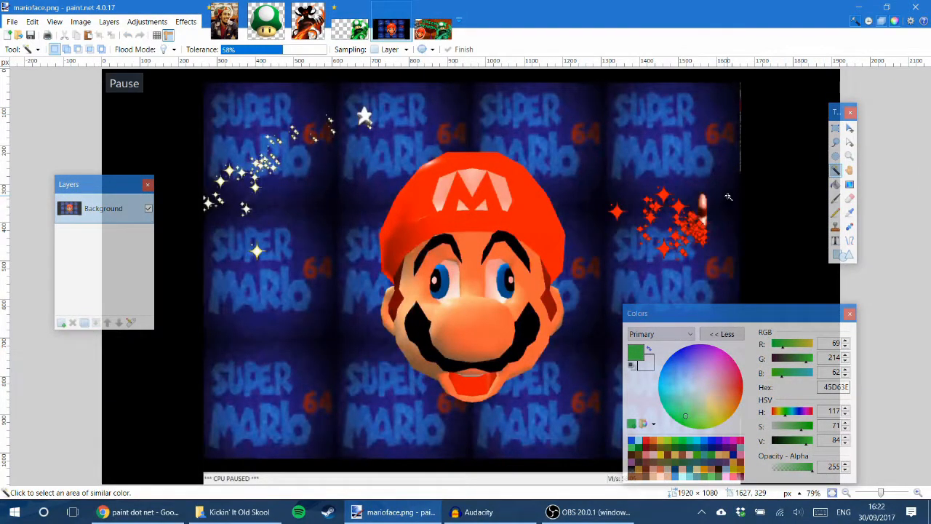
mouse_move(385, 253)
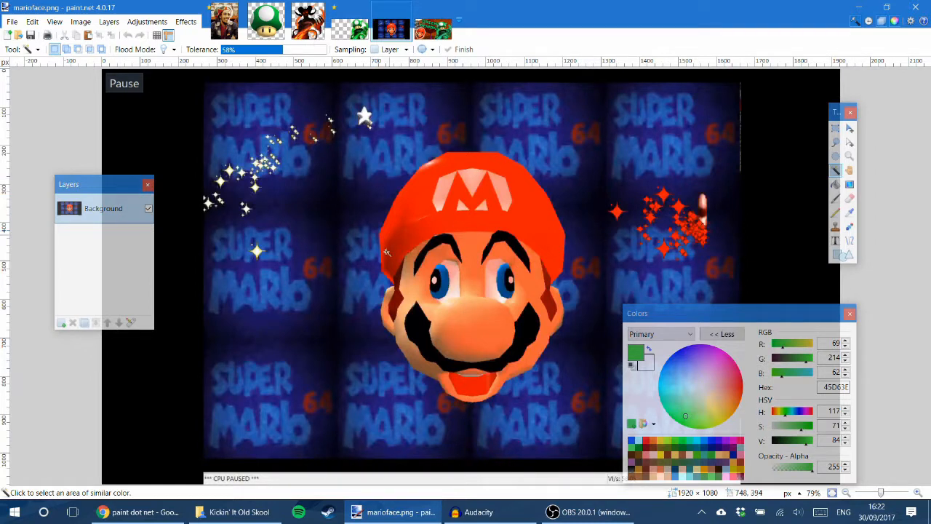
scroll(down, 3)
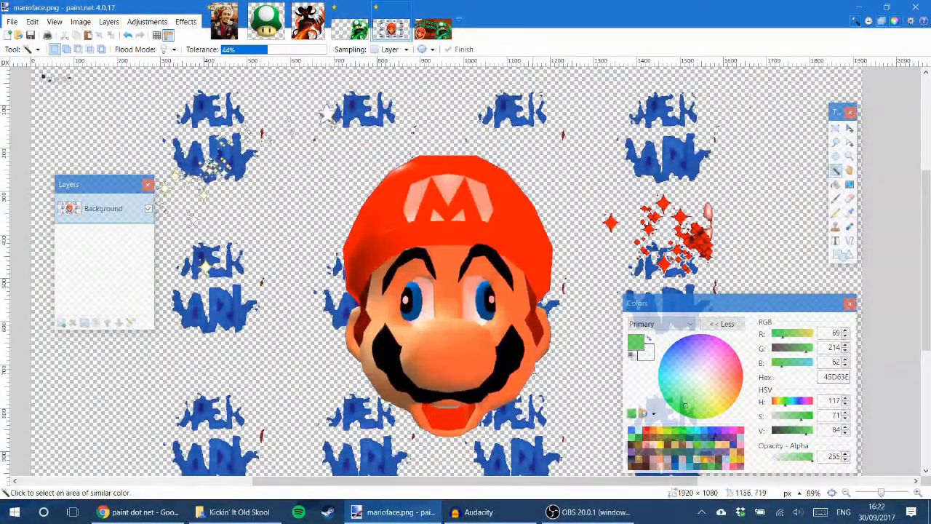
click(349, 313)
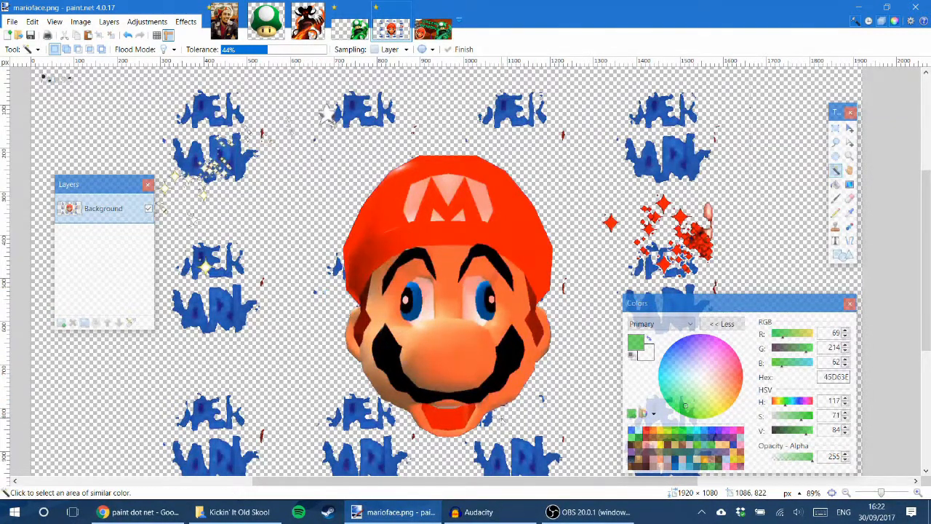
mouse_move(859, 198)
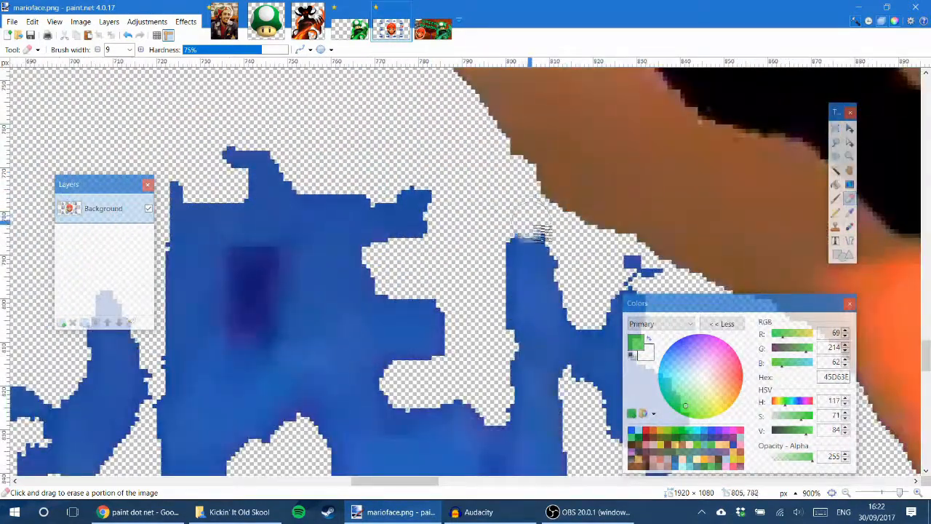
Erase the blue remnants along the face edge and select the whole cleaned-up face (Ctrl+A)
drag(539, 233, 575, 305)
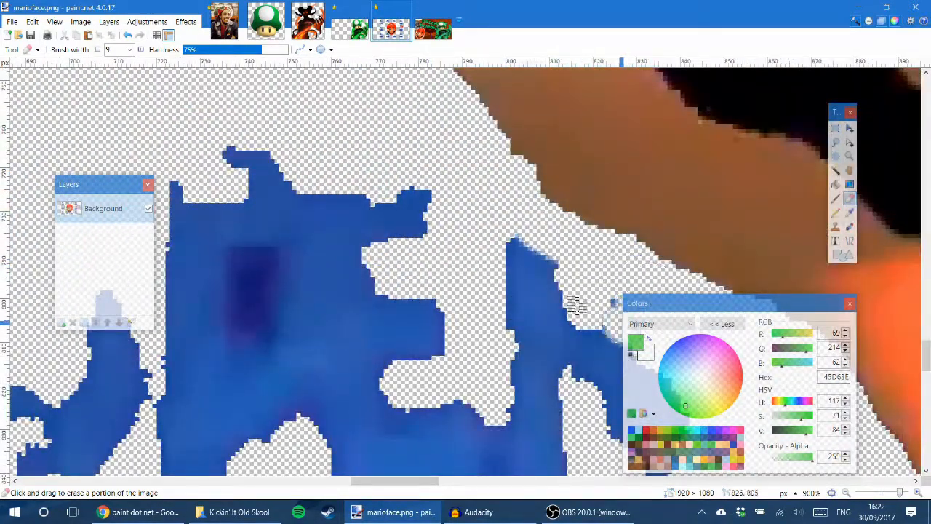
drag(575, 301, 440, 195)
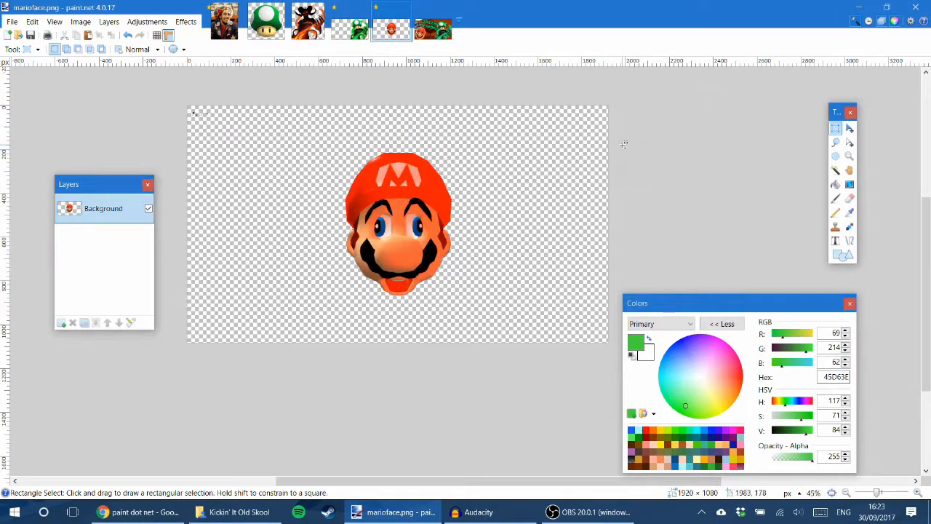
key(ctrl+a)
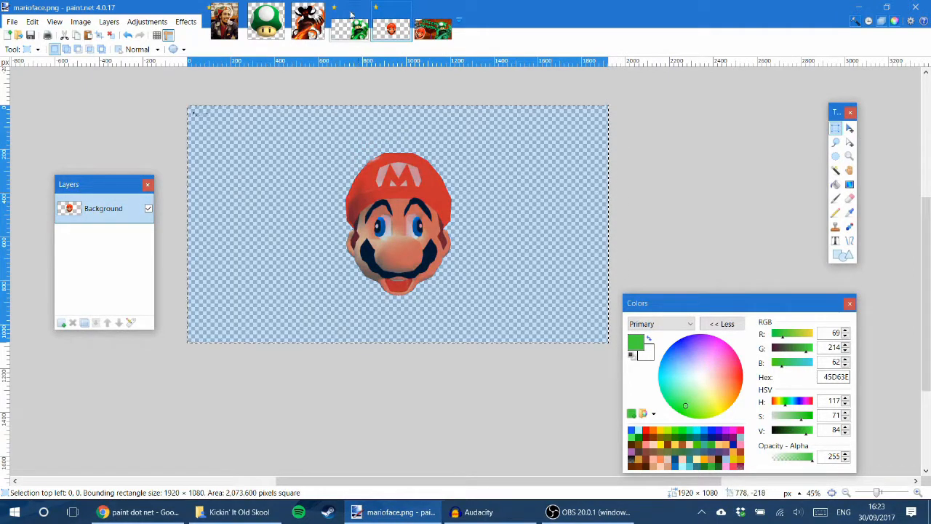
Paste Mario's face as a new layer in tree.png and position it on the left of the scene
click(349, 29)
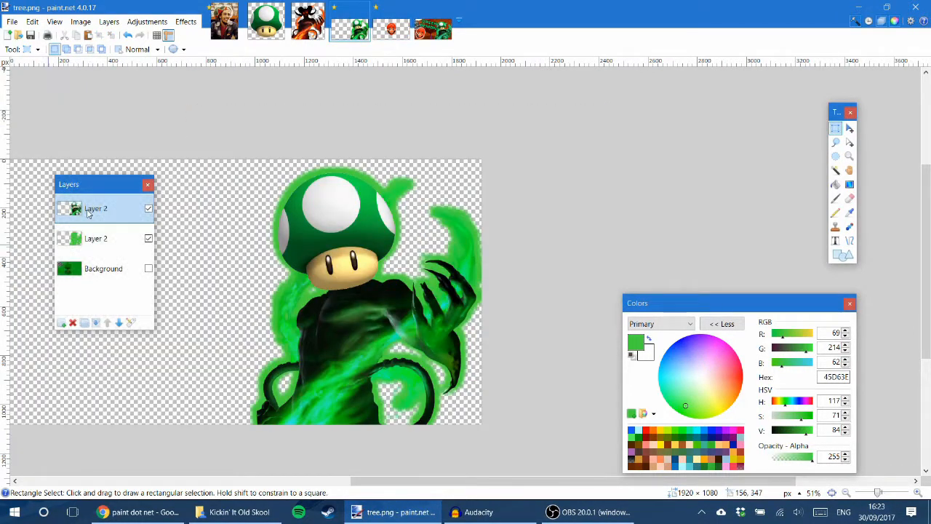
click(61, 323)
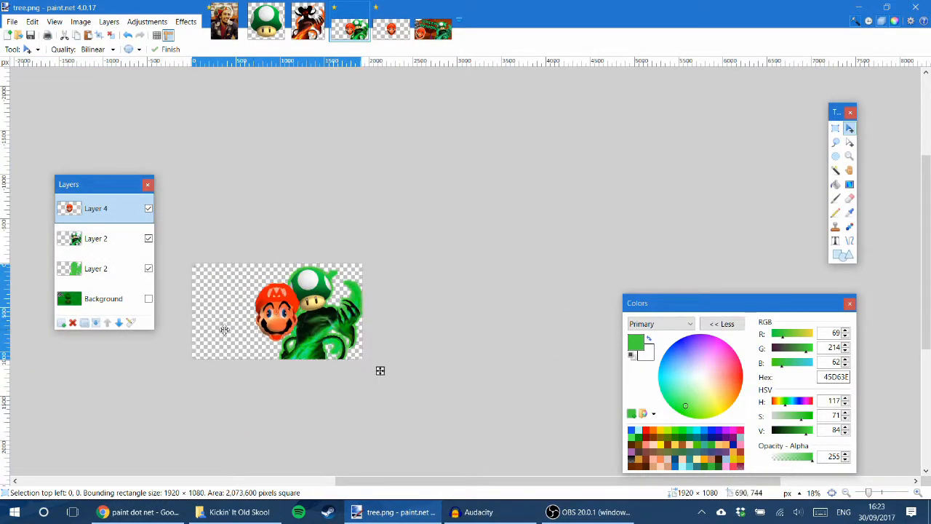
drag(276, 313, 218, 327)
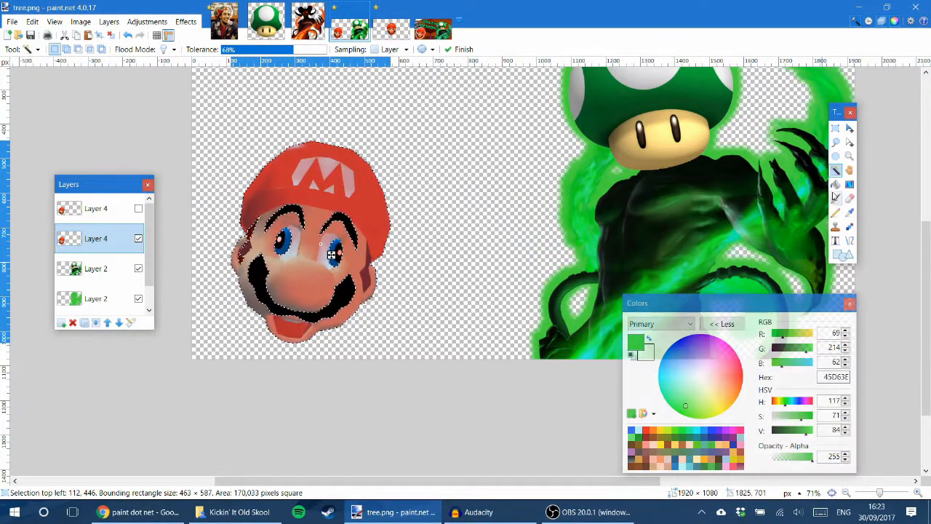
Fill a lower copy of the face solid white and Gaussian-blur it into a soft white outline
click(313, 182)
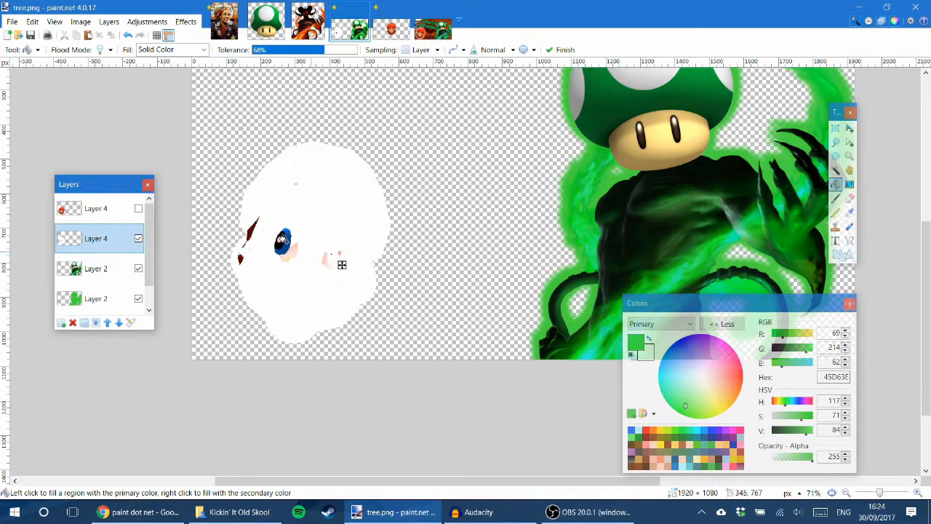
click(283, 244)
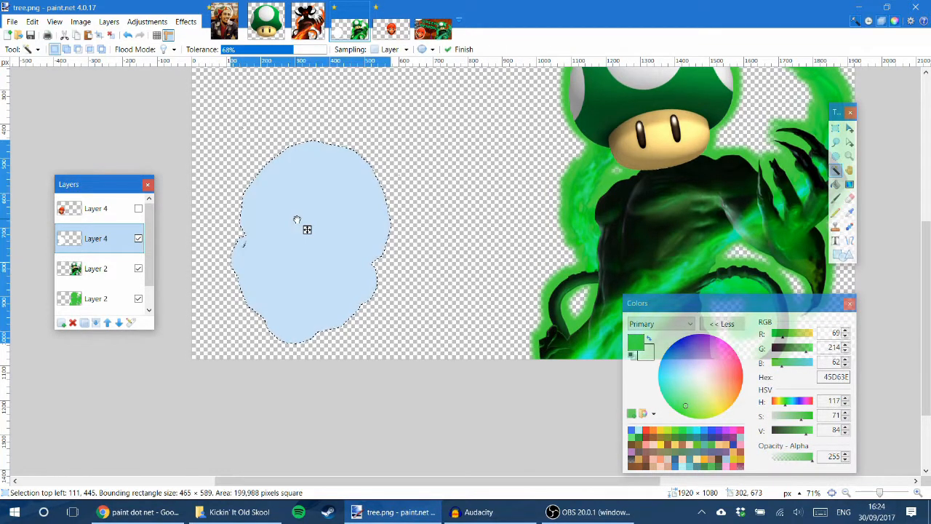
mouse_move(140, 157)
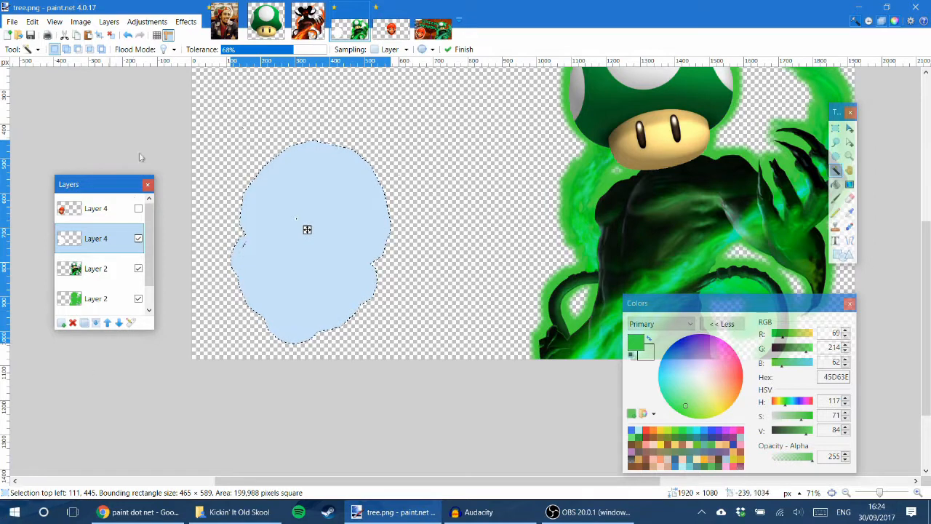
click(138, 209)
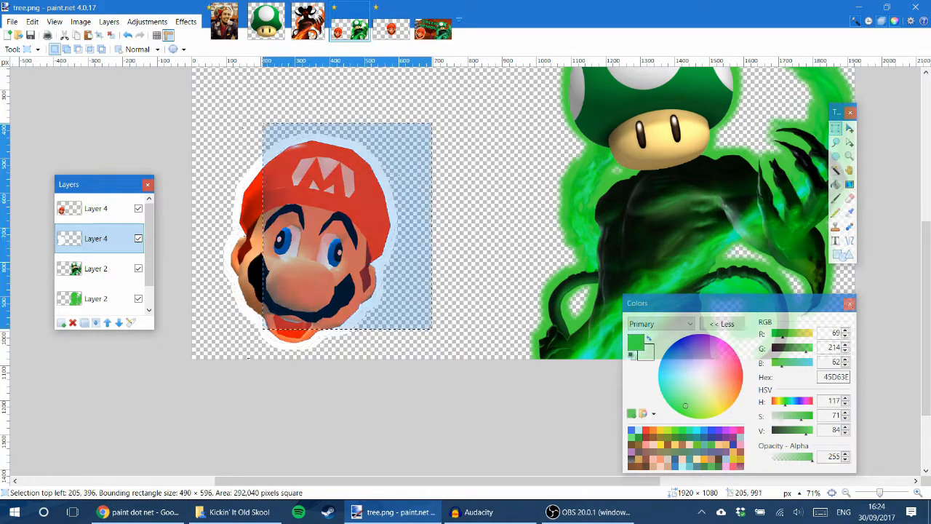
click(186, 22)
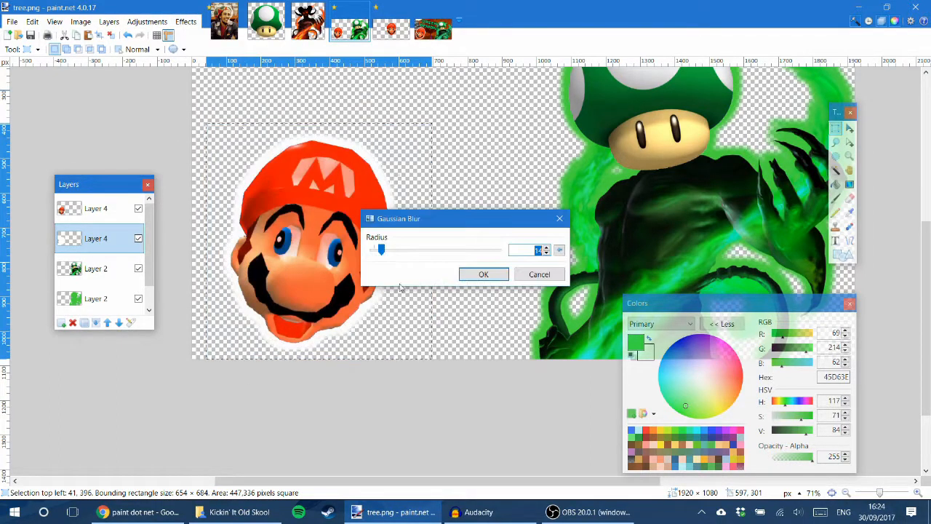
click(483, 273)
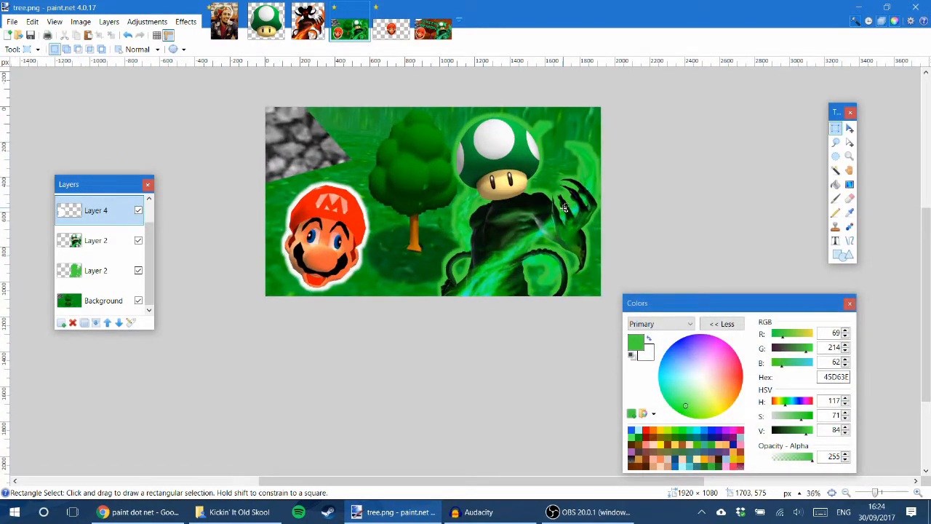
Shift the Background layer's hue to about -119 in Hue/Saturation, turning the green scene red
click(103, 300)
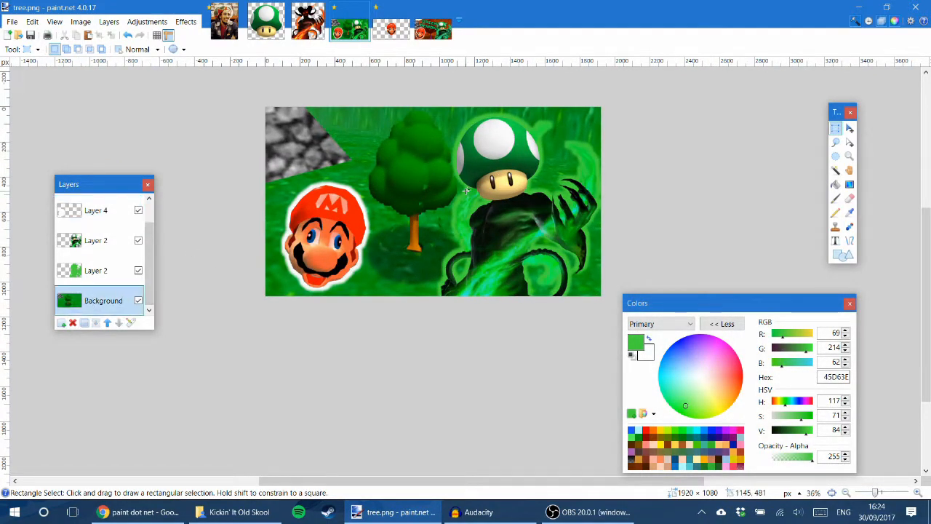
mouse_move(442, 180)
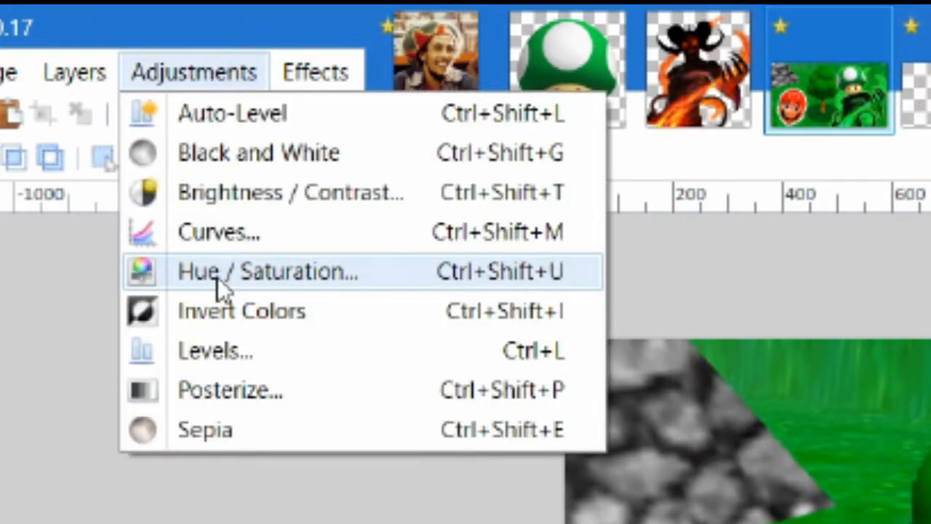
click(268, 270)
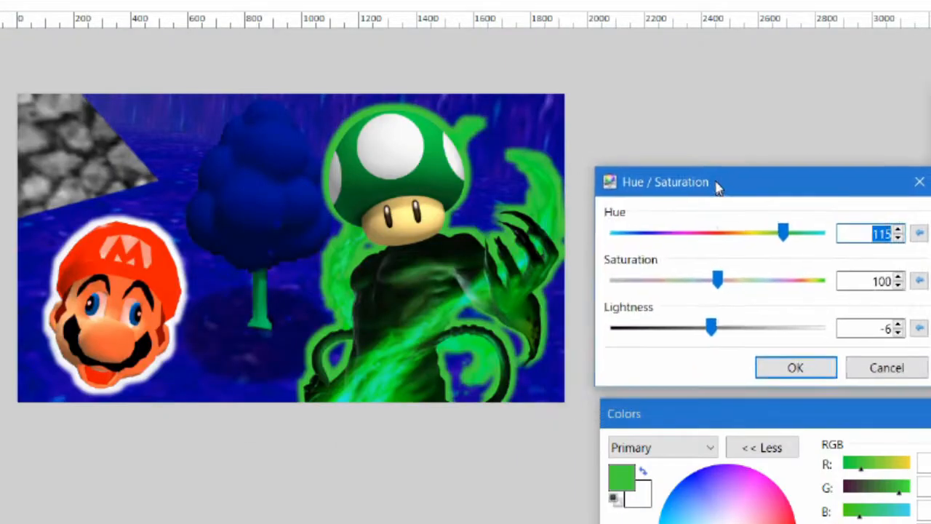
drag(783, 231, 809, 232)
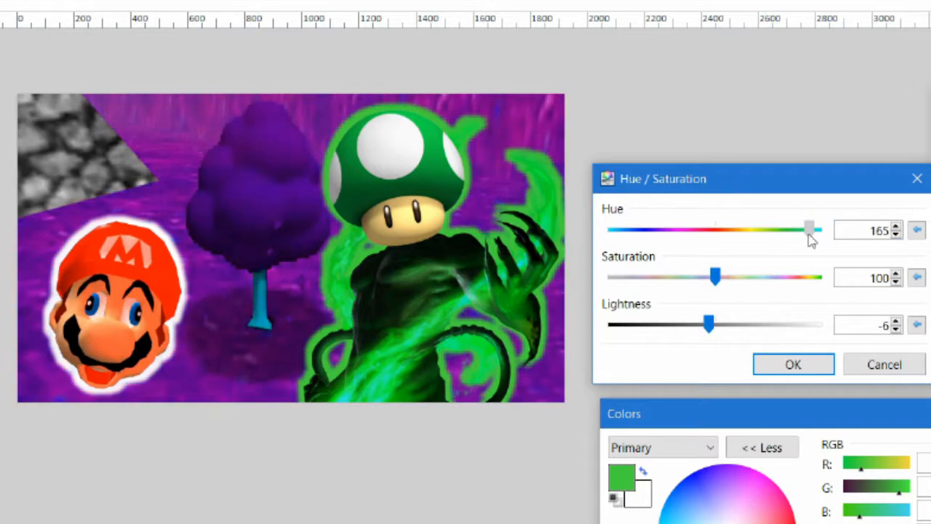
drag(809, 230, 615, 230)
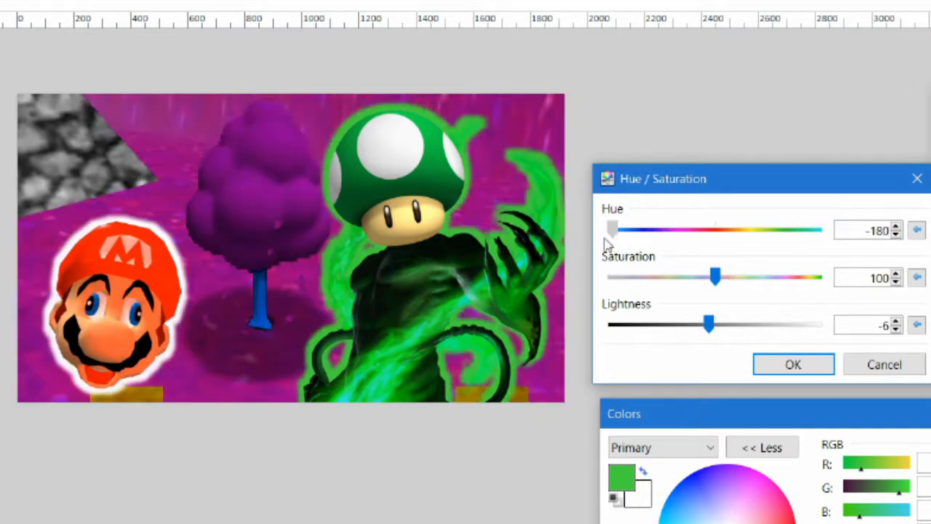
drag(612, 230, 652, 230)
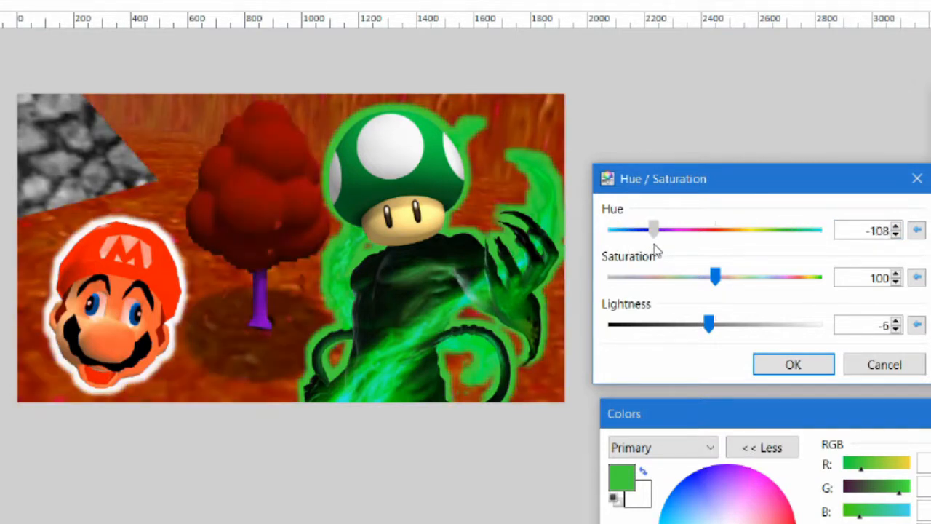
drag(653, 230, 647, 230)
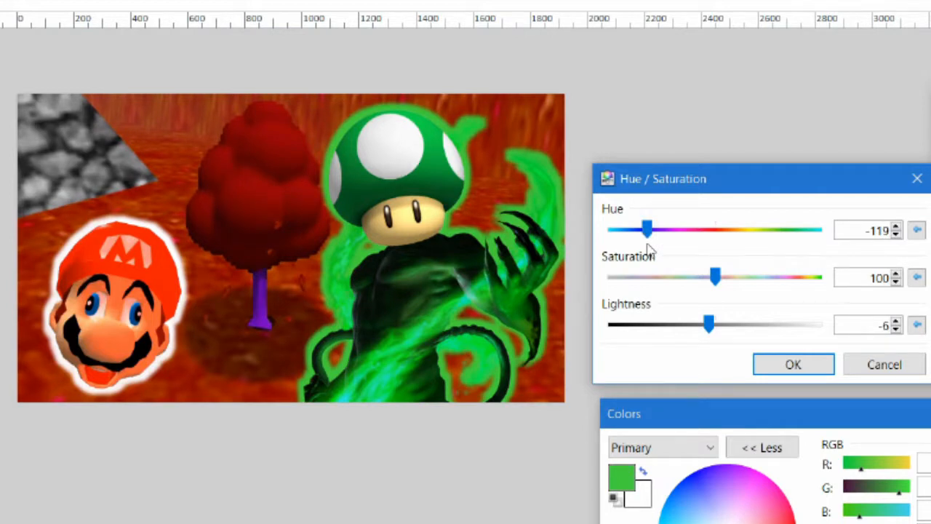
click(793, 364)
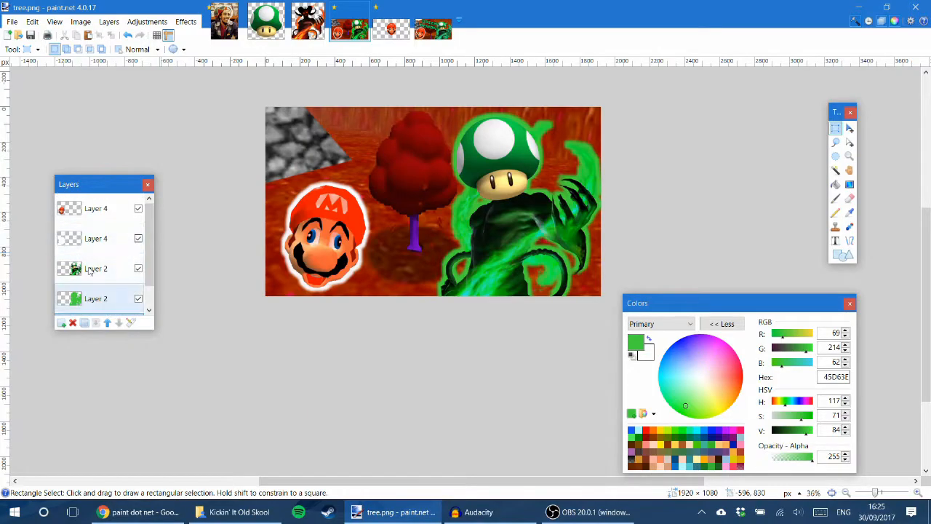
Add a new empty layer above the Mario face layer for the title text
click(96, 210)
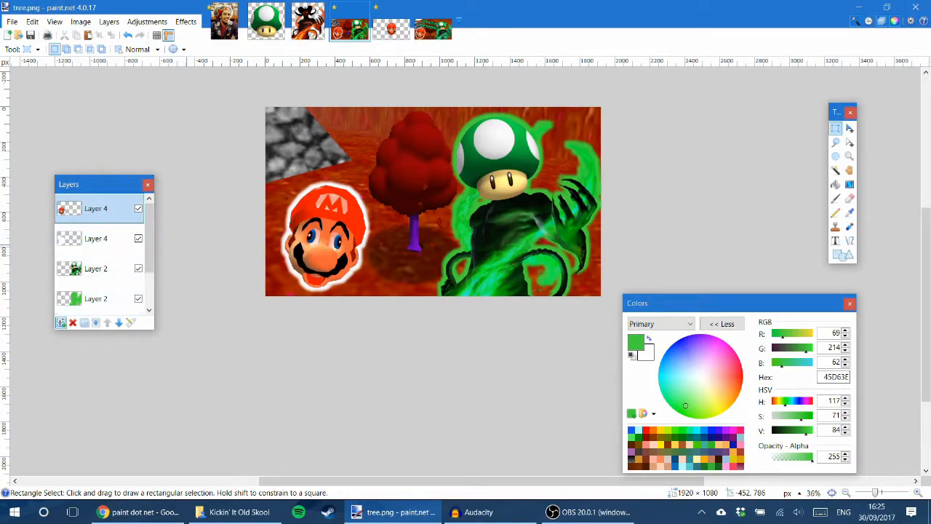
click(61, 323)
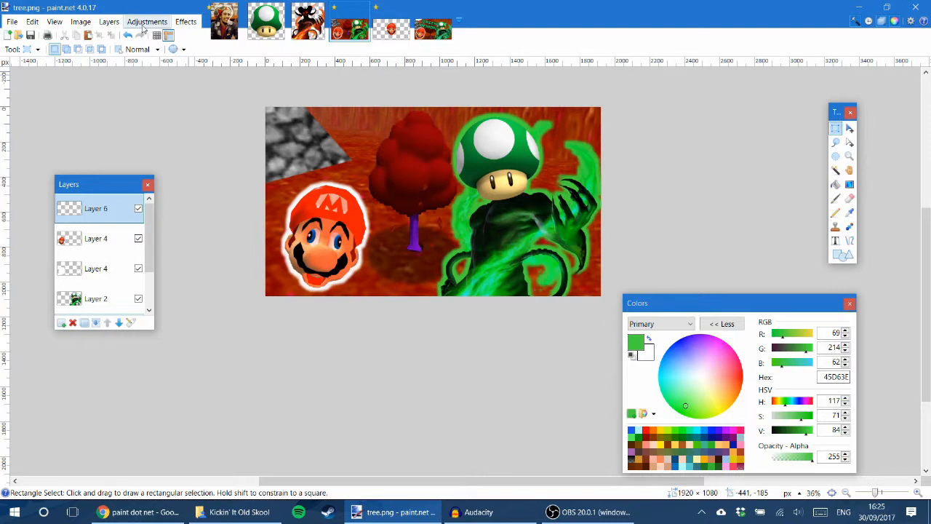
mouse_move(850, 130)
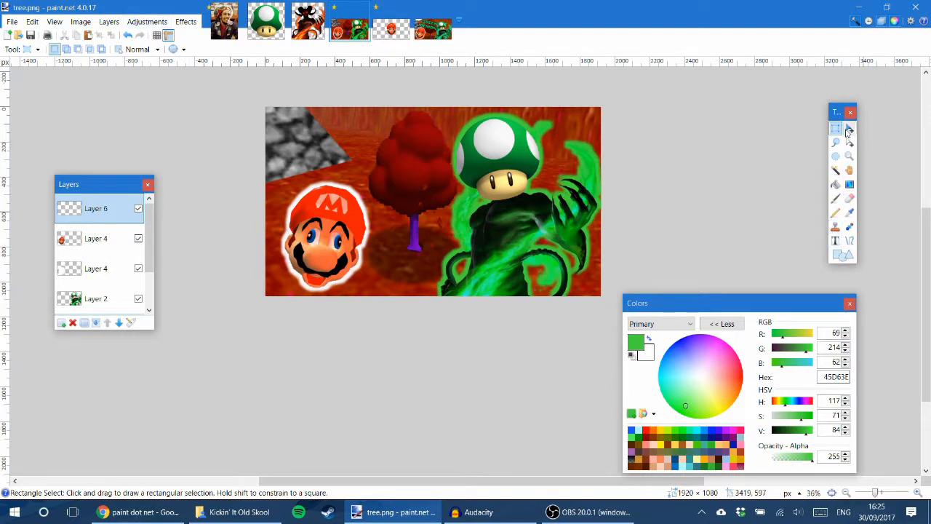
mouse_move(850, 138)
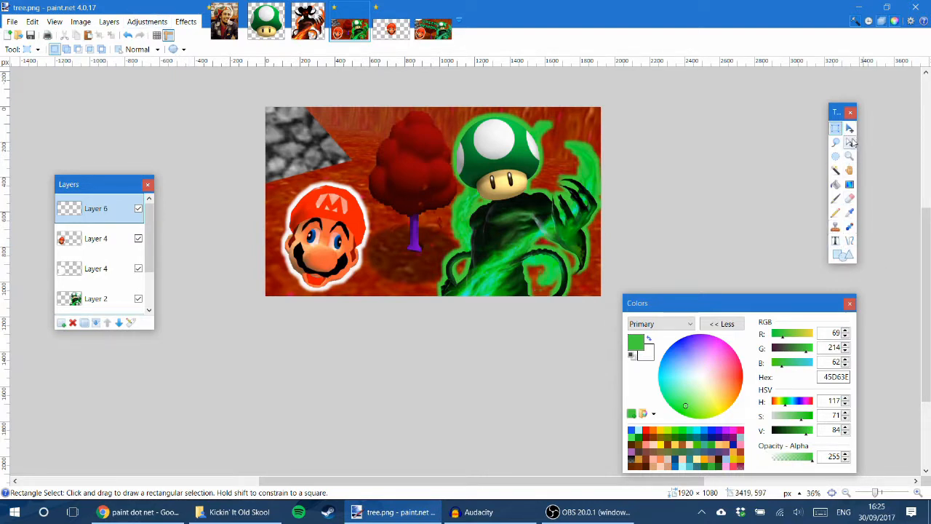
mouse_move(835, 168)
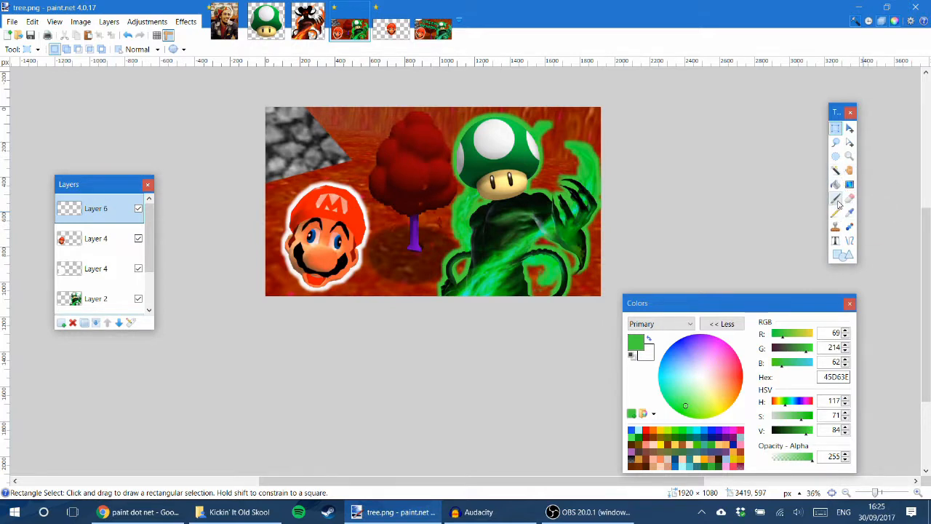
mouse_move(837, 200)
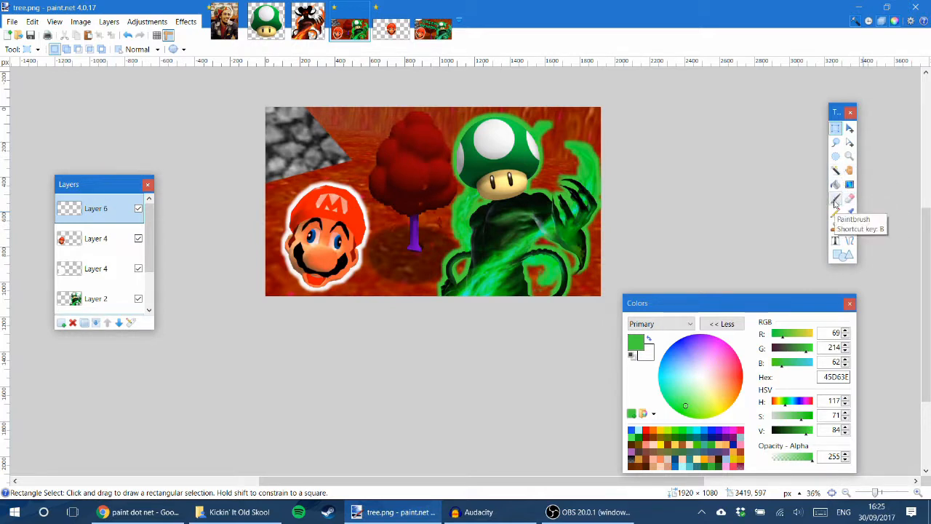
mouse_move(835, 240)
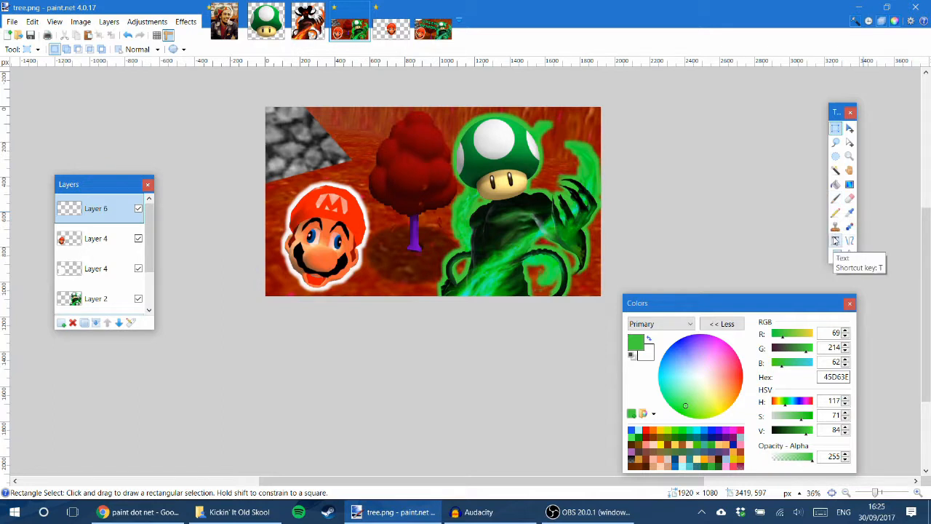
mouse_move(835, 129)
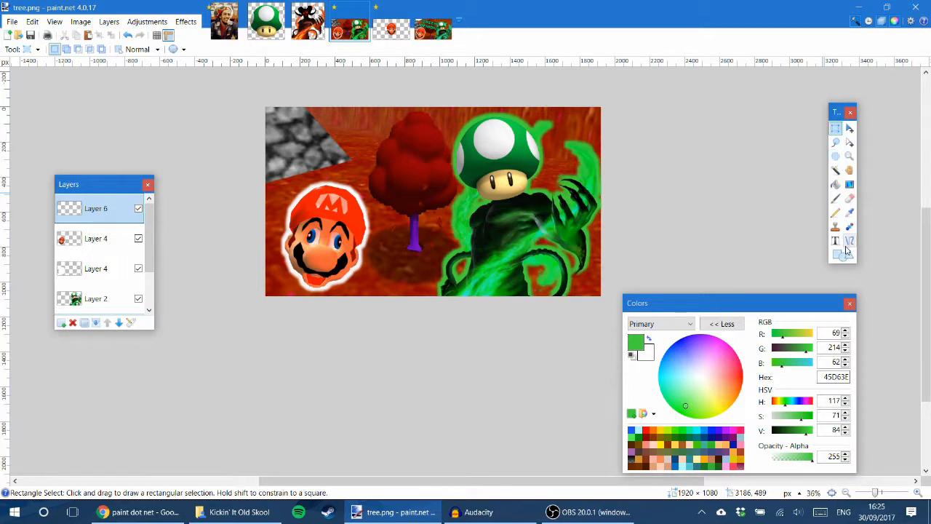
click(835, 241)
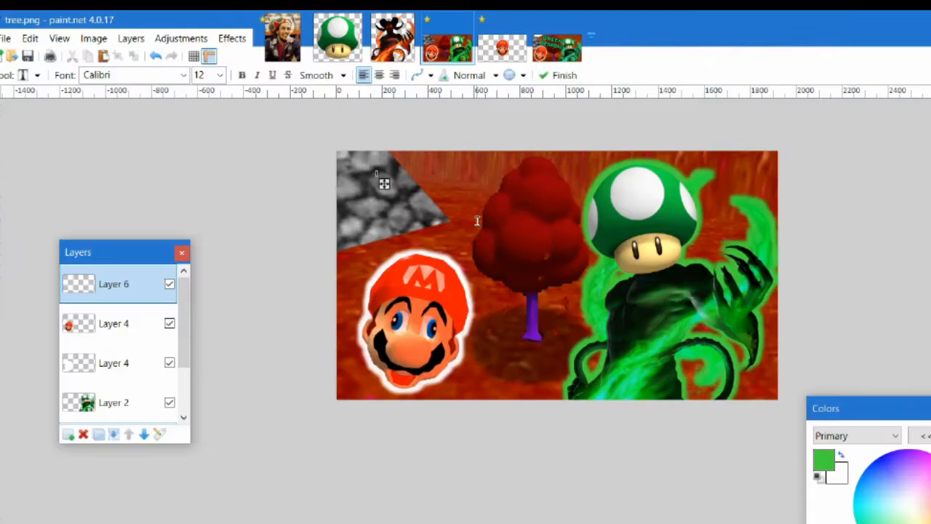
mouse_move(391, 187)
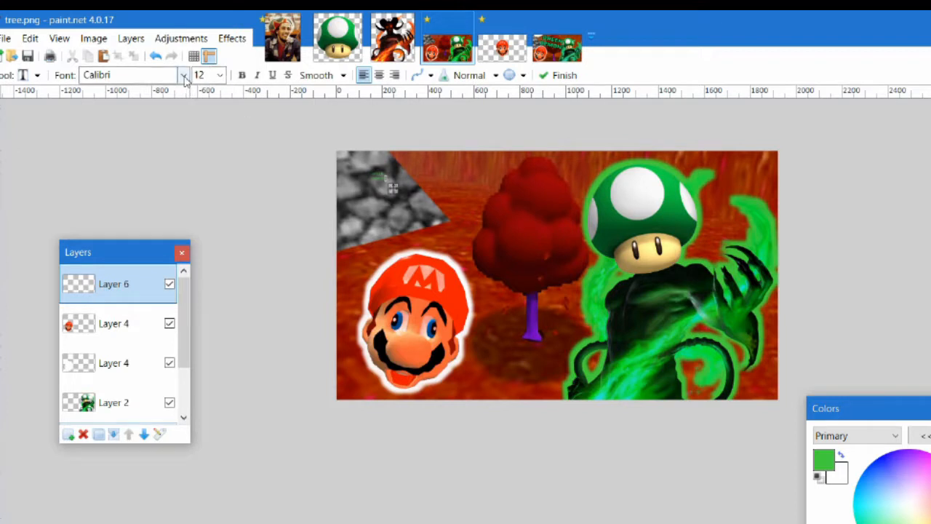
Set the Text tool to Impact at size 192 and type GREEN DEMON! in green
click(184, 76)
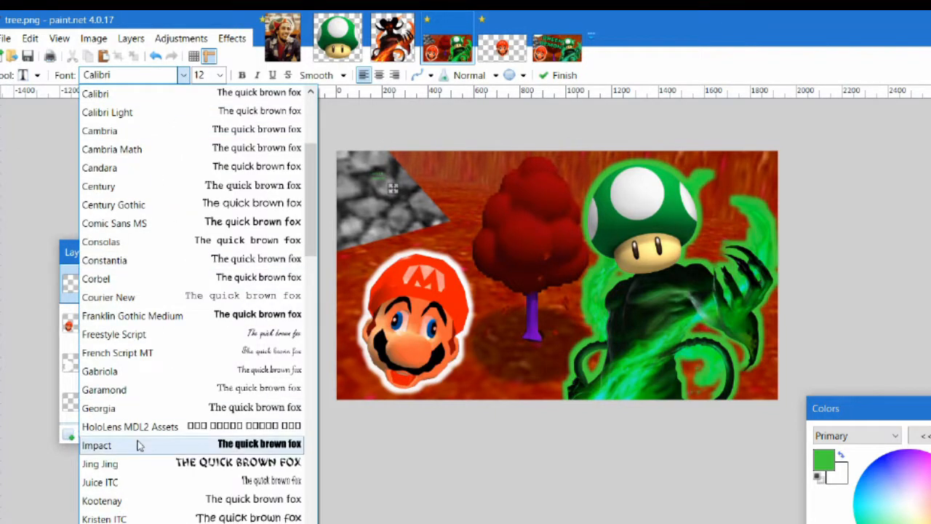
click(96, 445)
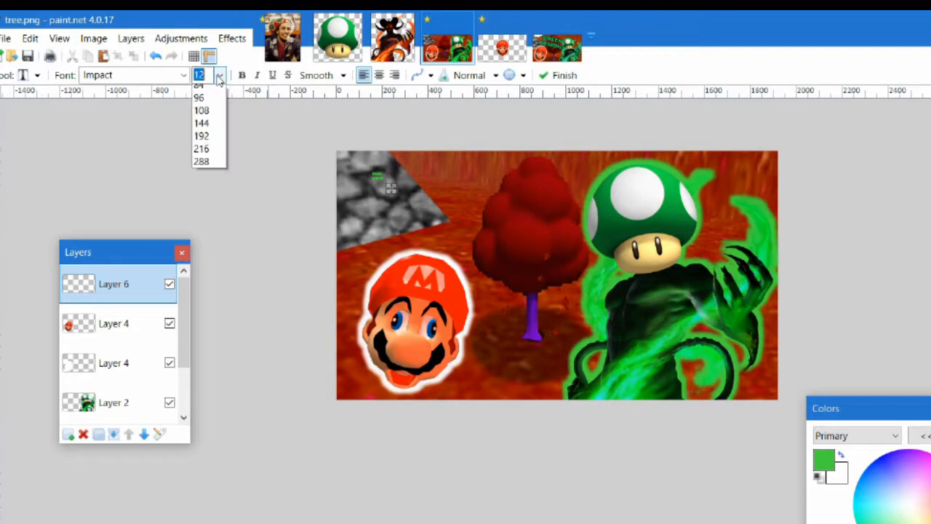
click(201, 149)
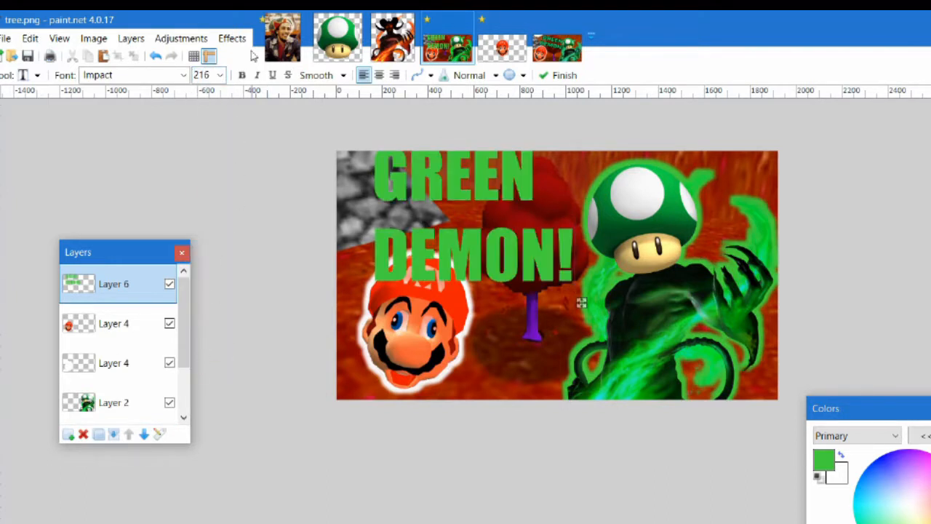
click(219, 74)
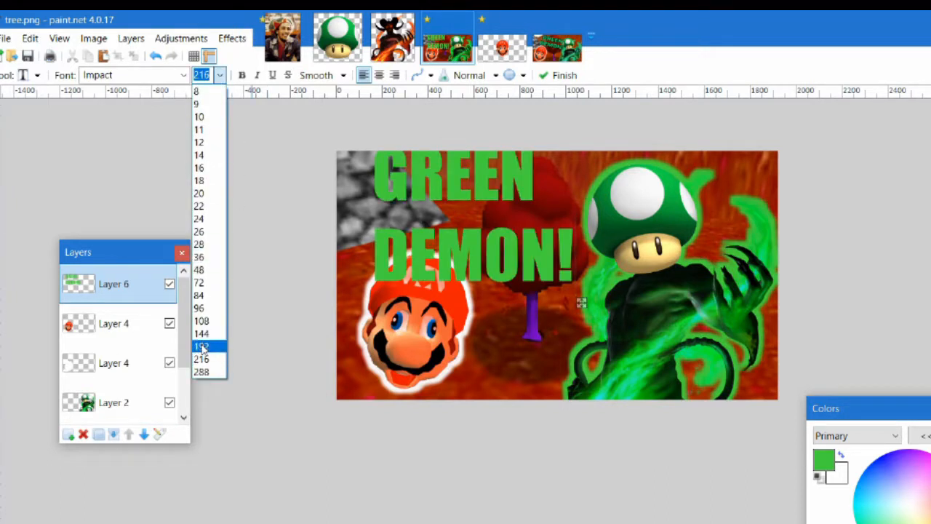
click(201, 346)
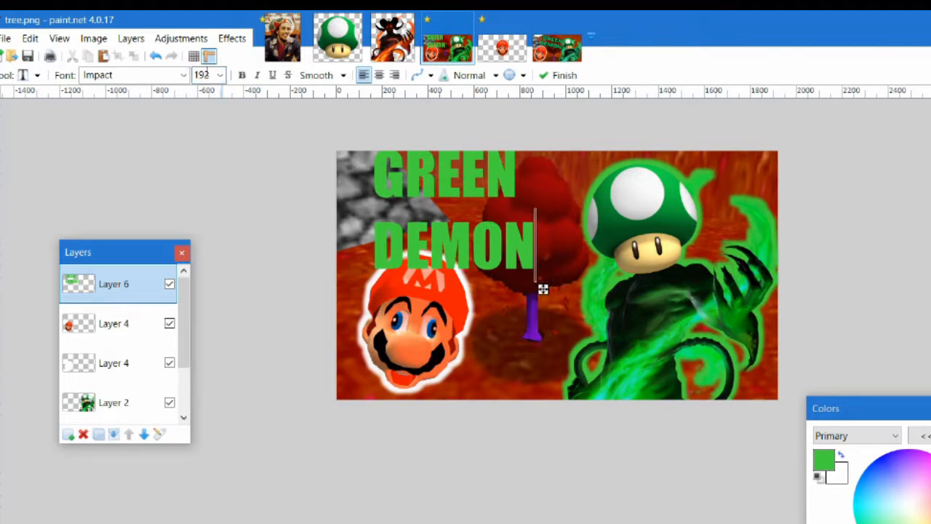
text(!)
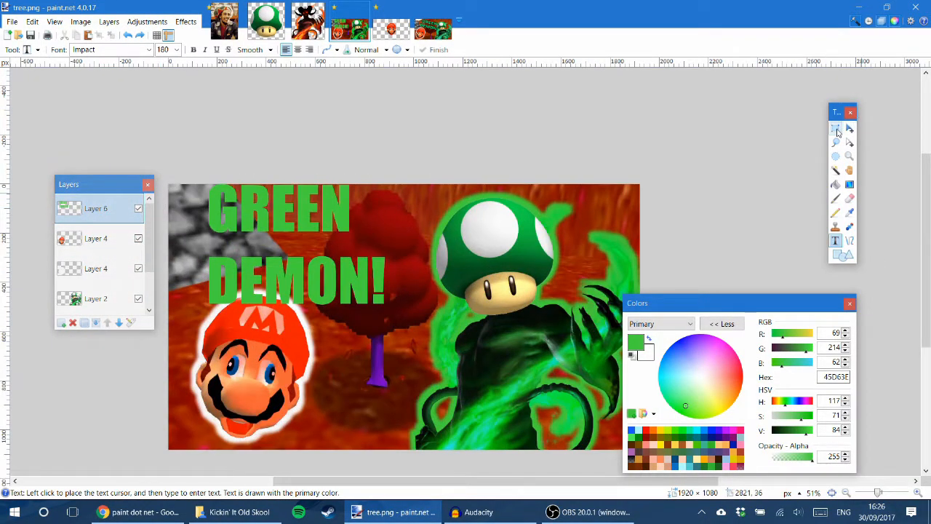
Move the word GREEN right to centre it over DEMON! and Magic Wand select the letters
click(835, 128)
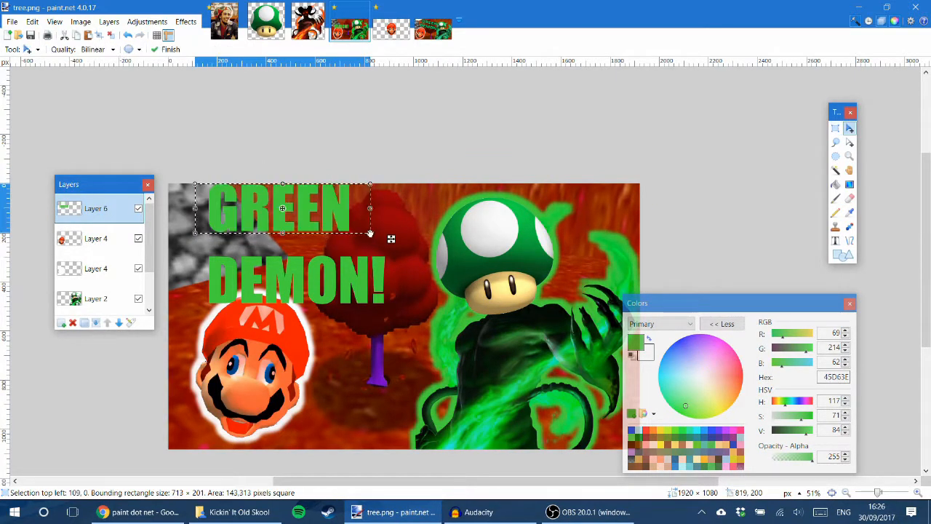
drag(283, 207, 370, 231)
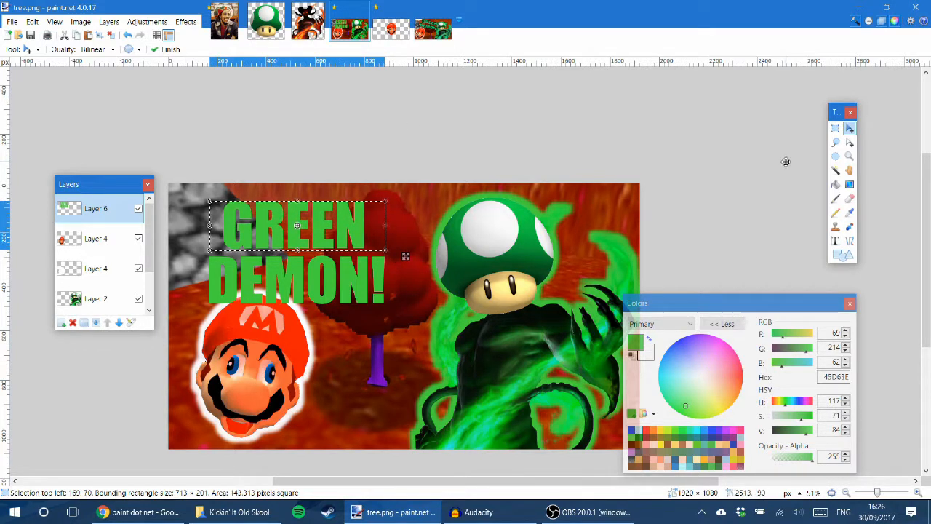
click(835, 170)
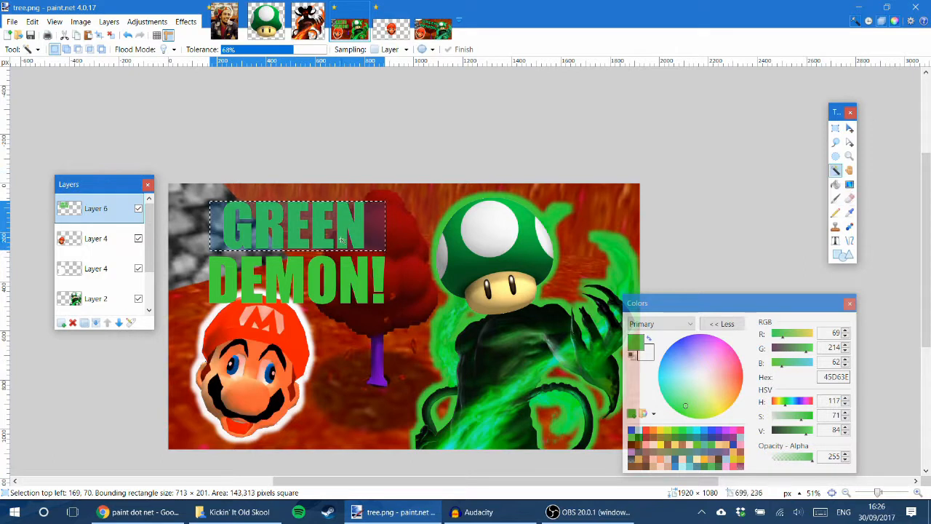
click(346, 233)
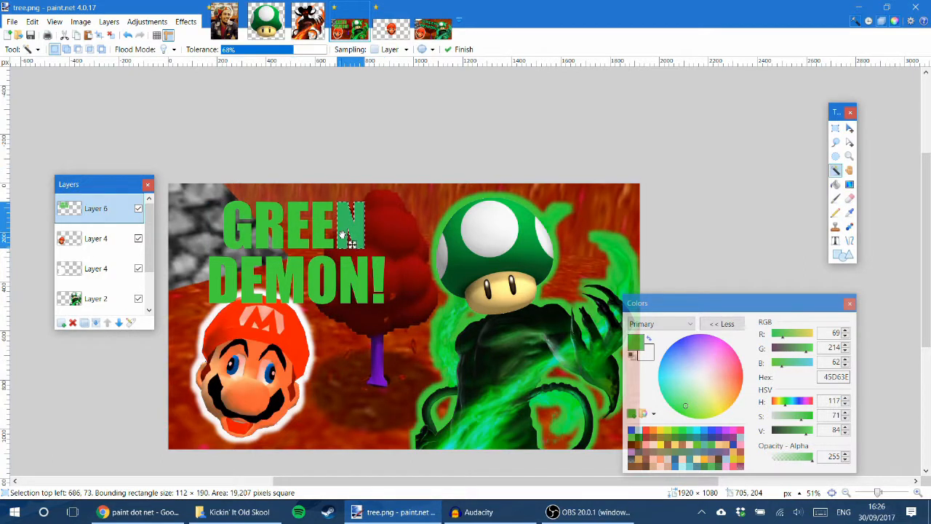
mouse_move(376, 231)
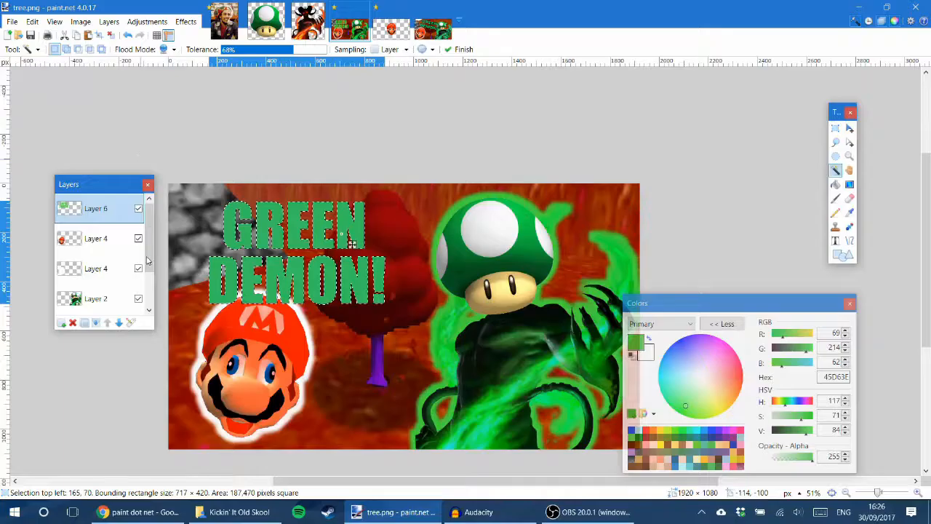
Hide the other layers, refill the lettering with softer green #5FC177 and duplicate the text layer
click(138, 239)
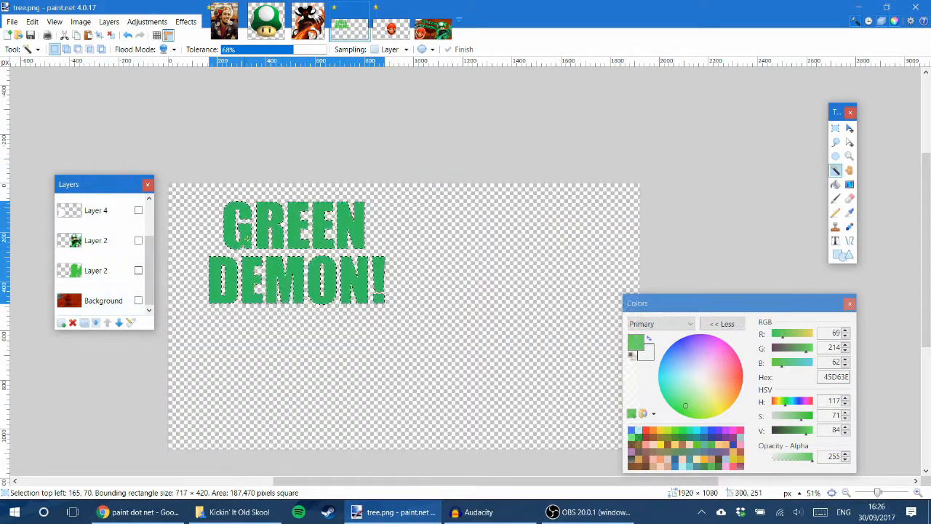
click(835, 183)
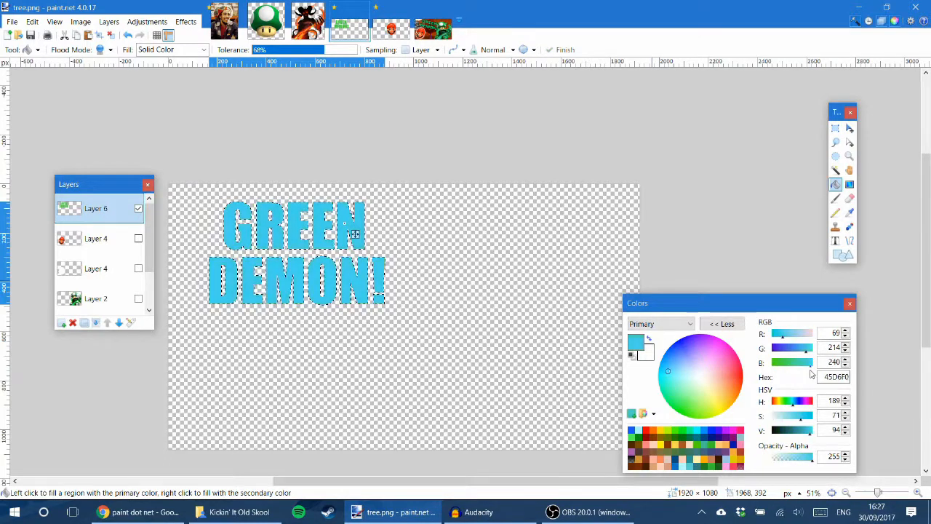
click(672, 390)
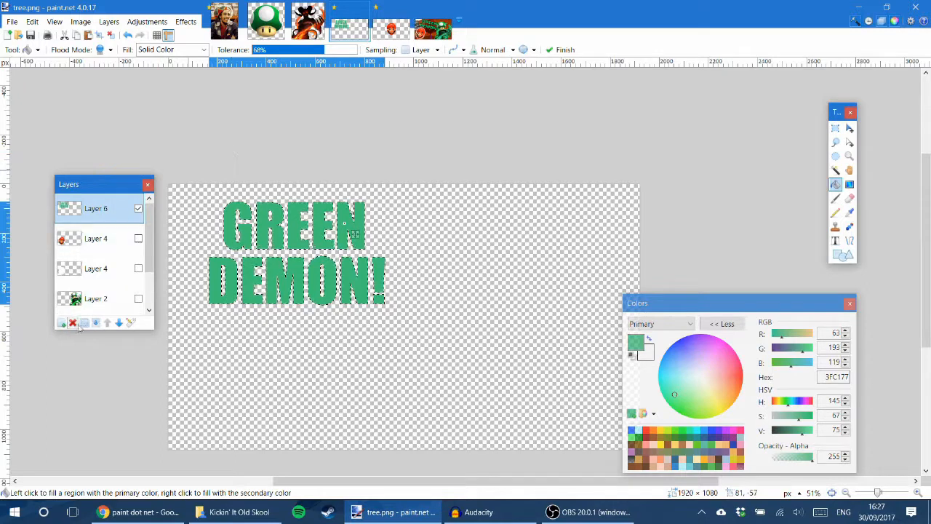
mouse_move(84, 324)
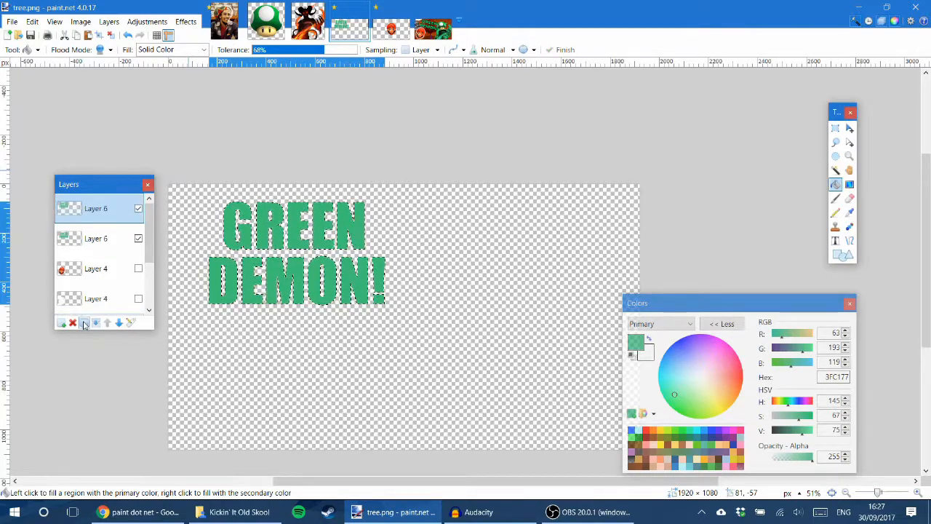
click(139, 209)
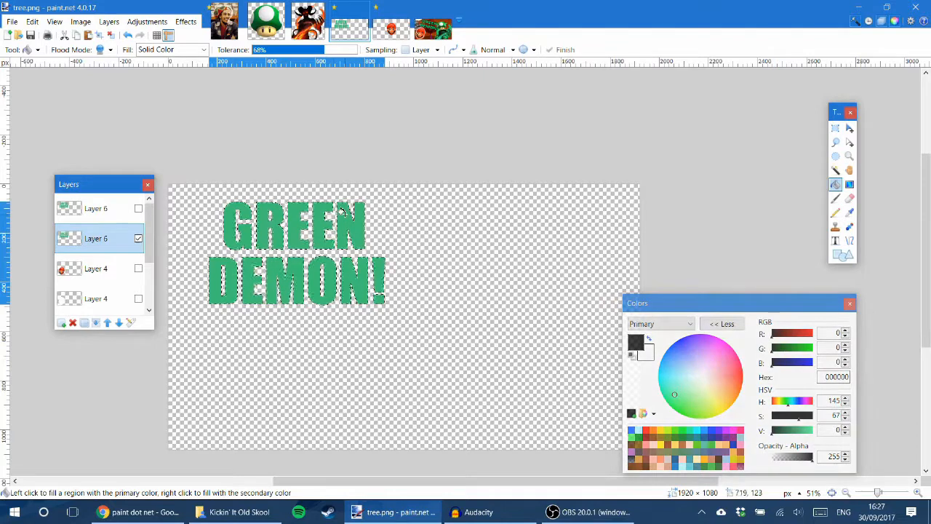
Fill the lower text copy black to form a thick outline and make all layers visible again
click(342, 211)
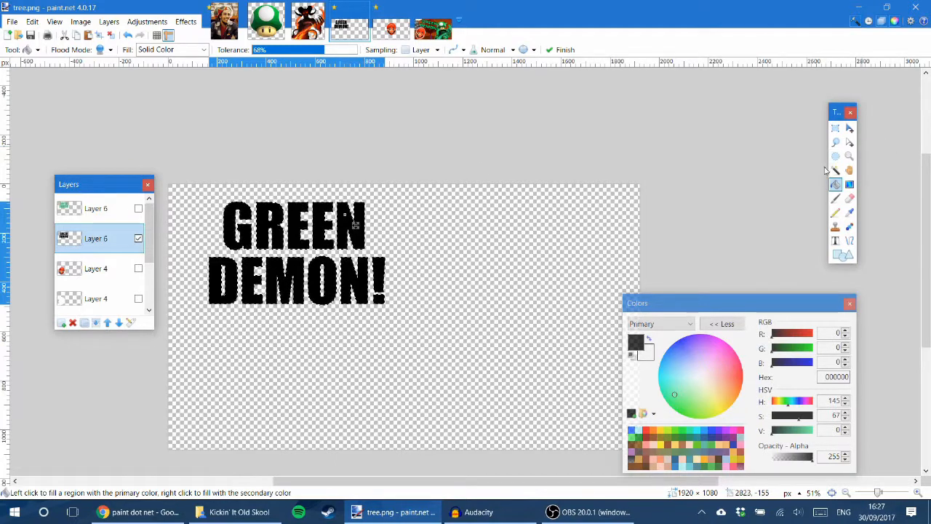
click(835, 128)
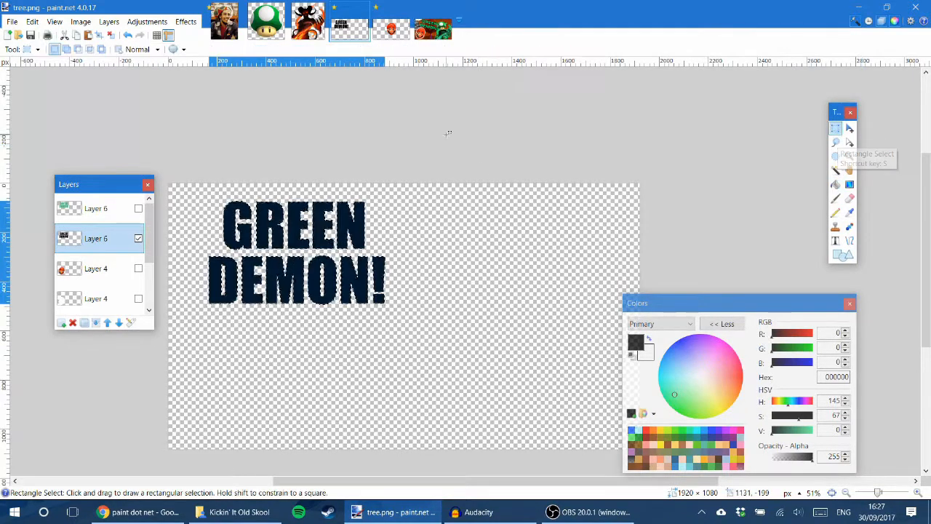
mouse_move(117, 138)
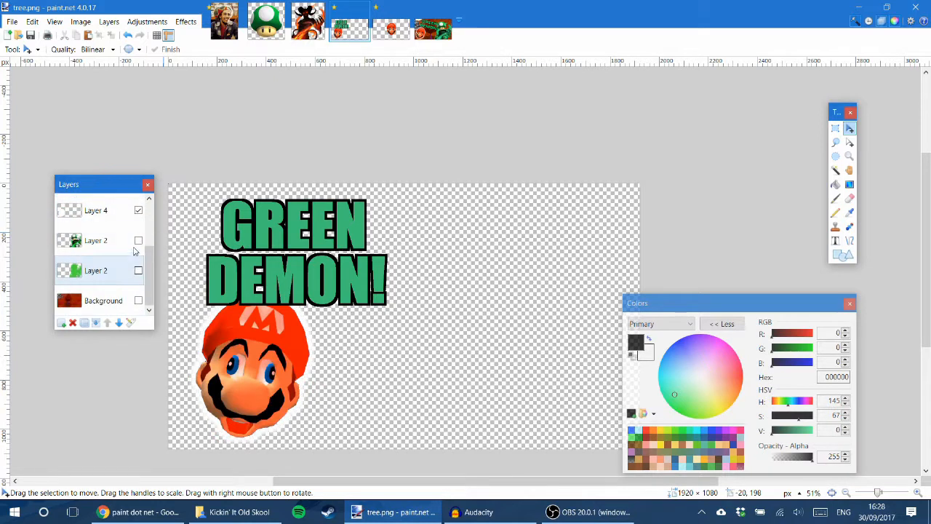
click(138, 240)
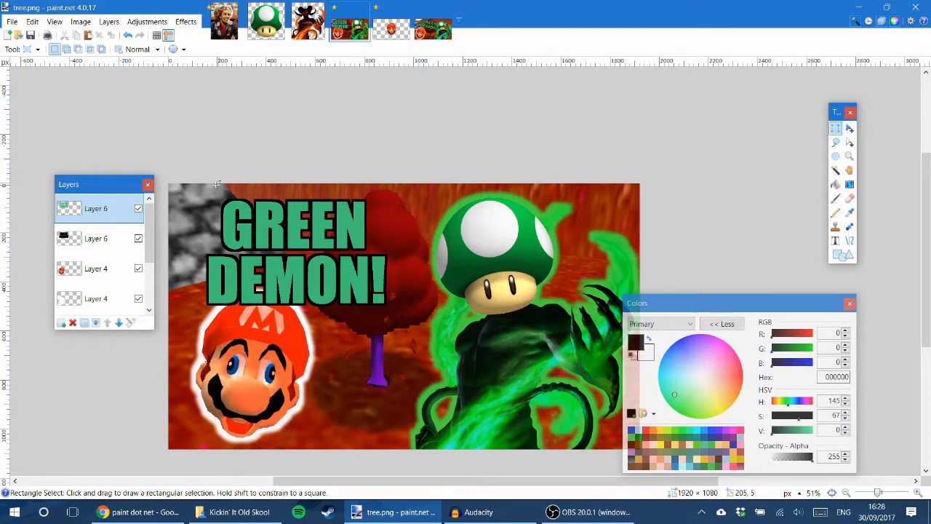
Rectangle-select the title text and rotate it so it rises toward the right above Mario
drag(174, 187, 436, 327)
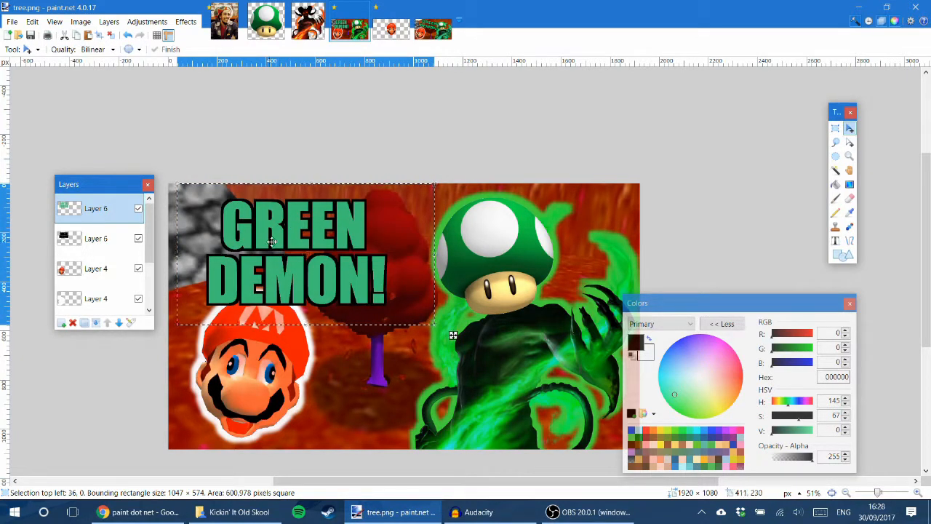
drag(273, 251, 327, 255)
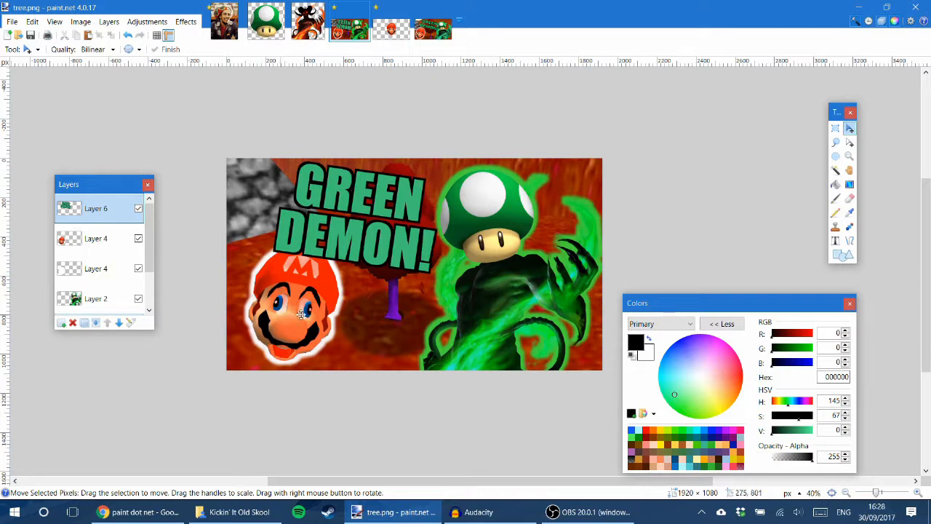
mouse_move(332, 284)
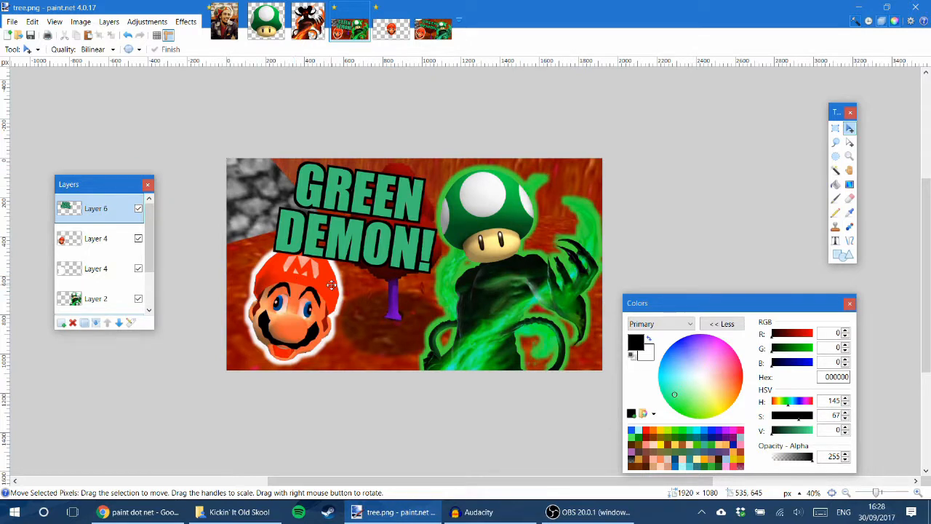